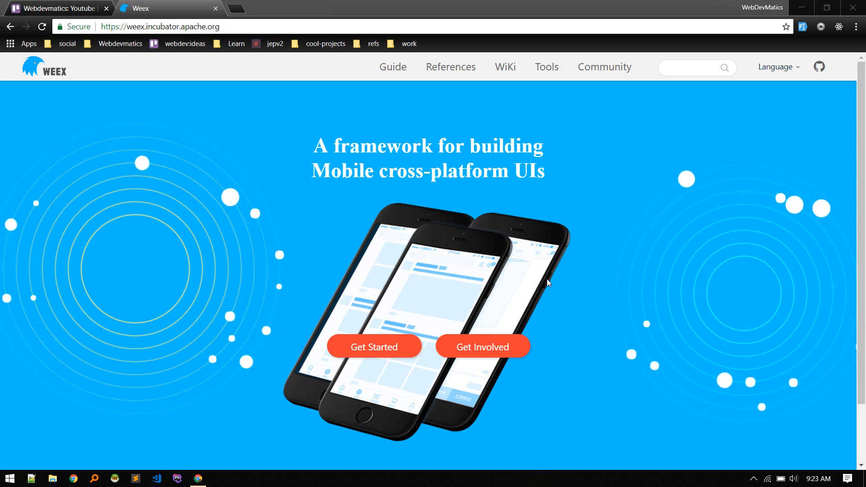
mouse_move(77, 92)
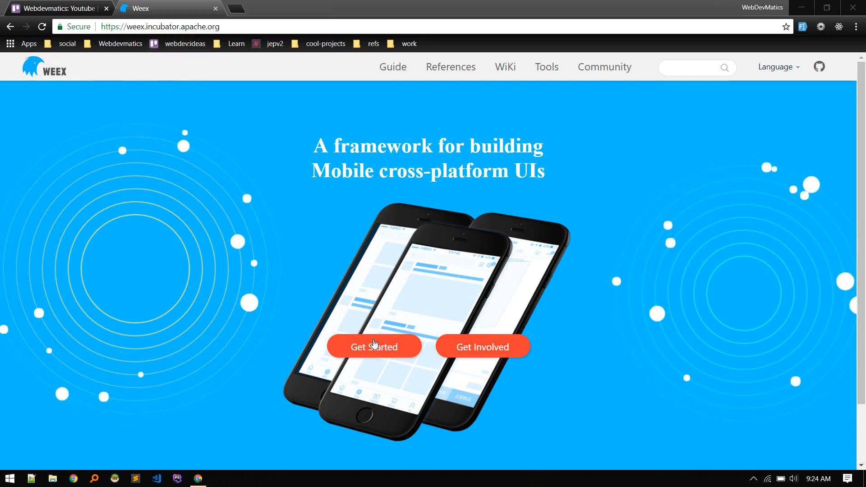
mouse_move(363, 289)
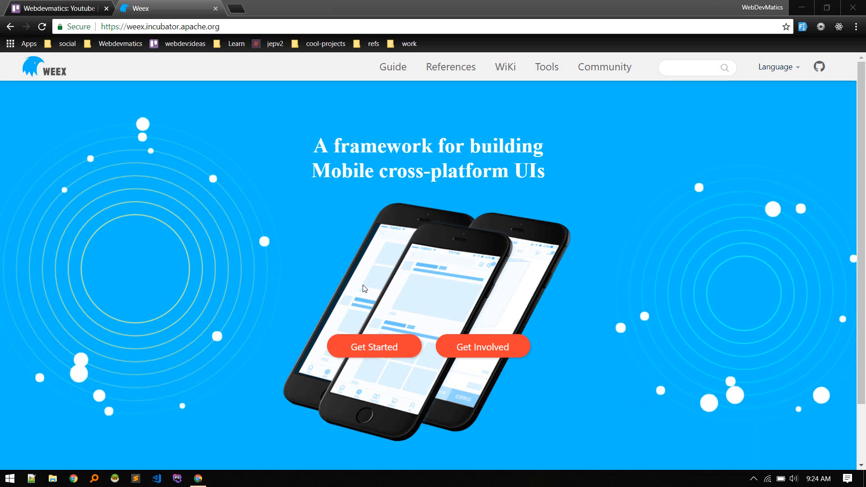
mouse_move(401, 328)
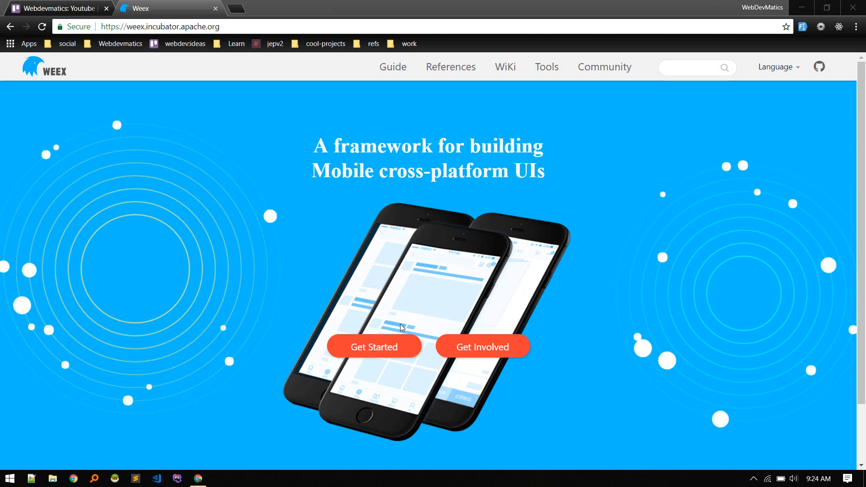
Open the Getting Started guide, scroll to Overview and open its 'online playground' link in a new tab.
left_click(374, 347)
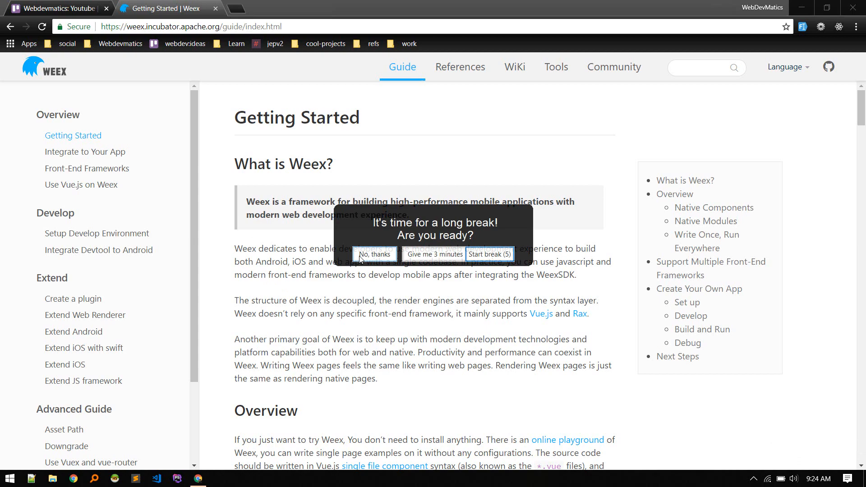
left_click(374, 254)
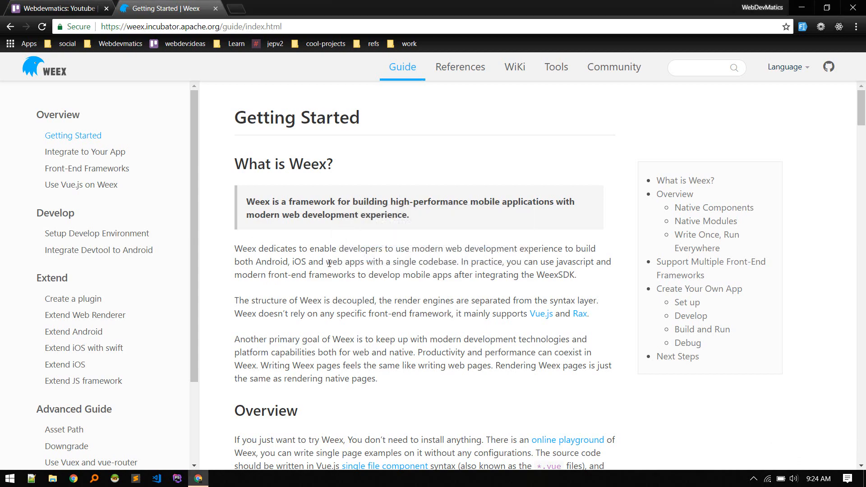
scroll("down", 3)
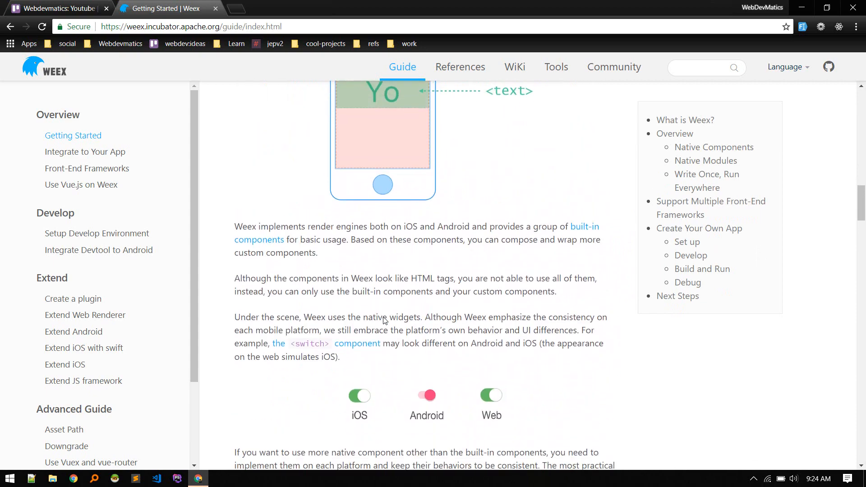
scroll("down", 3)
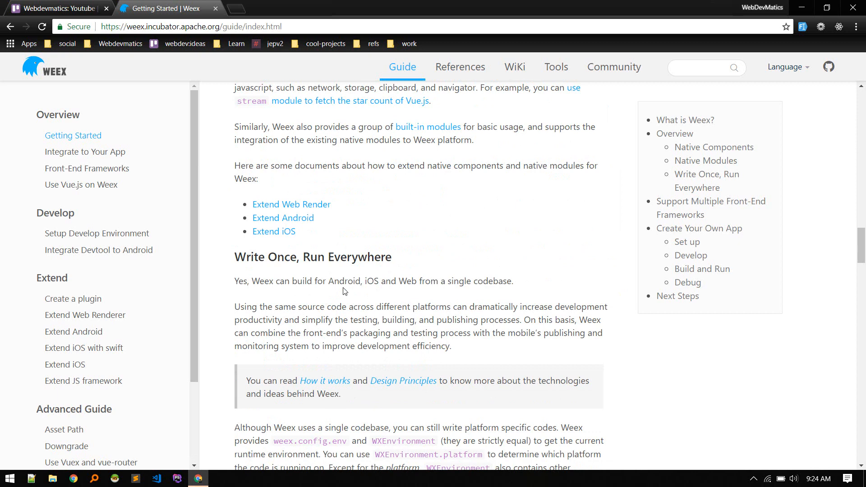
mouse_move(323, 305)
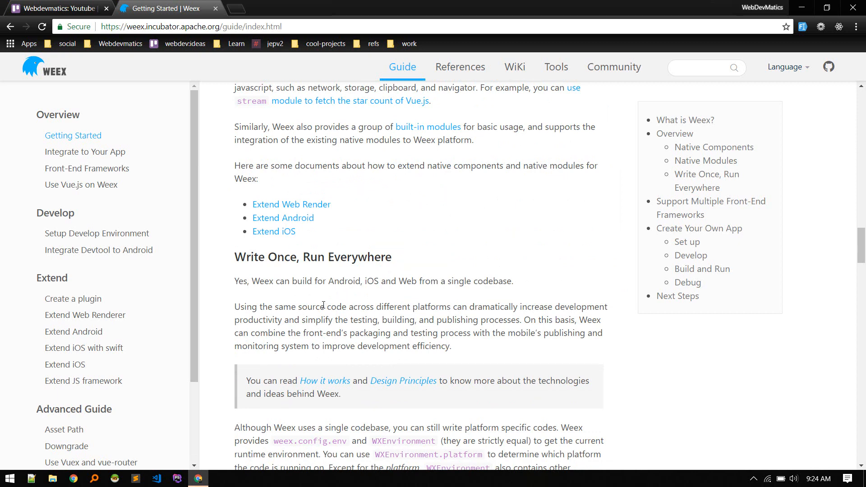
mouse_move(386, 288)
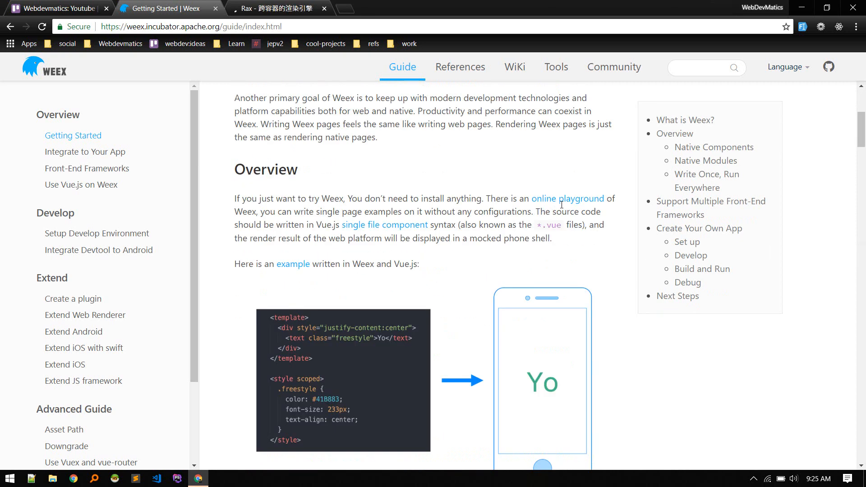
right_click(567, 198)
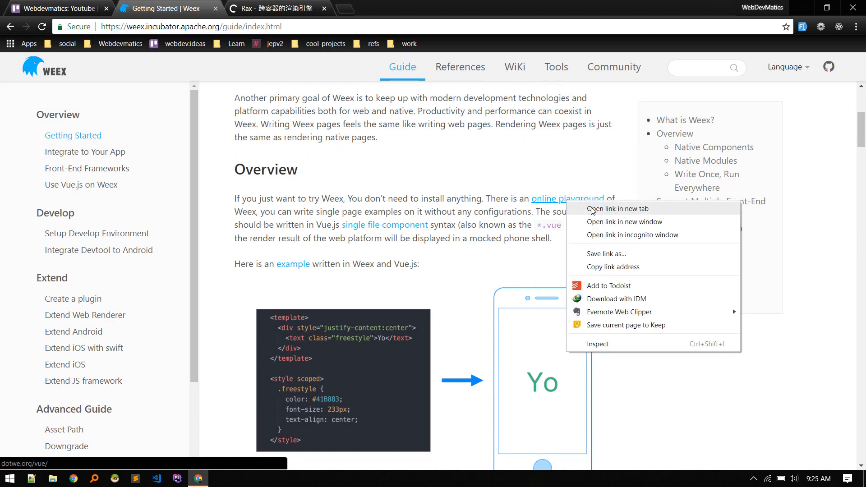
left_click(621, 210)
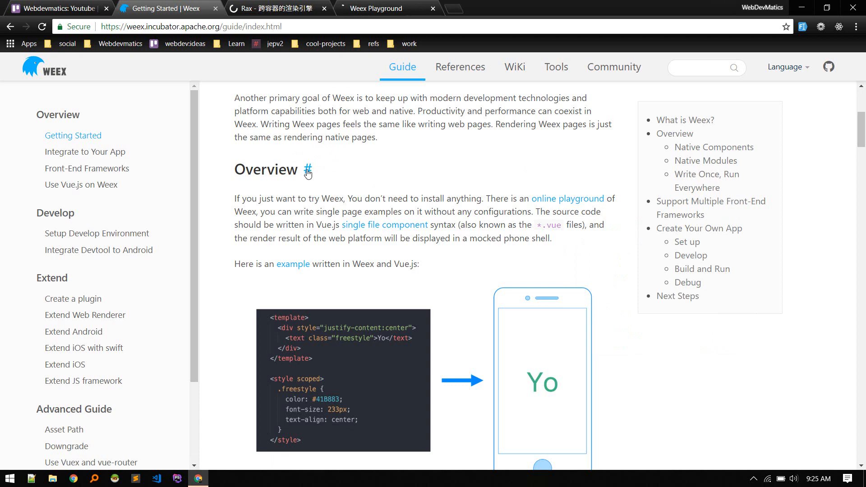
mouse_move(337, 259)
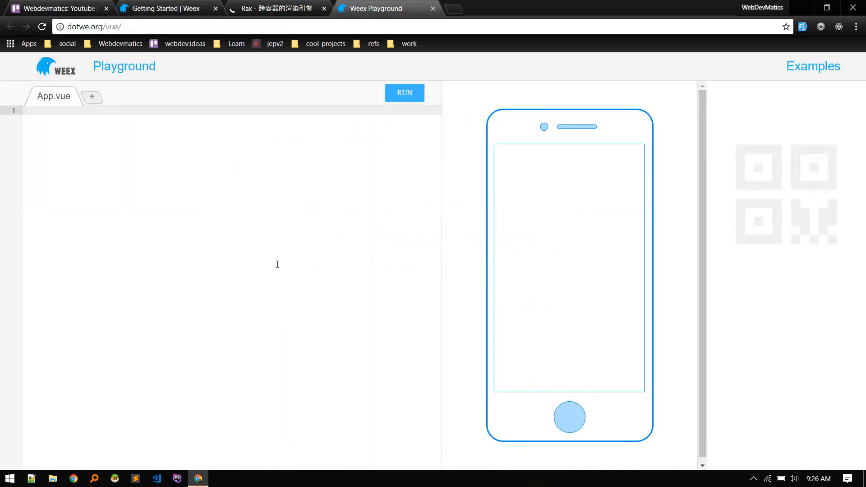
mouse_move(314, 243)
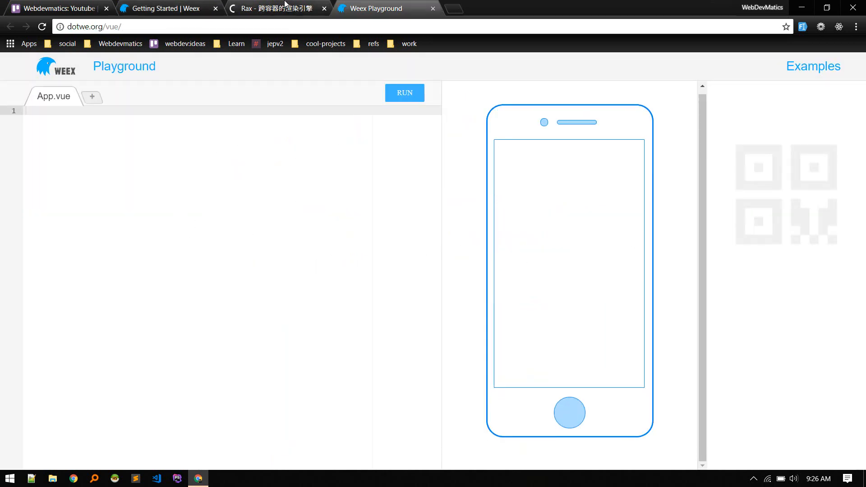
Switch back from the empty Playground to the Getting Started guide's Yo example section.
left_click(162, 8)
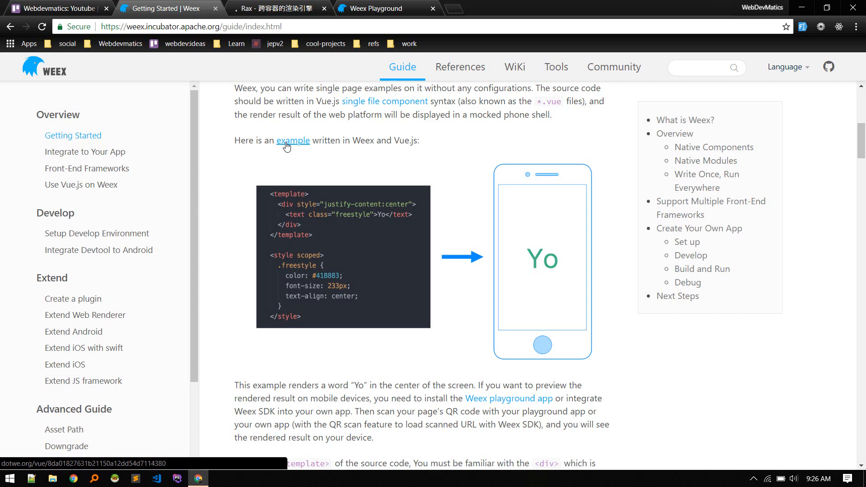
Run the Yo example in the playground with its text changed to 'Webdevmatics' at 100px font size.
left_click(294, 140)
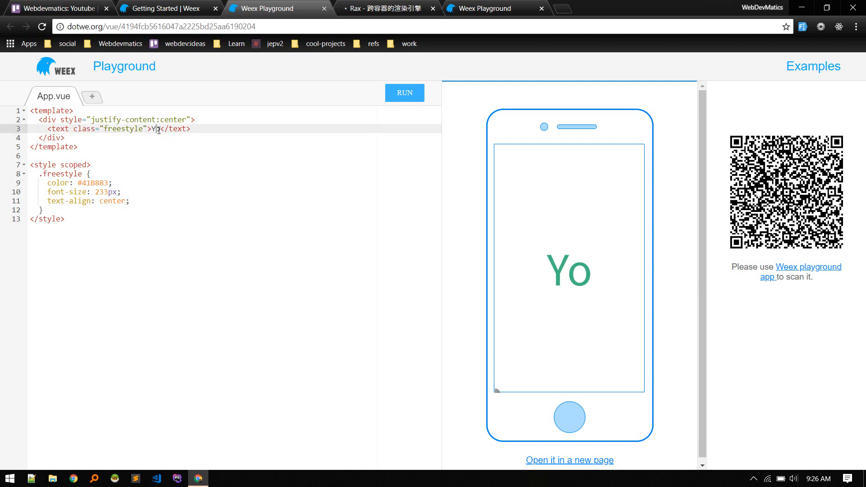
type("webde")
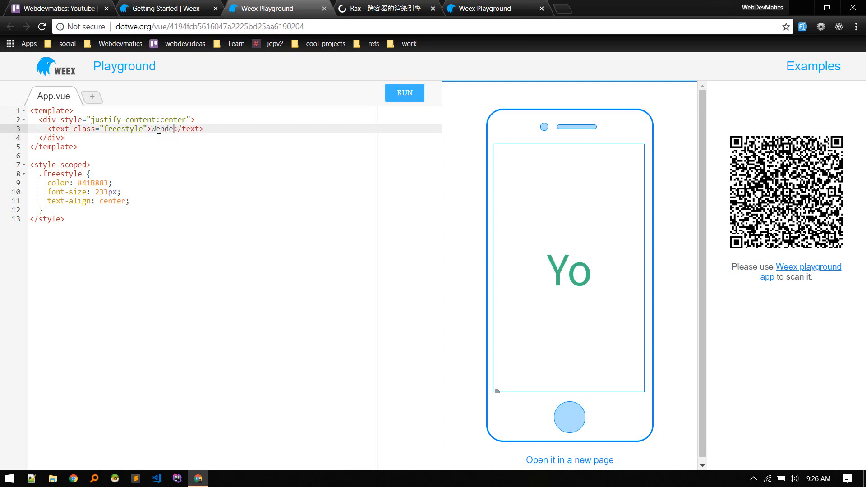
type("vmatics")
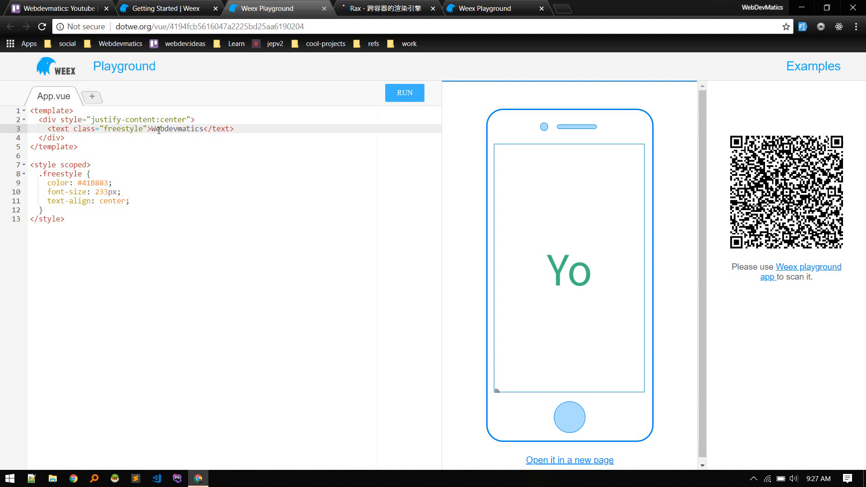
left_click(404, 93)
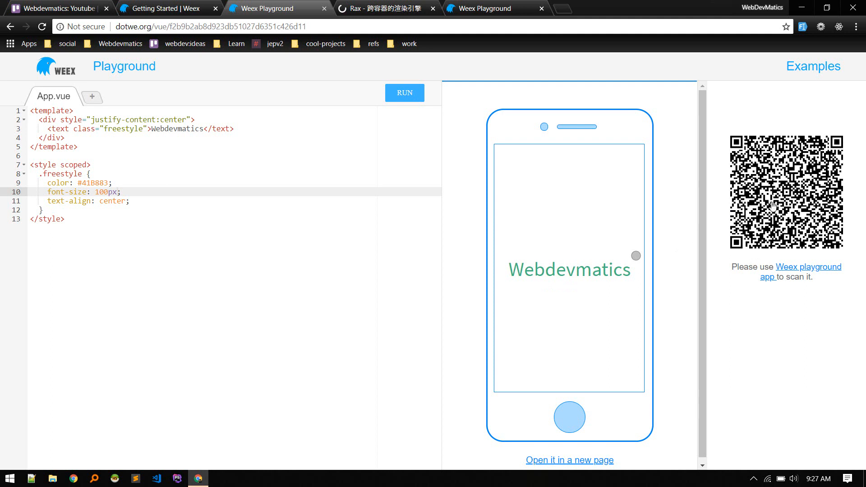
mouse_move(810, 270)
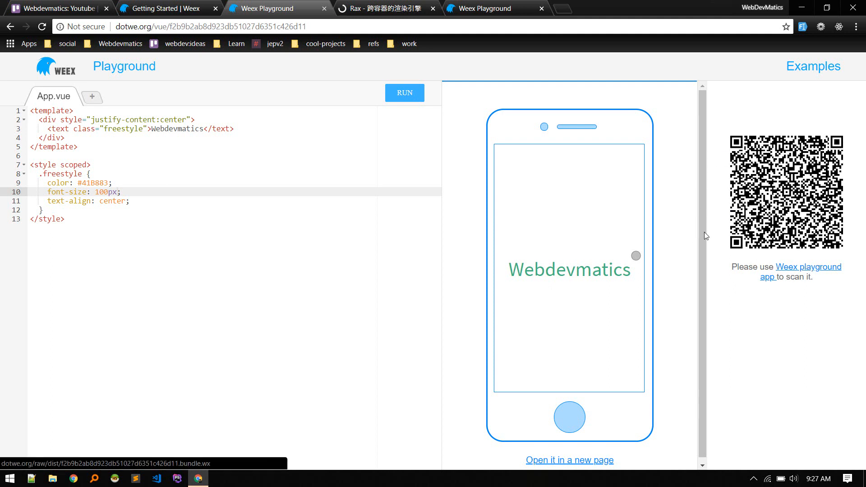
mouse_move(786, 234)
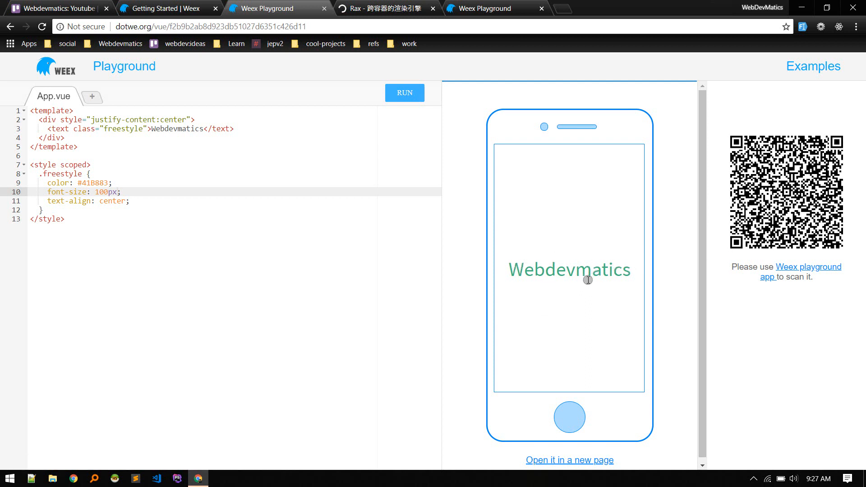
mouse_move(408, 276)
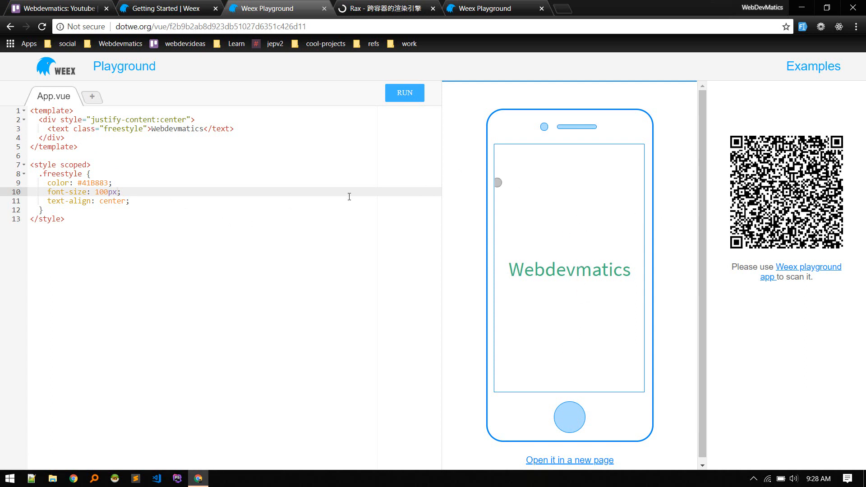
mouse_move(298, 5)
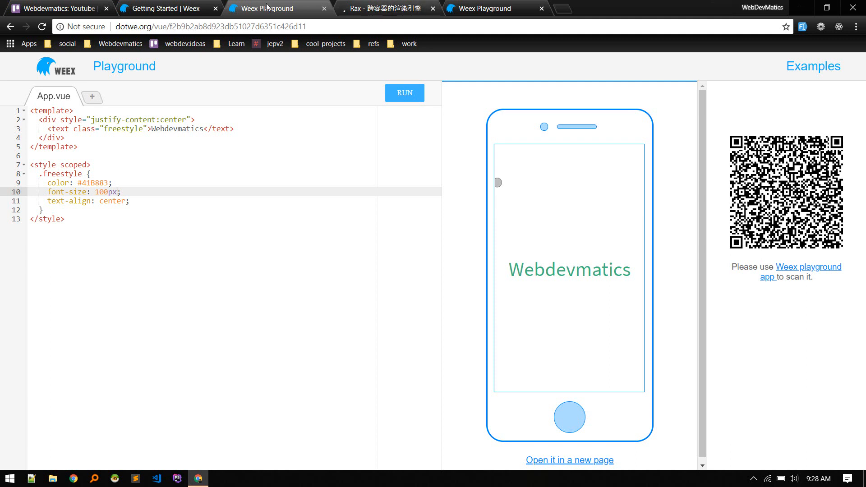
mouse_move(267, 7)
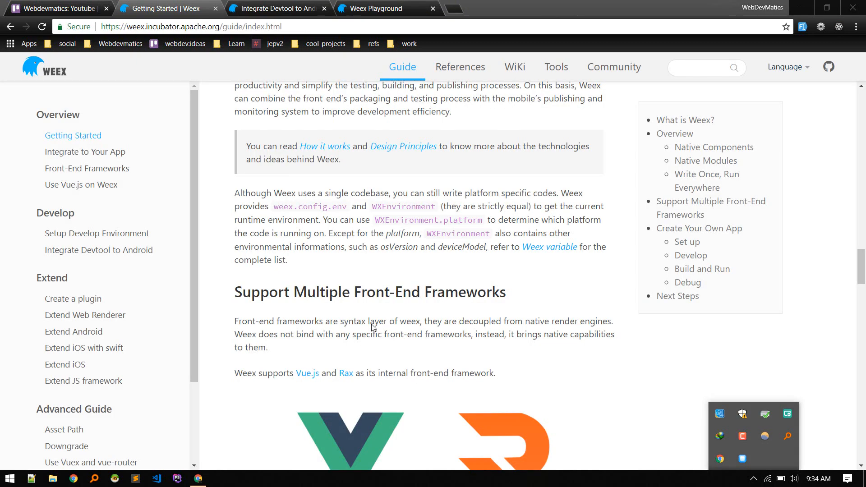
Select the 'npm install weex-toolkit -g' command in the Set up section and bring up a Cmder terminal.
scroll("down", 3)
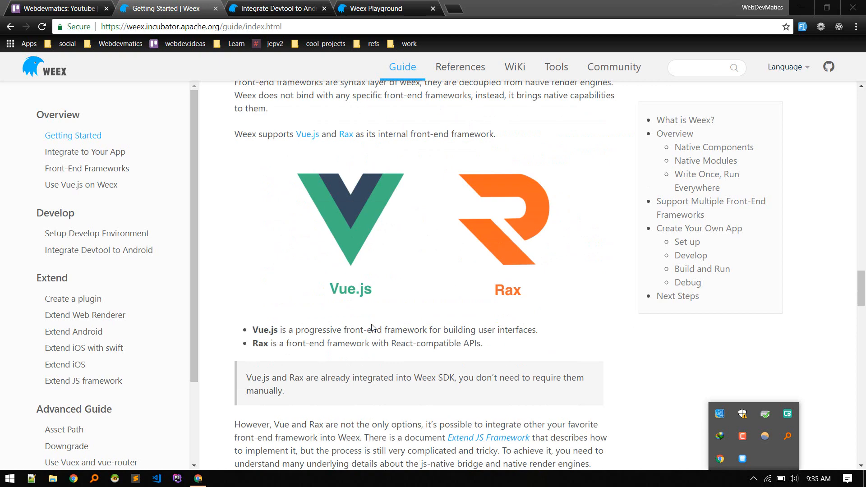
scroll("down", 3)
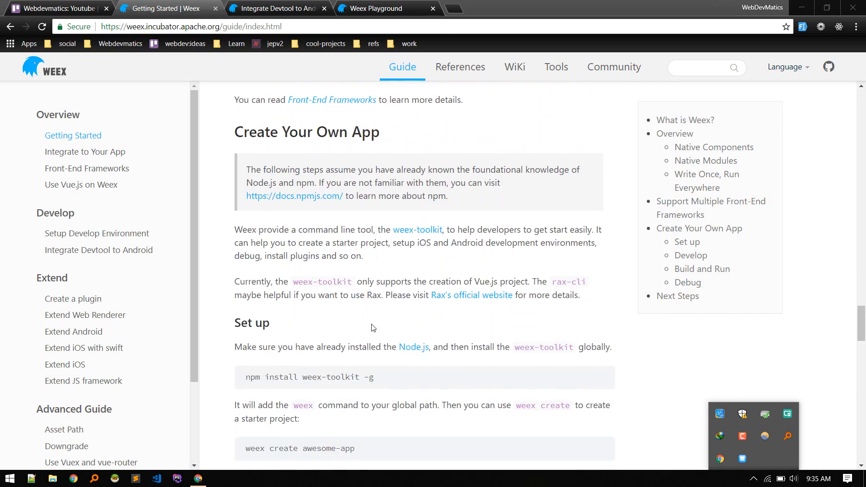
scroll("down", 3)
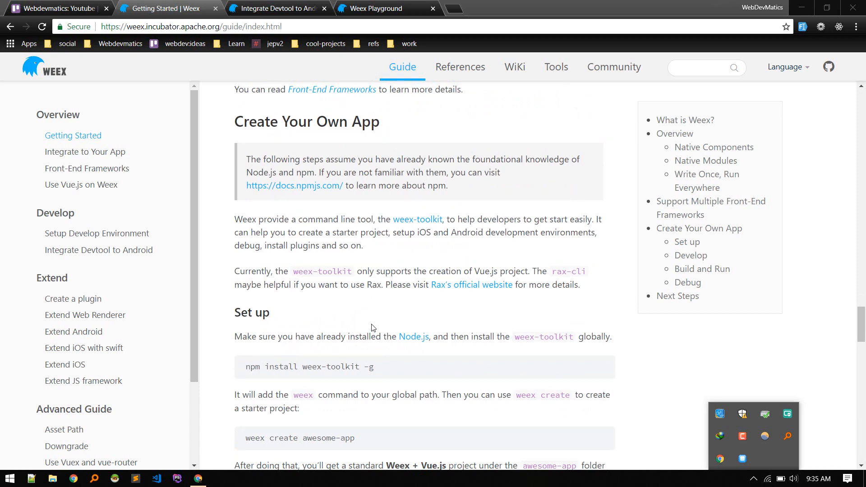
mouse_move(302, 288)
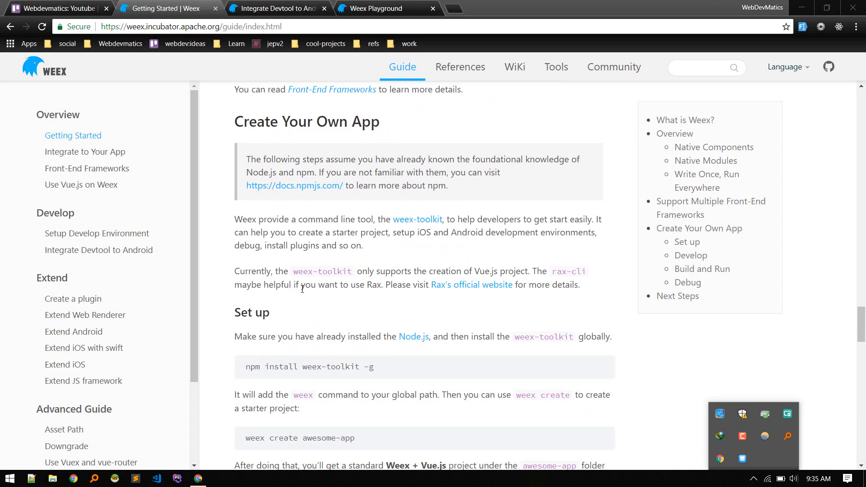
mouse_move(339, 288)
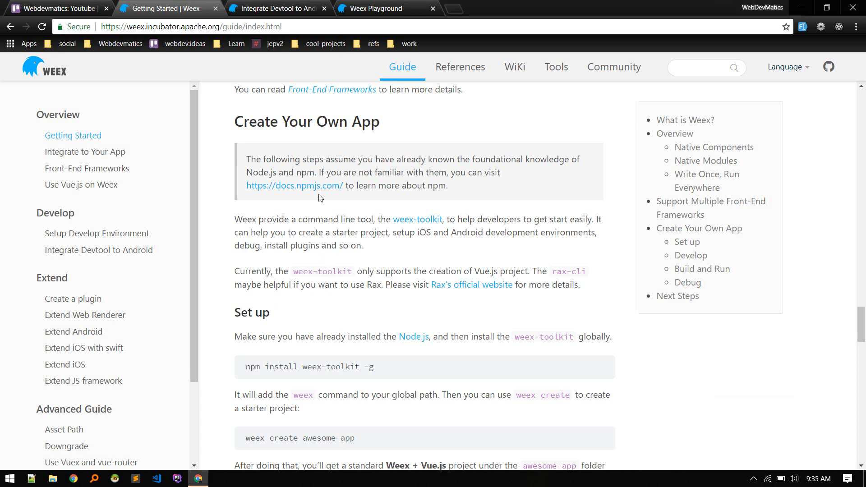
mouse_move(357, 234)
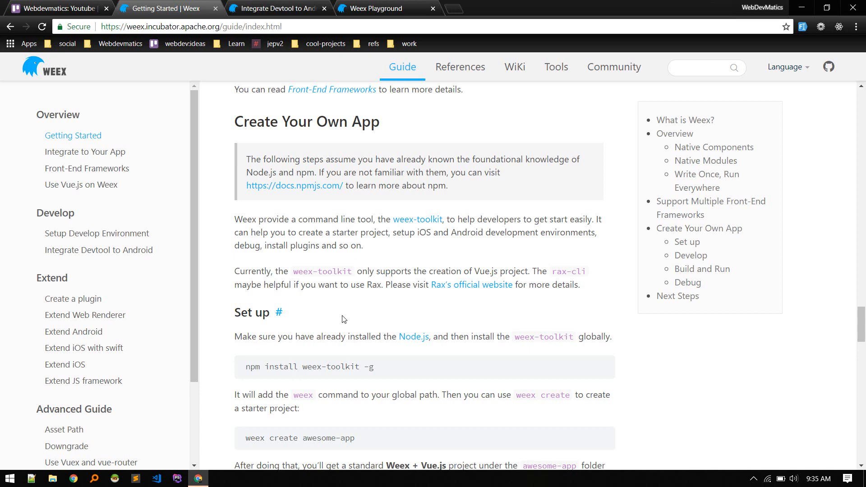
scroll("down", 3)
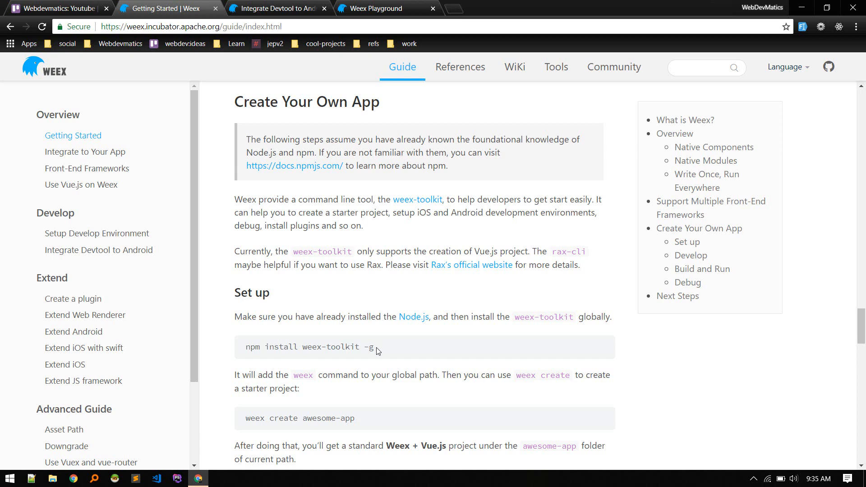
left_click_drag(245, 346, 373, 346)
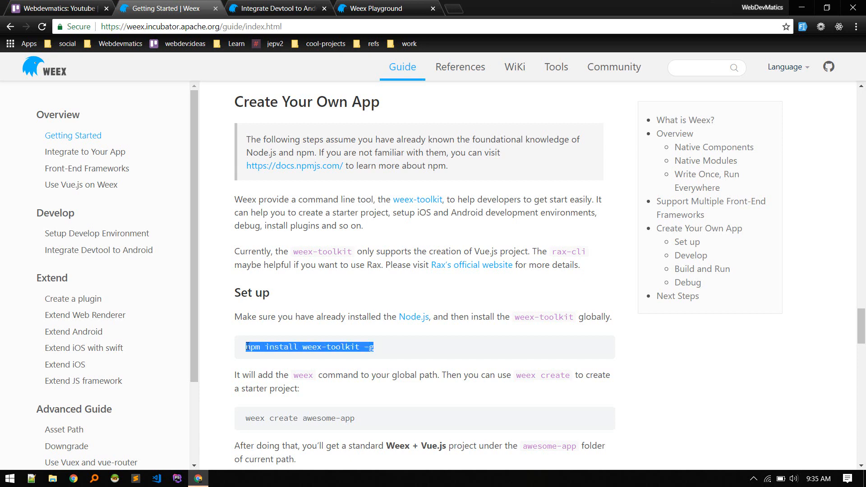
left_click(219, 479)
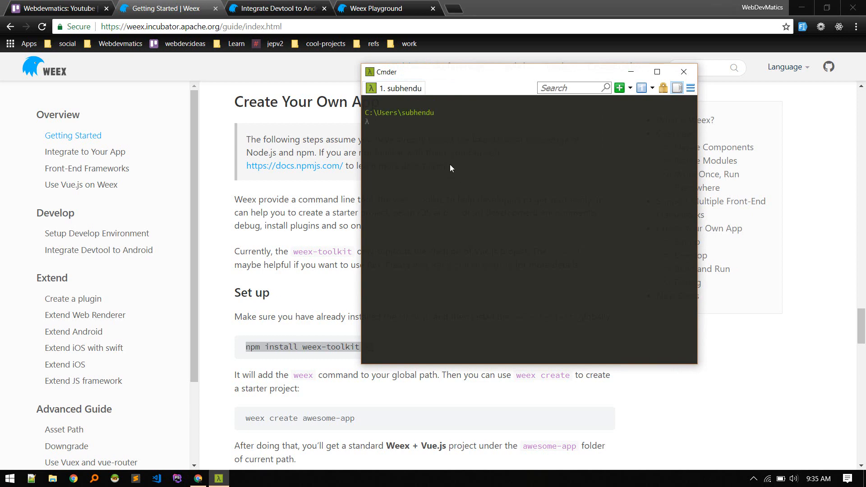
Run 'npm install weex-toolkit -g', then run 'weex' and answer 'y' to the usage statistics prompt.
type("npm install weex-toolkit -g")
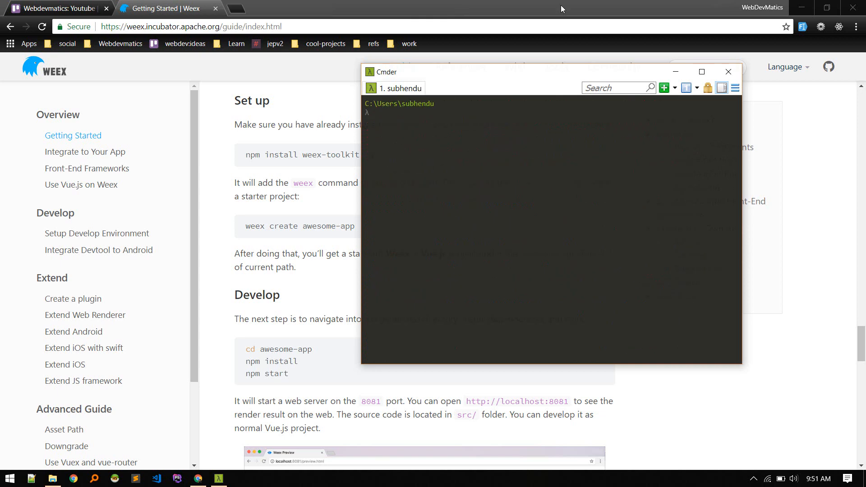
mouse_move(433, 166)
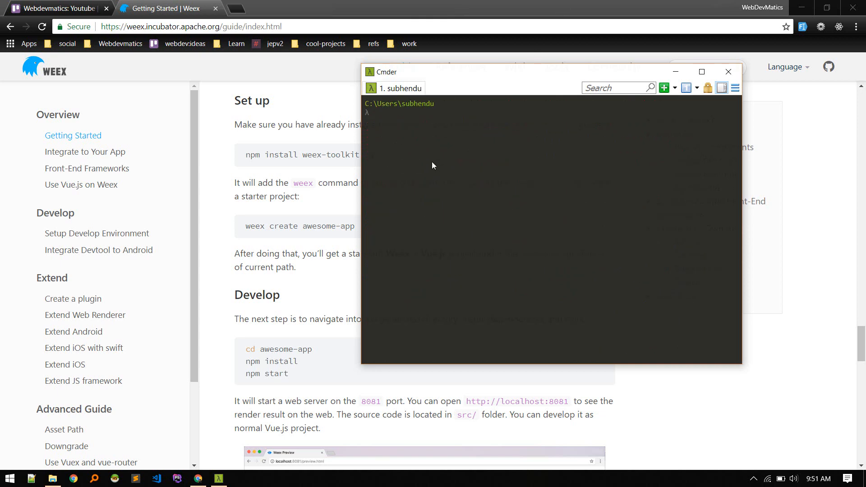
type("weex")
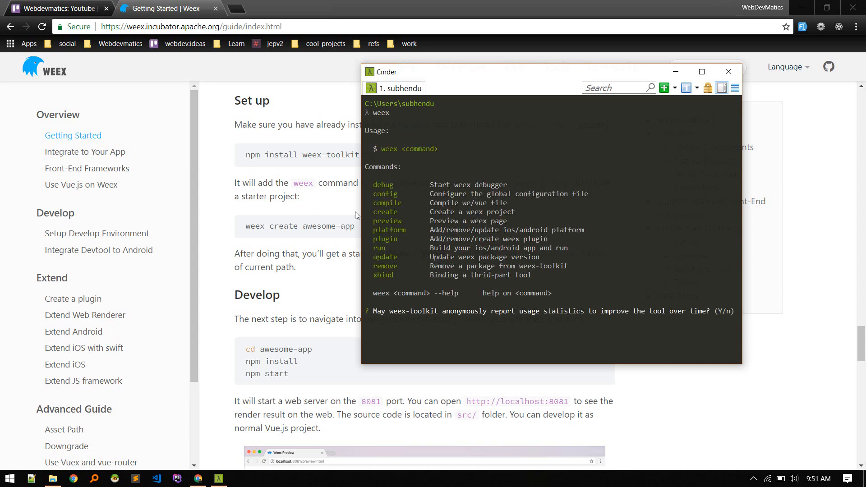
mouse_move(402, 330)
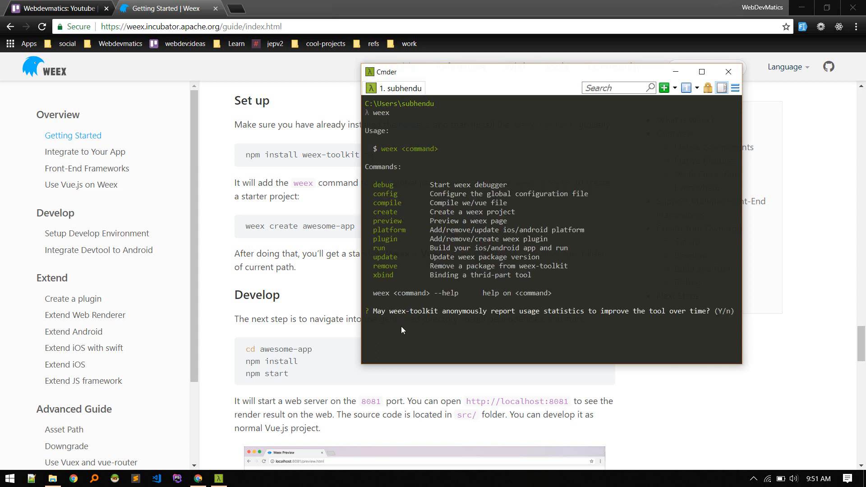
type("y")
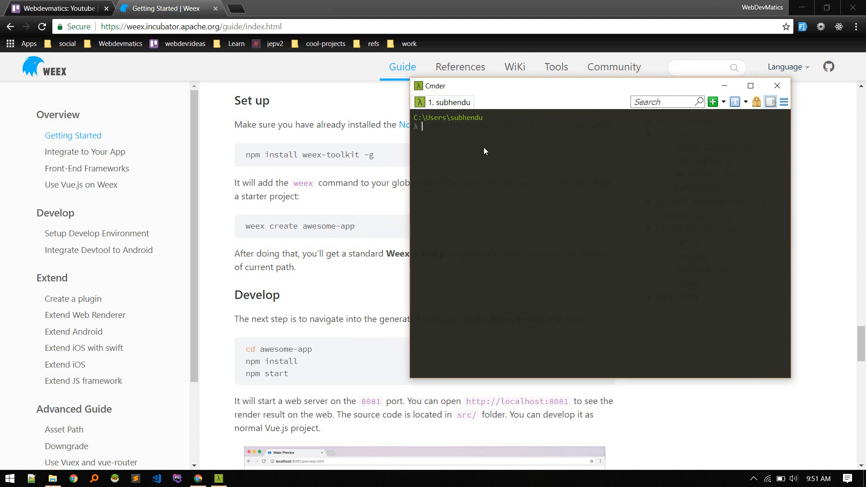
In jsprojects, run 'weex create' accepting the default name weexvue and fill in the project description and author prompts.
type("cd jsprojects\\")
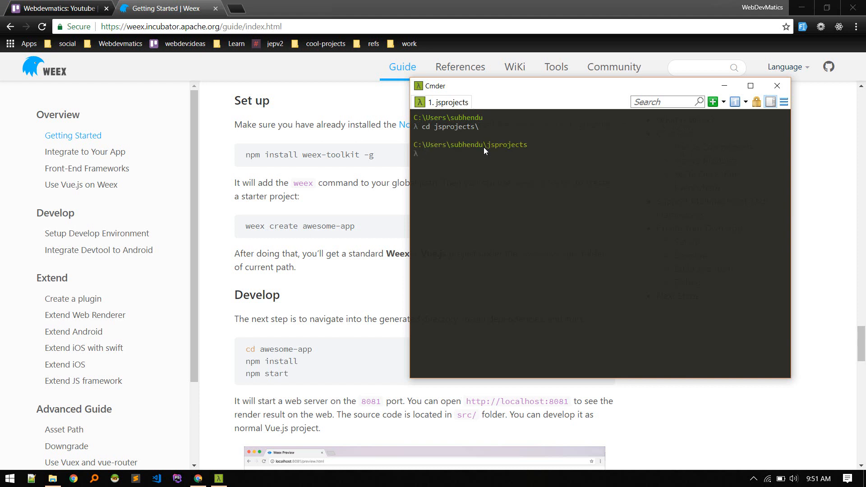
mouse_move(467, 169)
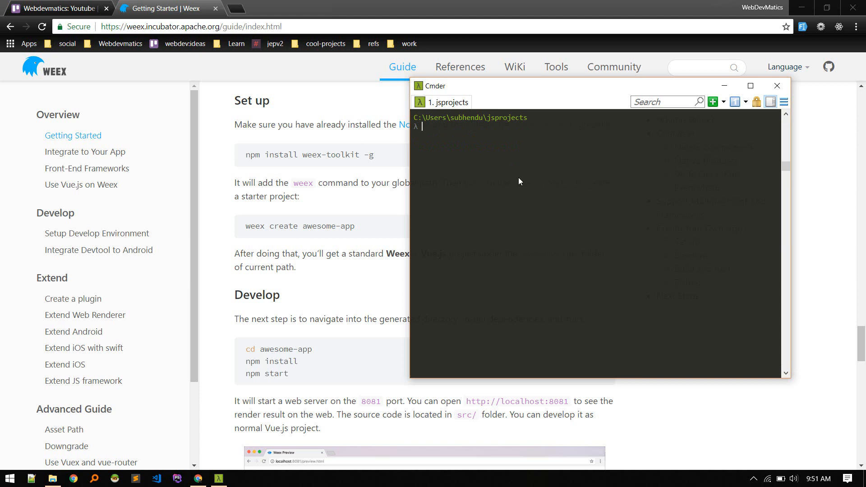
type("w")
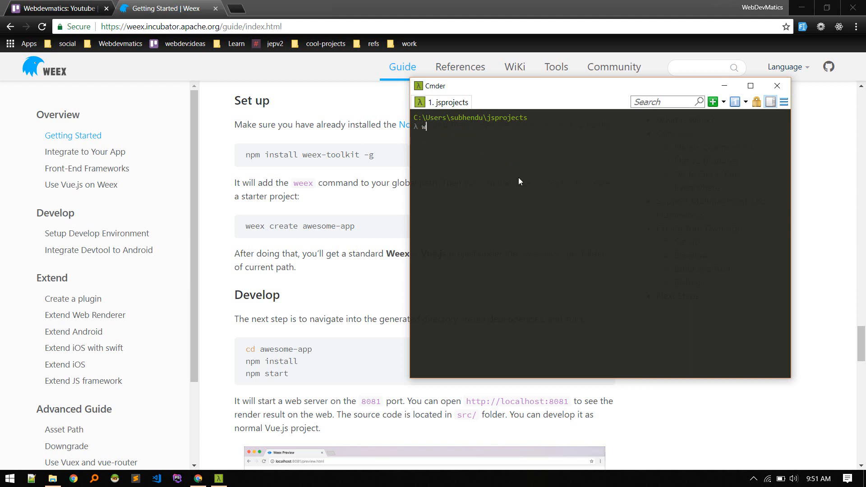
type("eex ce")
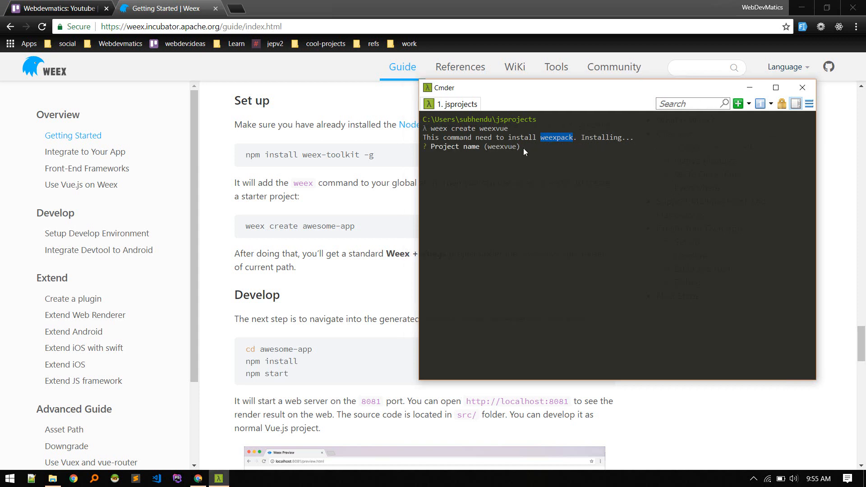
key("Enter")
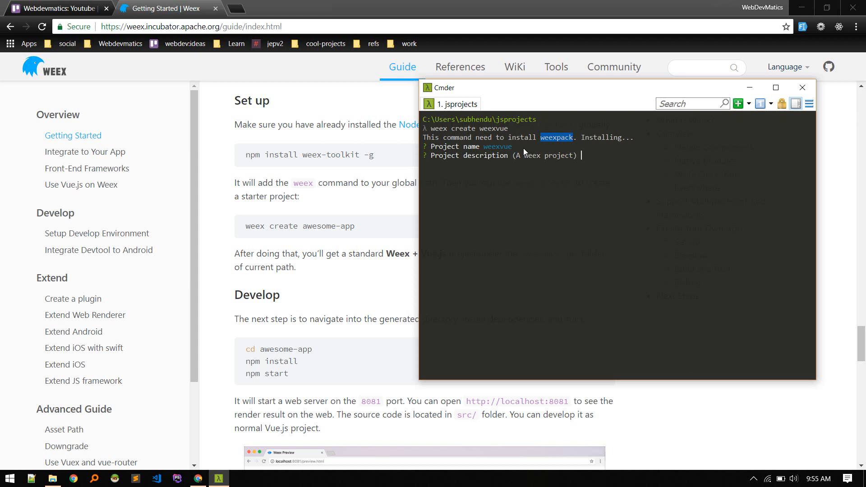
type("project for")
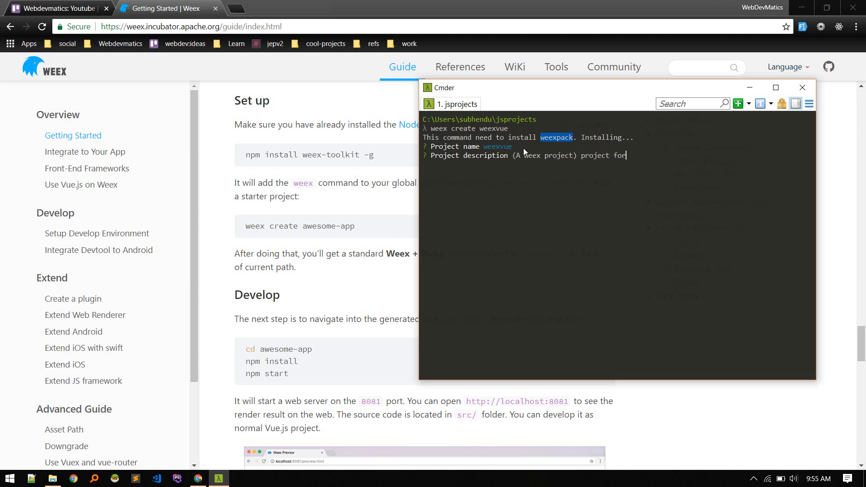
type("youtube")
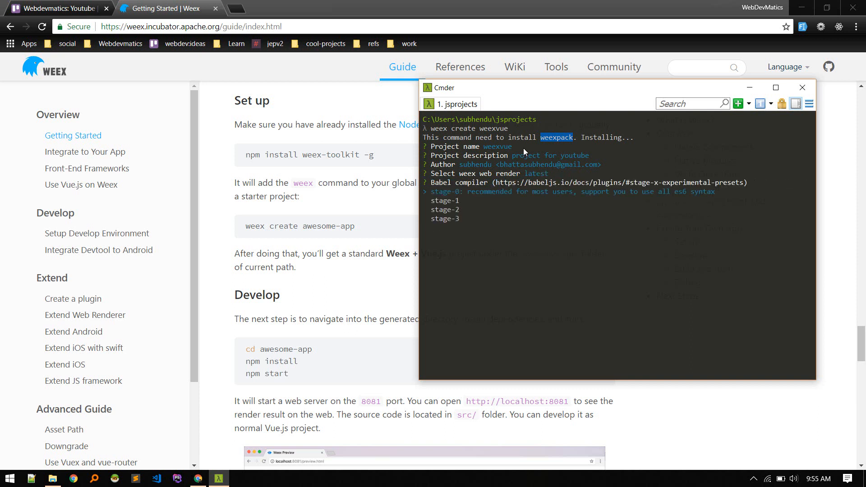
Choose the stage-0 Babel preset and answer No to ESLint so the project scaffolds and installs.
key("enter")
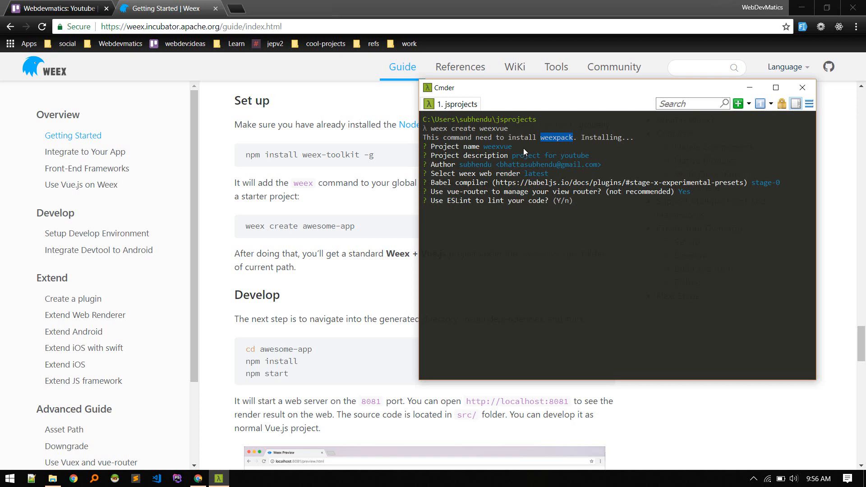
type("No")
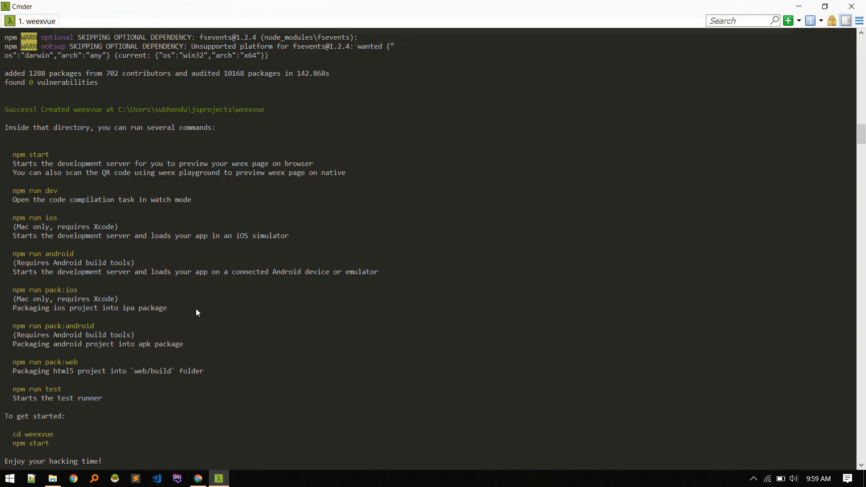
mouse_move(143, 285)
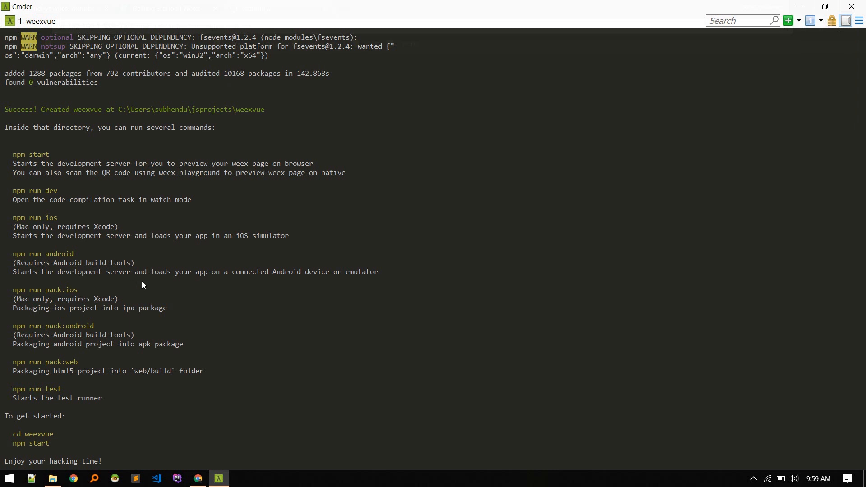
mouse_move(103, 374)
type("npm start")
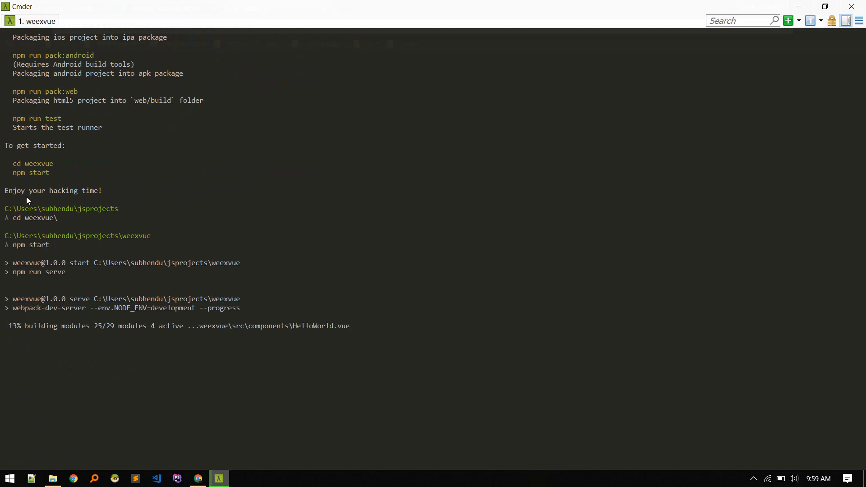
mouse_move(29, 252)
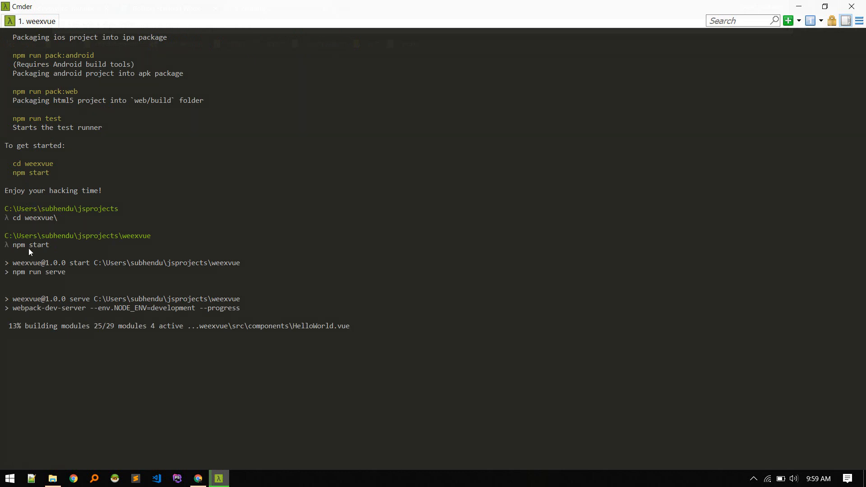
mouse_move(75, 285)
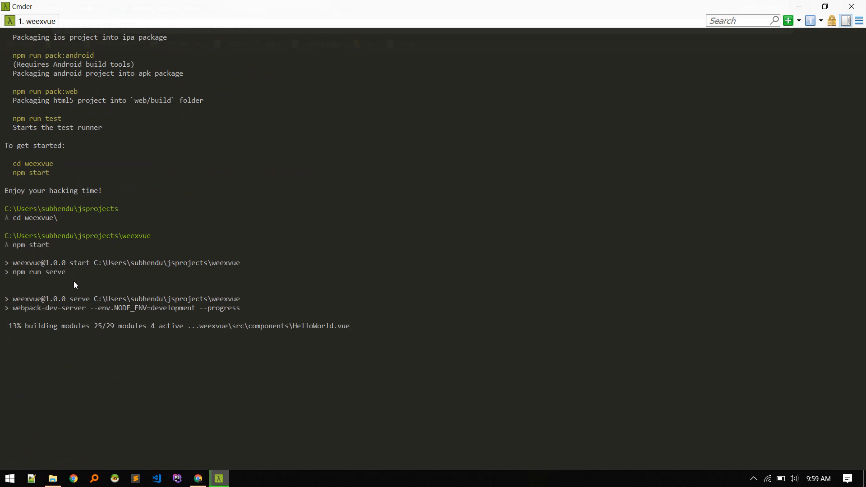
mouse_move(115, 352)
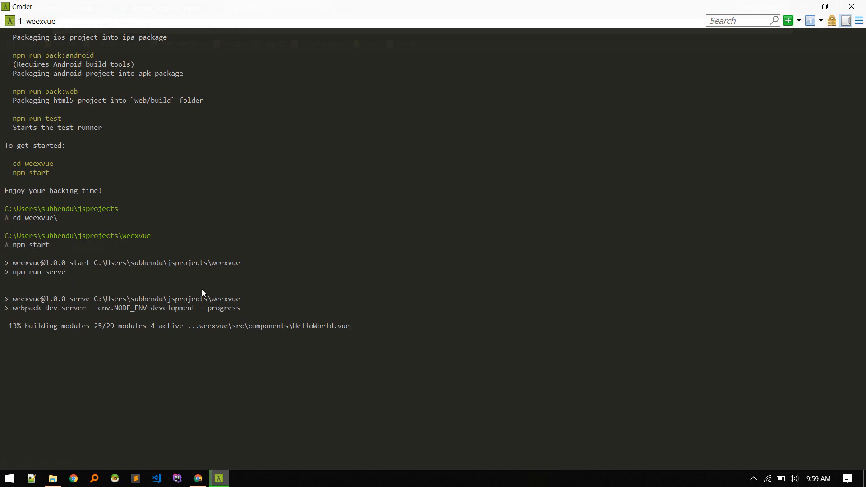
mouse_move(132, 363)
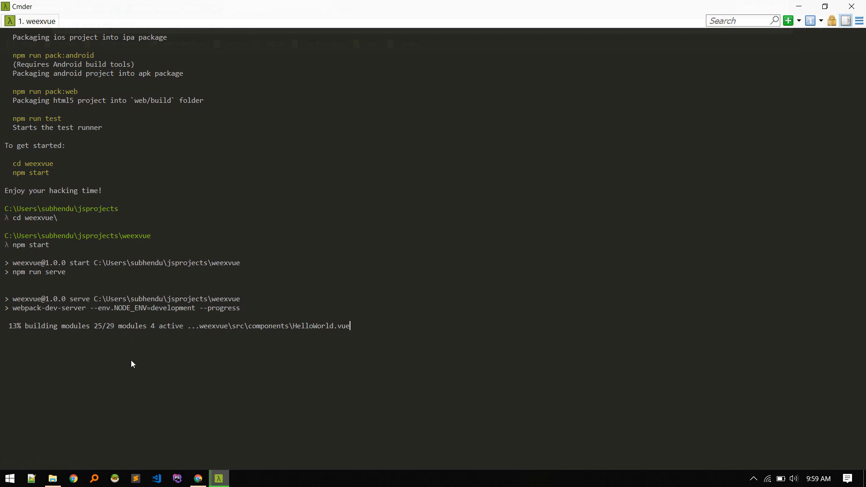
mouse_move(144, 386)
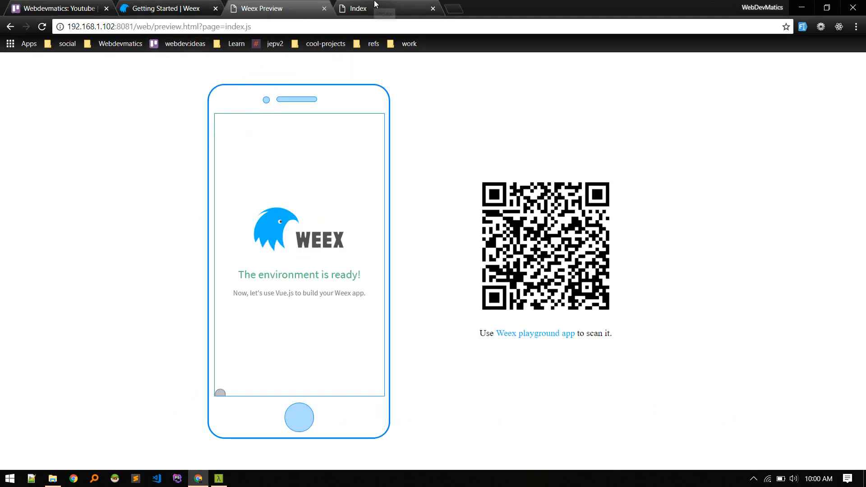
View the running app's Index page at 192.168.1.102:8081 announcing the environment is ready, then return to Cmder.
left_click(361, 8)
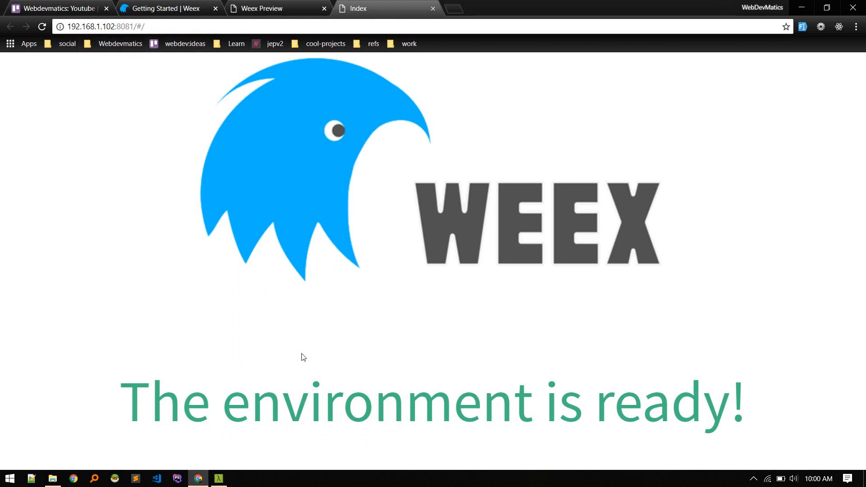
scroll("down", 3)
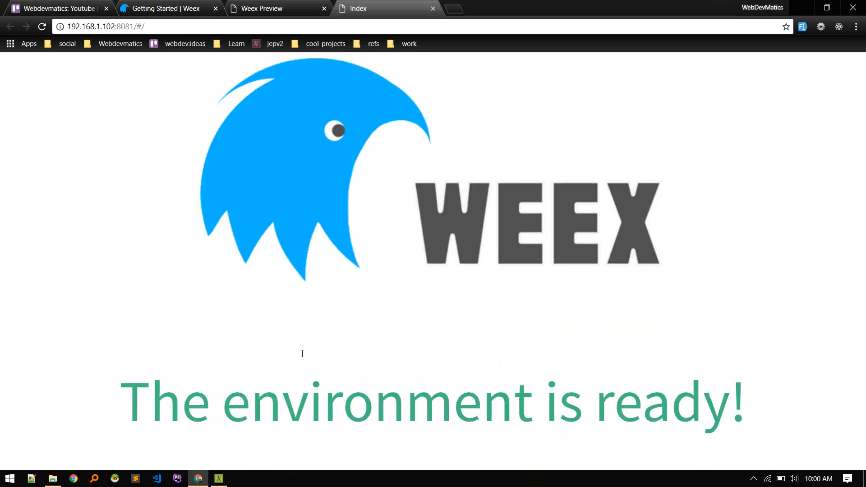
mouse_move(164, 478)
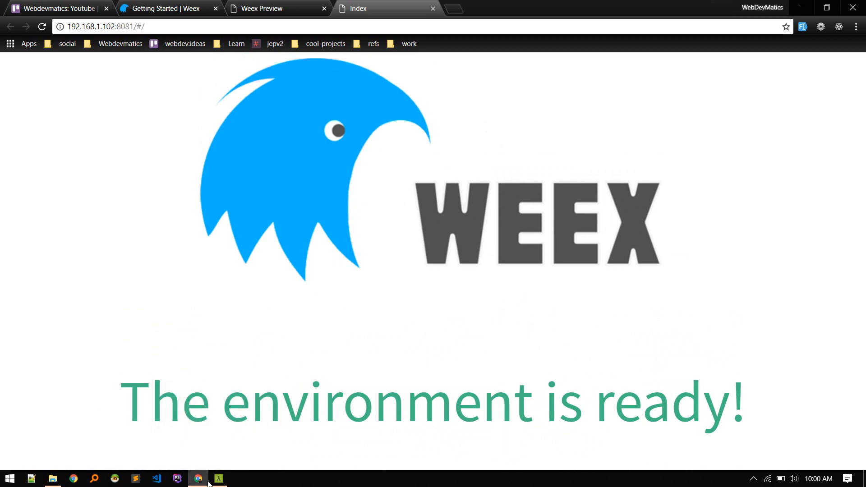
left_click(218, 478)
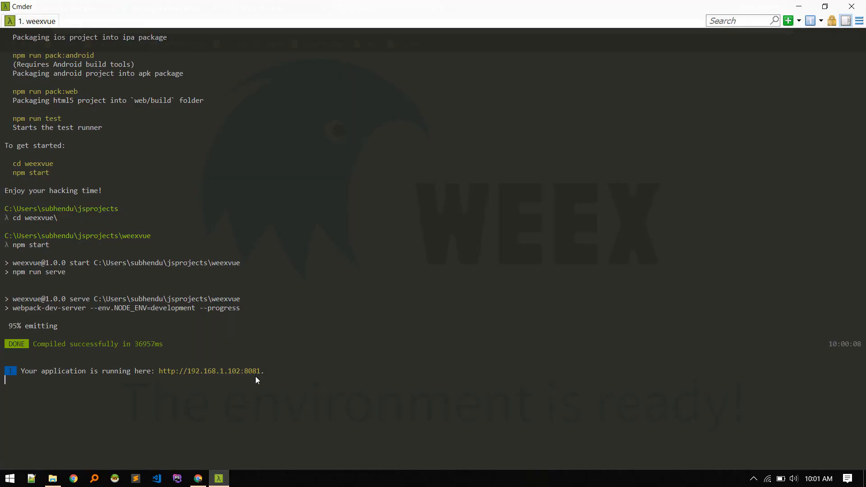
Start a second Cmder session in weexvue and run 'code .' to open the project in Visual Studio Code.
left_click(788, 20)
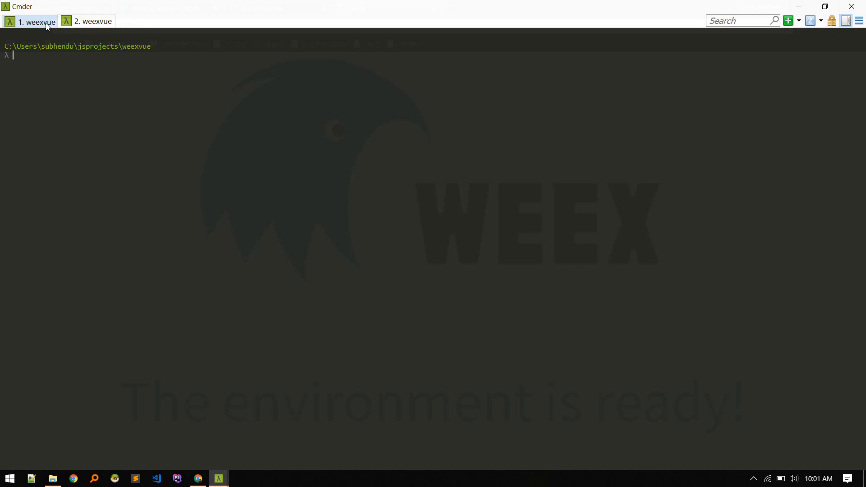
type("code .")
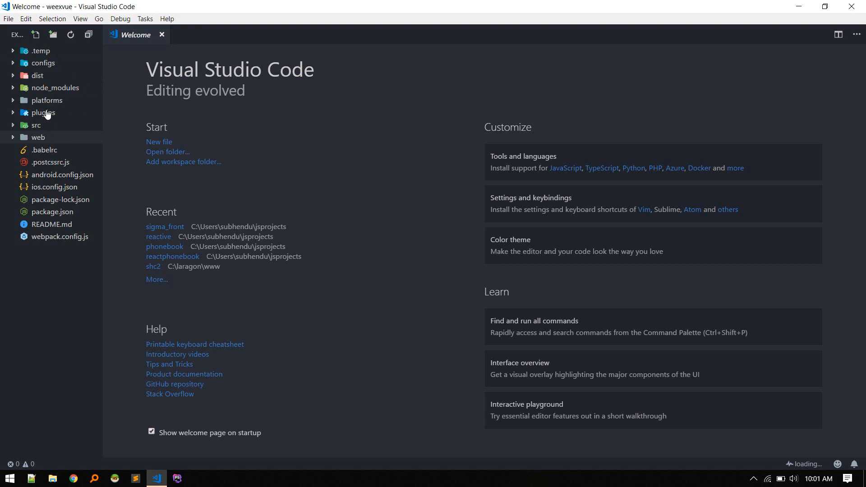
mouse_move(28, 135)
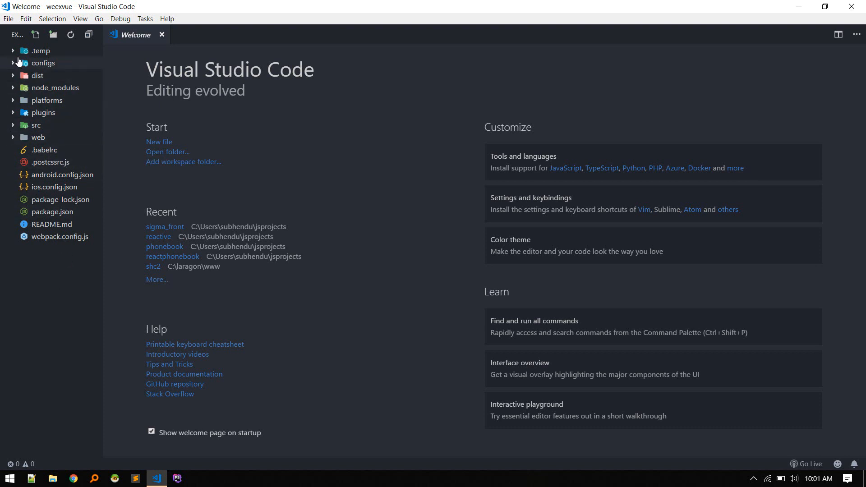
mouse_move(18, 96)
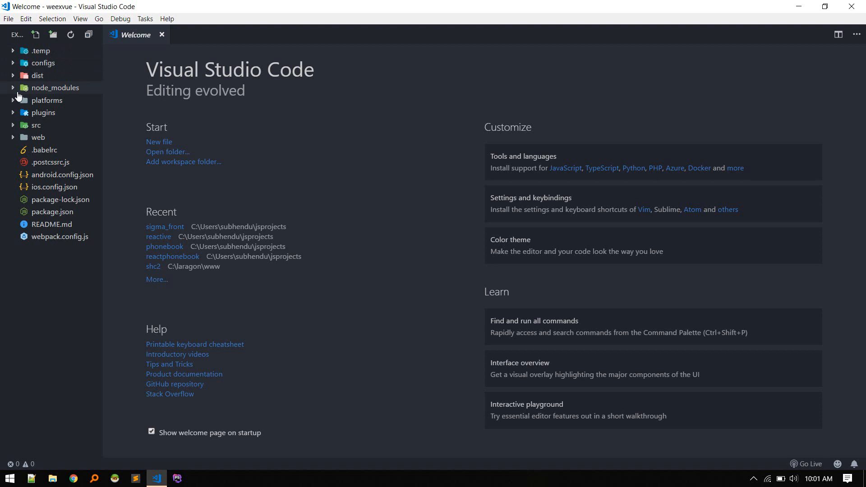
Expand the project folders and view HelloWorld.vue, entry.js and router.js, ending on HelloWorld.vue.
left_click(46, 100)
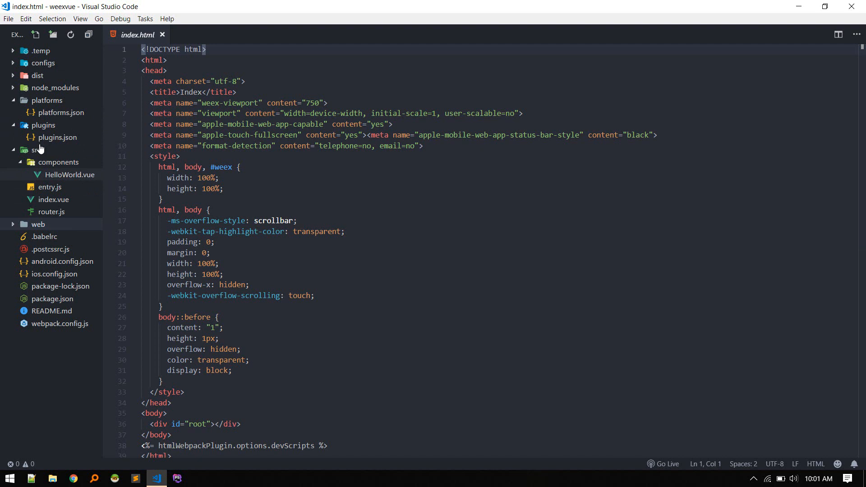
mouse_move(41, 149)
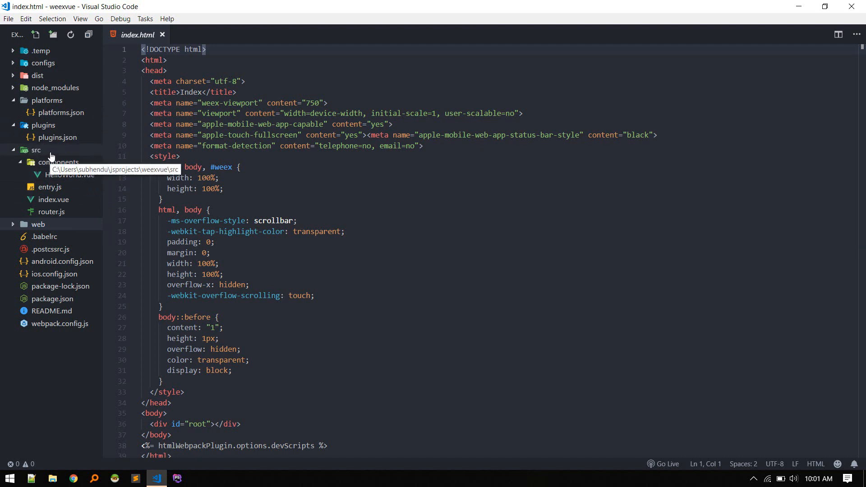
mouse_move(68, 184)
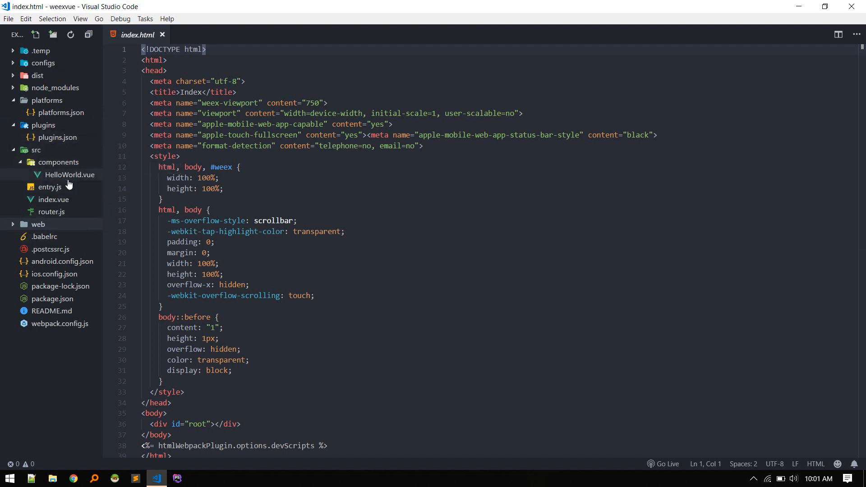
left_click(69, 175)
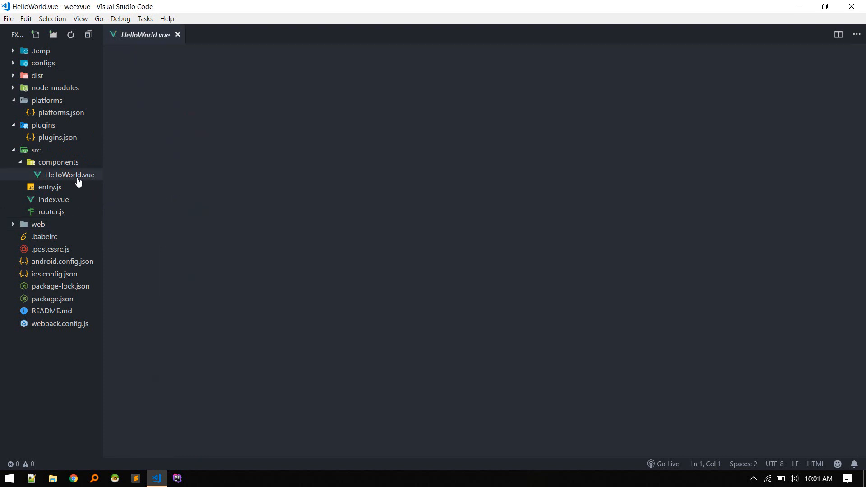
left_click(70, 175)
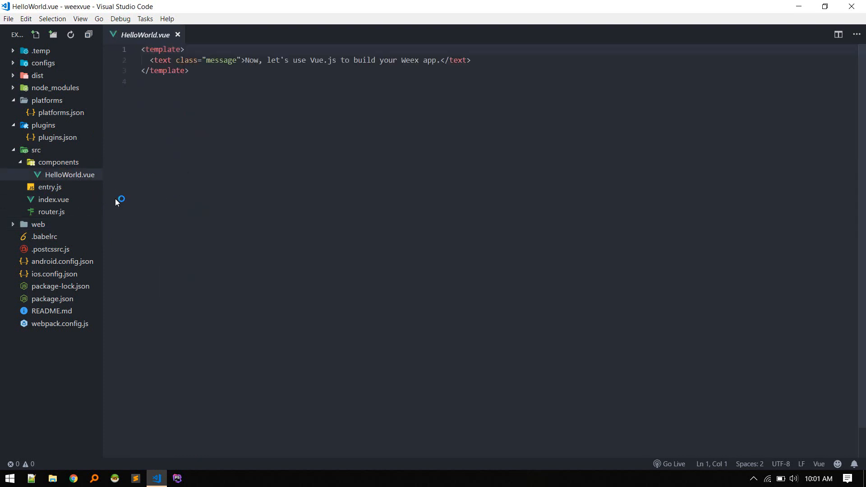
mouse_move(52, 200)
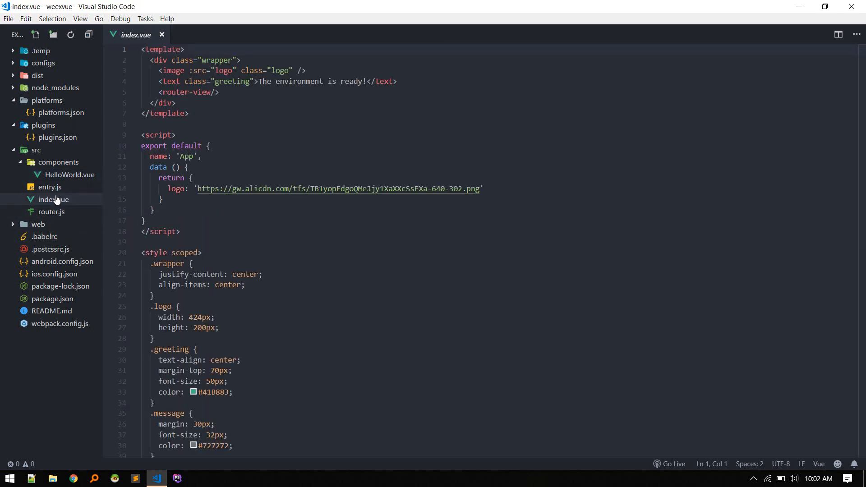
left_click(50, 187)
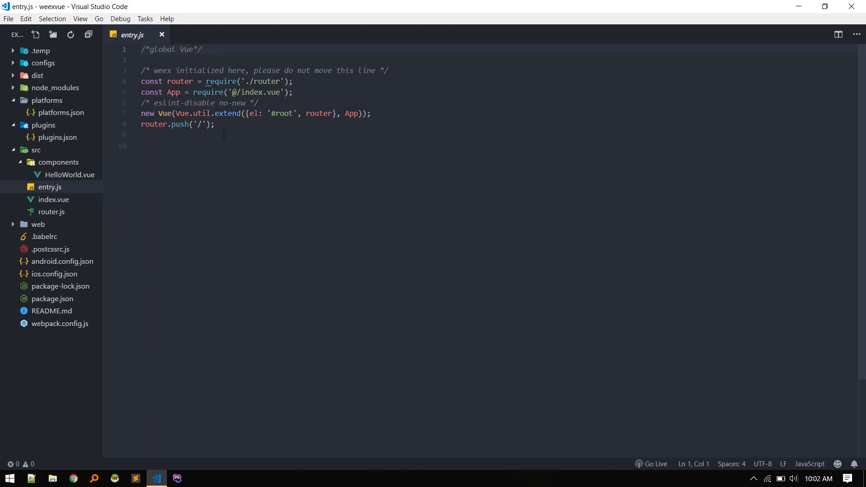
mouse_move(245, 174)
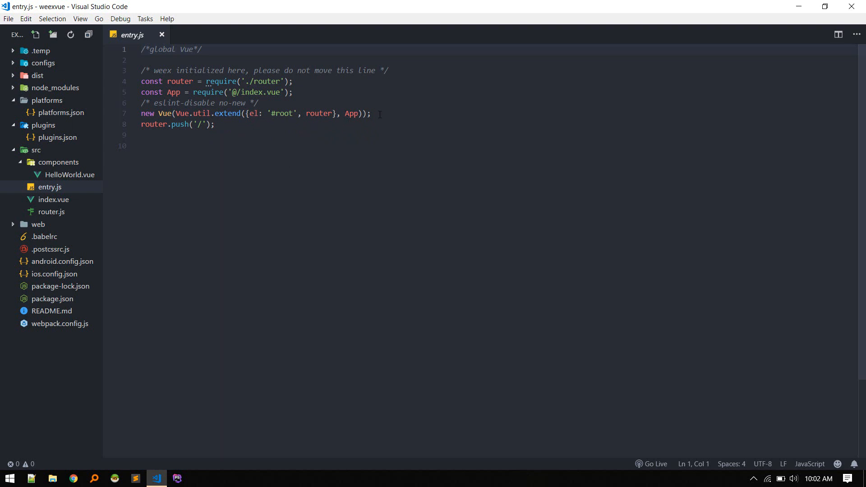
left_click(51, 211)
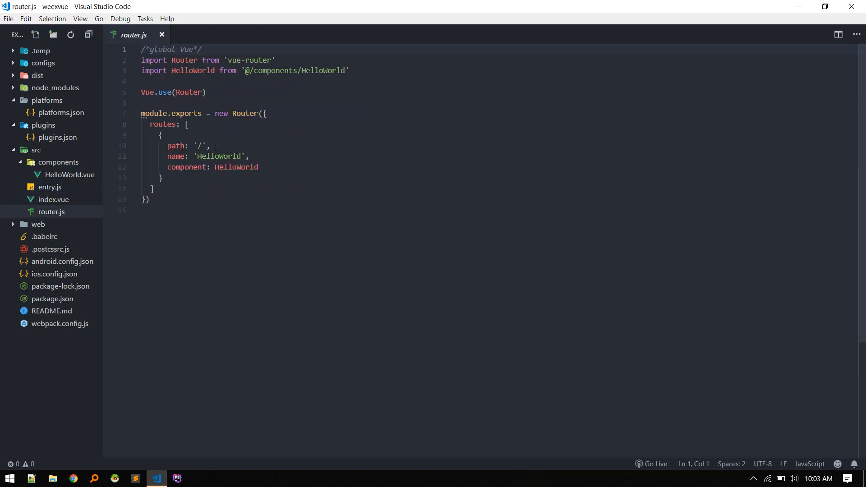
mouse_move(86, 175)
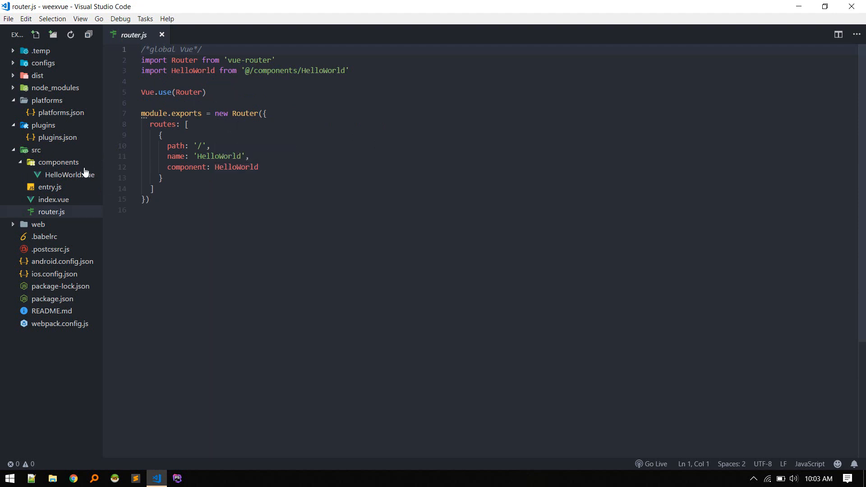
left_click(63, 175)
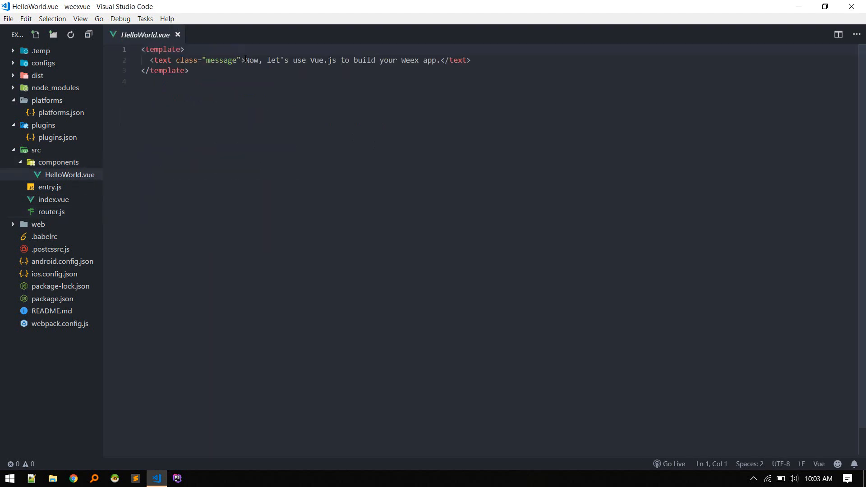
Change the HelloWorld message text to 'First app on weex.' and save the file.
type("First app on weex.</text>")
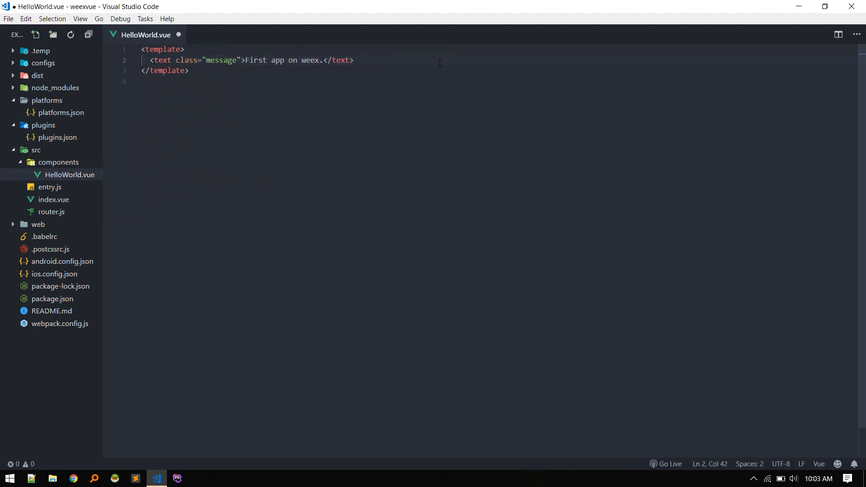
key("Ctrl+s")
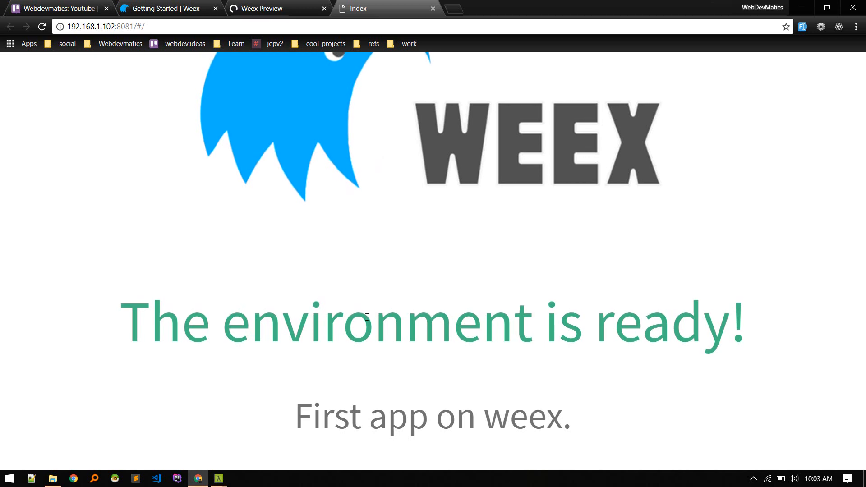
left_click(264, 8)
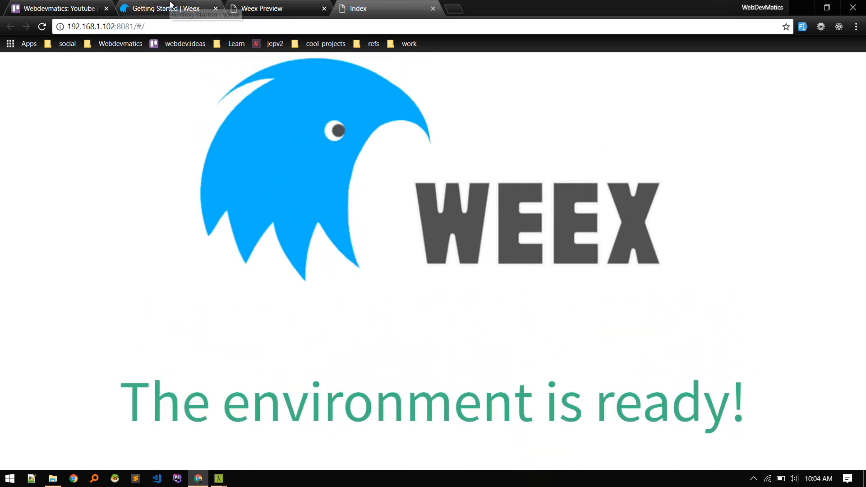
Locate the 'weex run android' command in the Weex guide's Build and Run section.
left_click(160, 8)
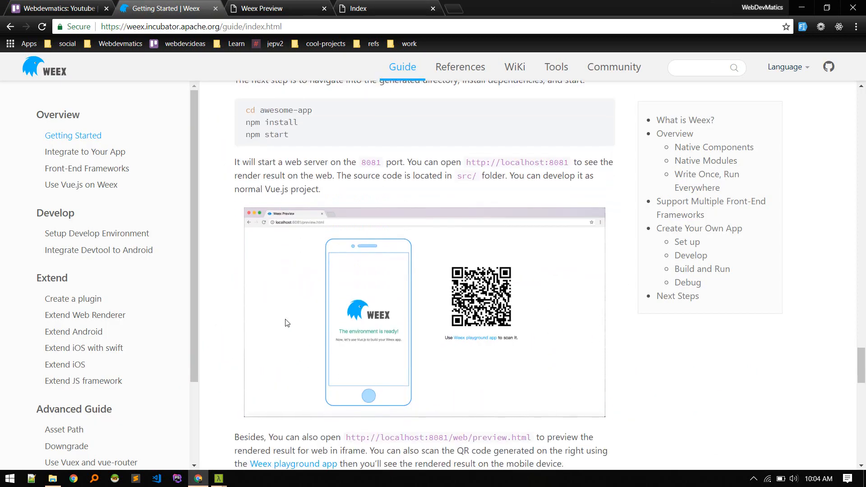
scroll("down", 3)
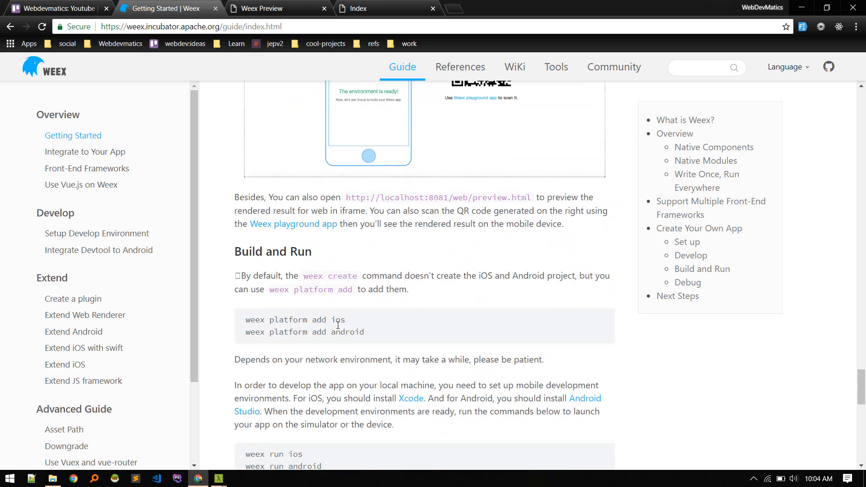
scroll("down", 3)
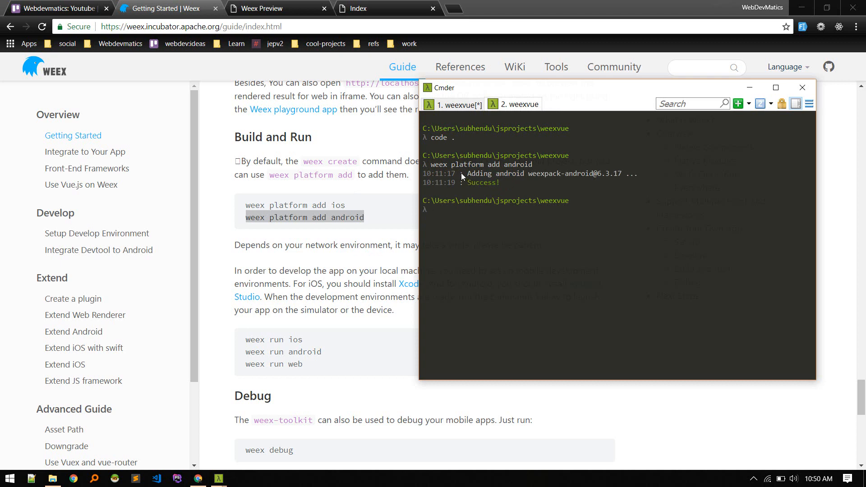
mouse_move(470, 206)
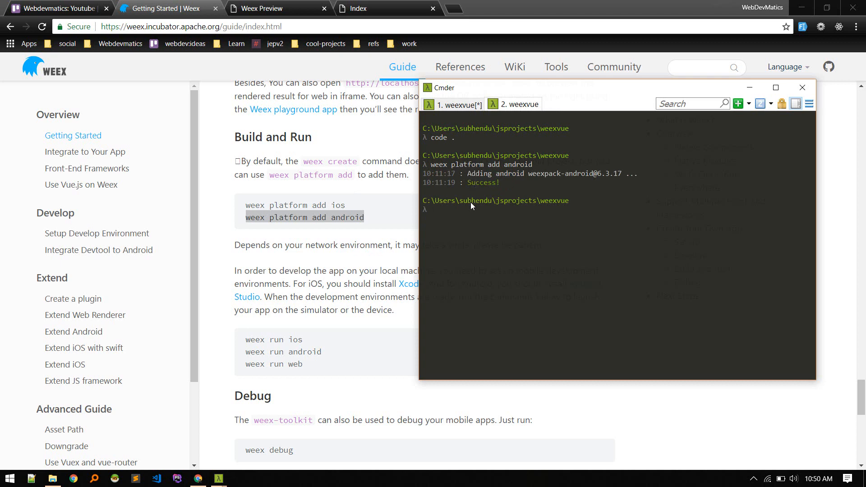
mouse_move(299, 297)
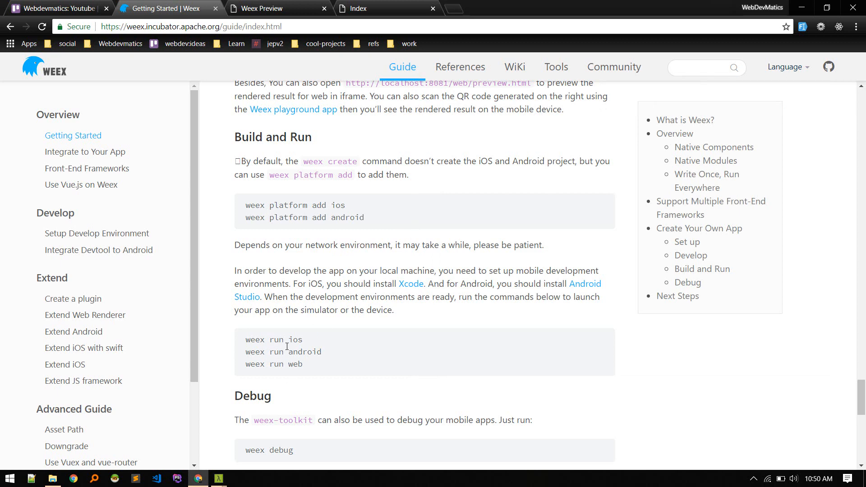
mouse_move(287, 267)
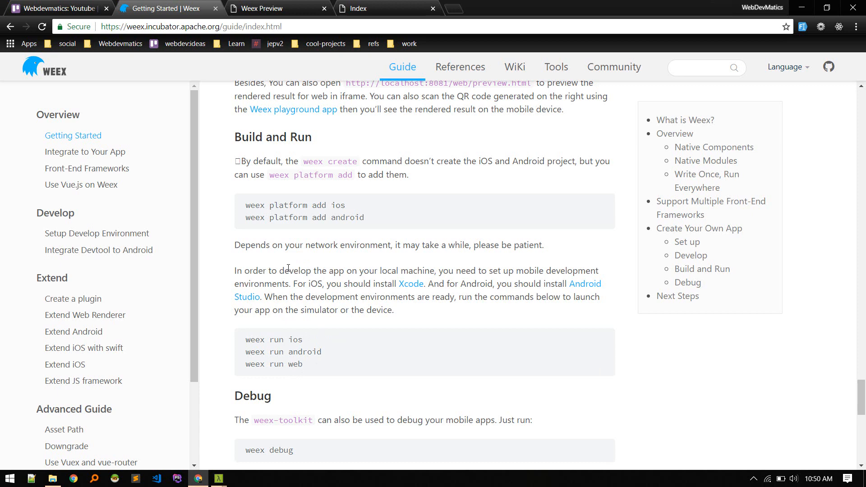
mouse_move(501, 275)
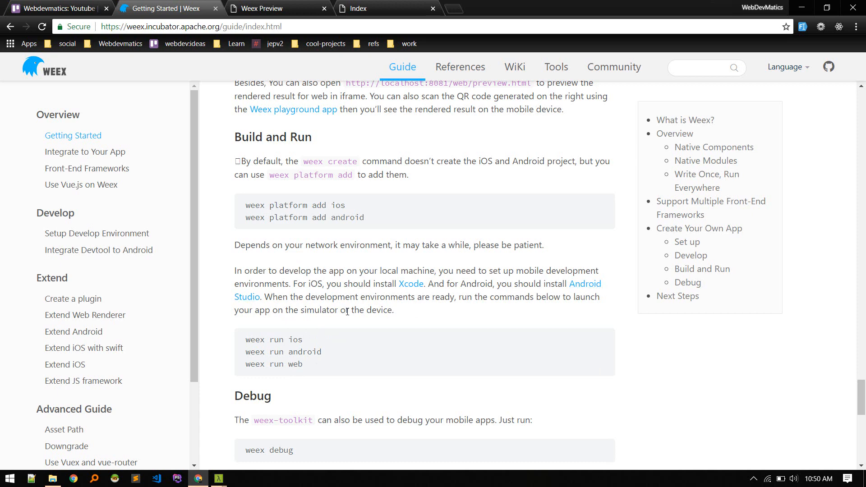
mouse_move(364, 324)
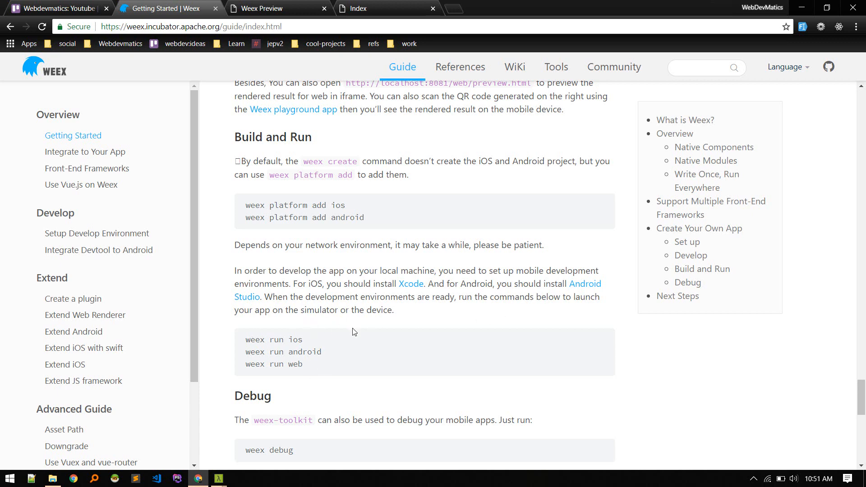
mouse_move(384, 343)
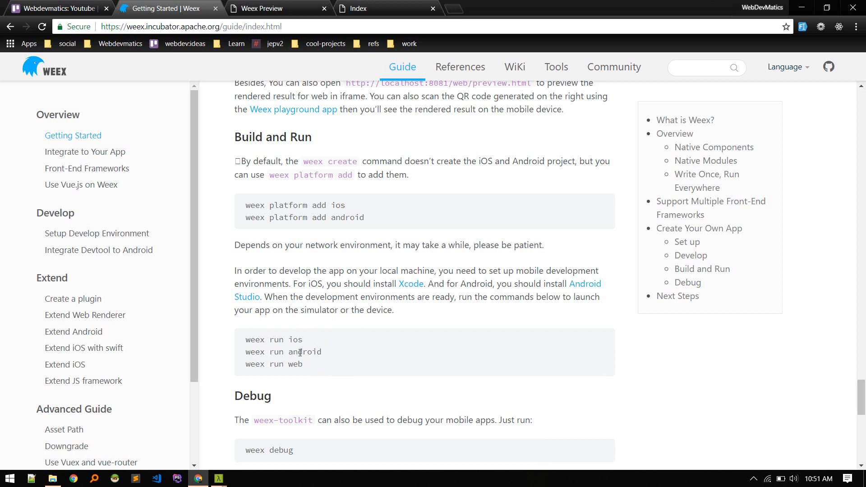
double_click(308, 352)
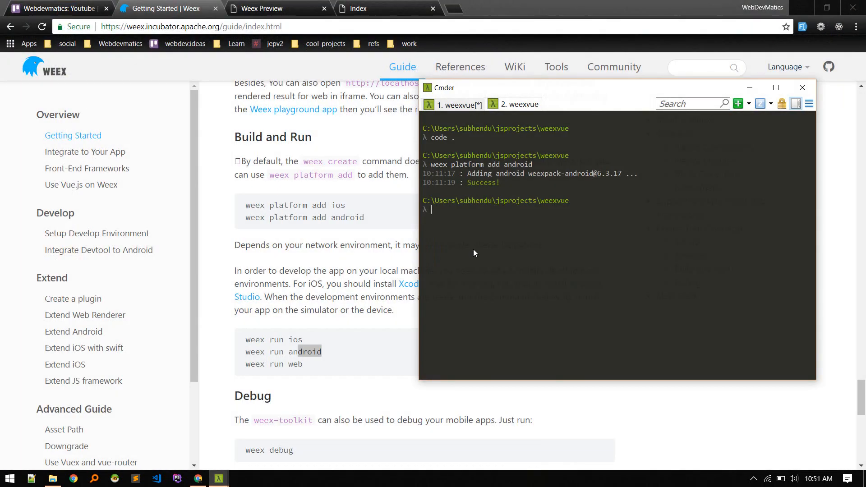
Run 'weex run android' in Cmder, which fails with $ANDROID_HOME not found.
type("weex run")
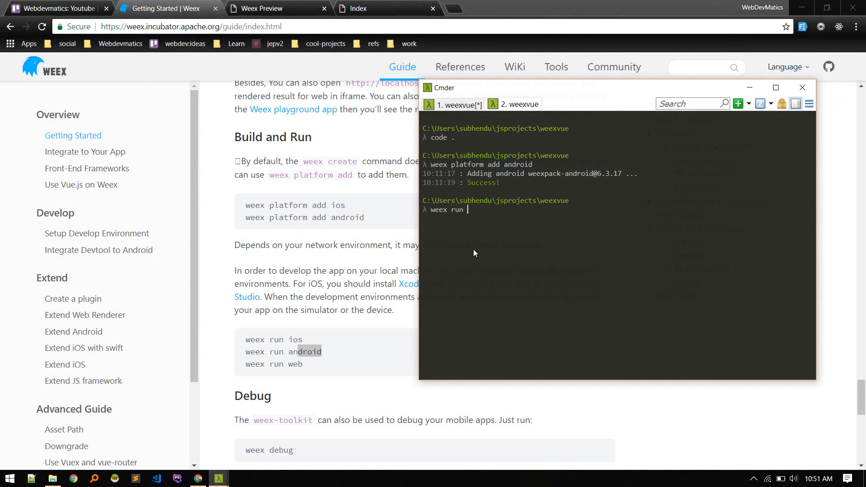
type("androi")
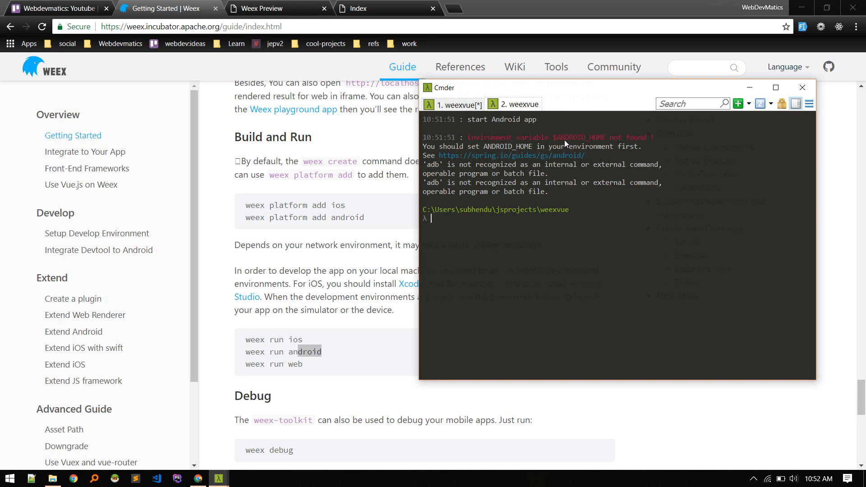
mouse_move(506, 259)
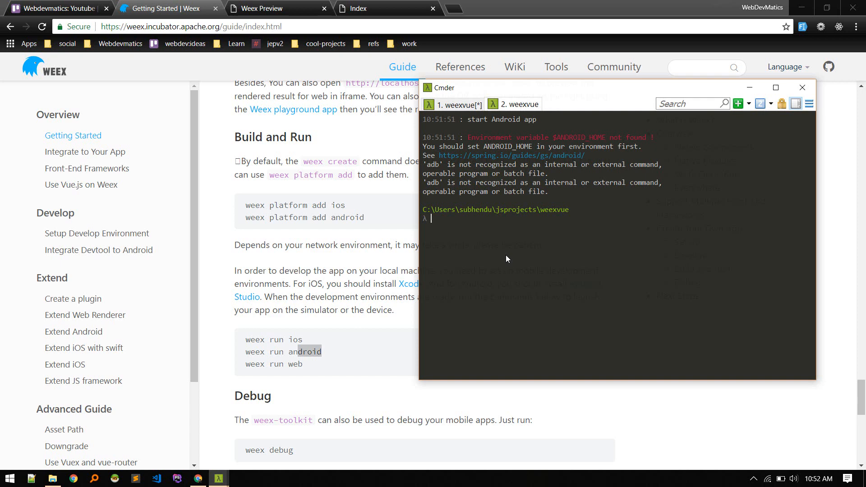
mouse_move(524, 197)
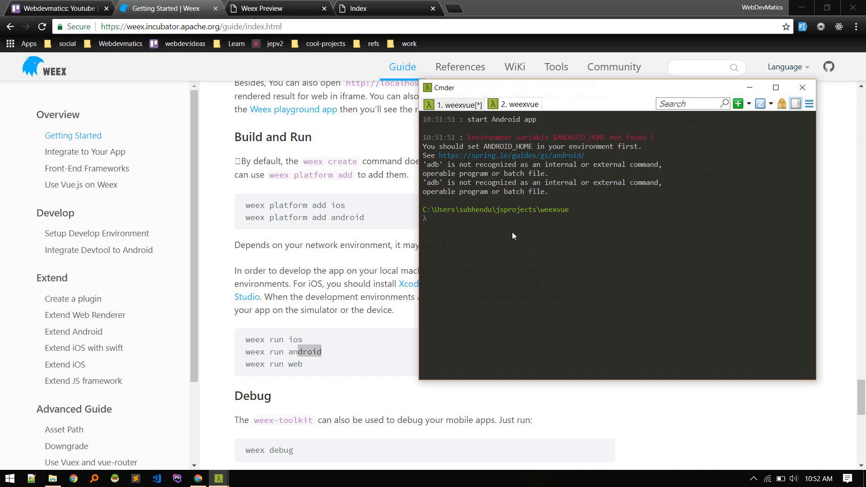
mouse_move(593, 187)
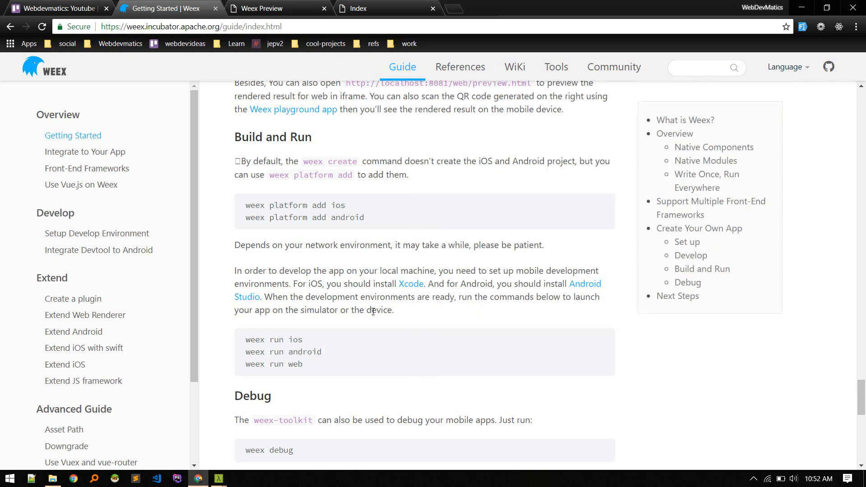
mouse_move(607, 281)
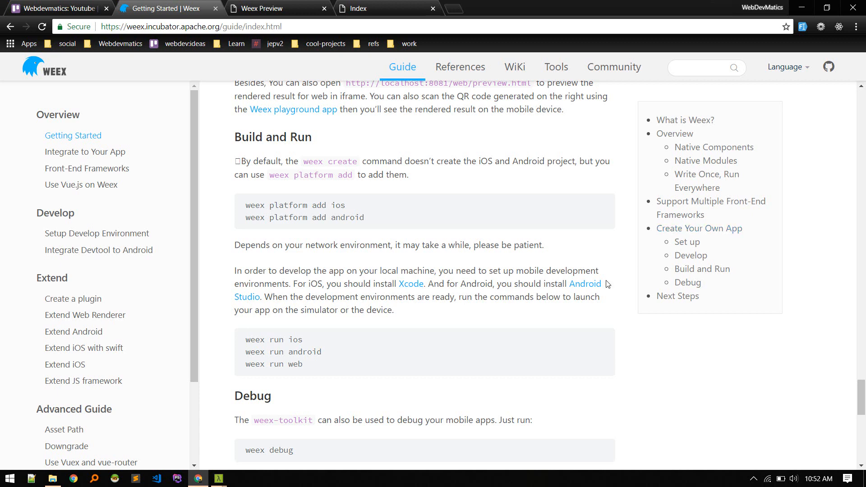
Open the guide's Android Studio link in a new tab and download Android Studio for Windows.
right_click(584, 283)
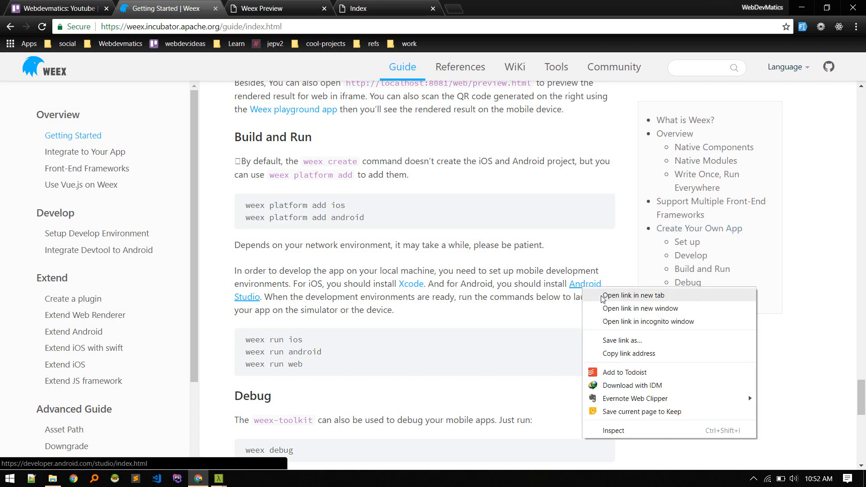
left_click(633, 295)
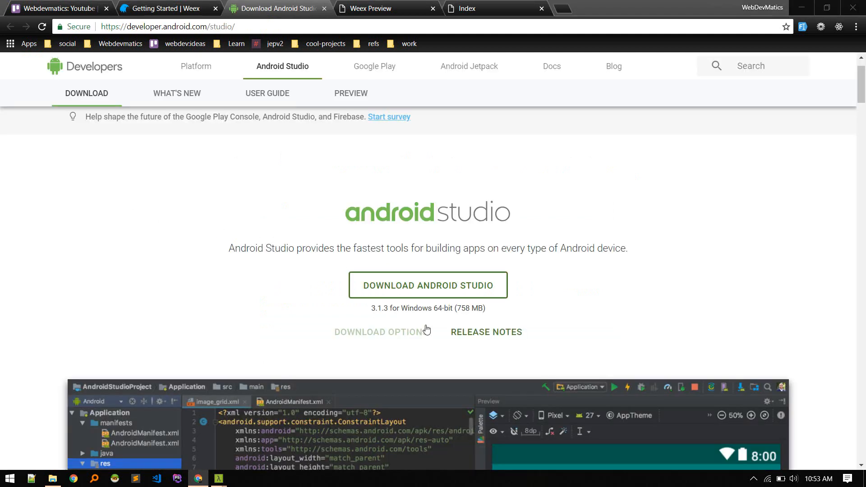
mouse_move(405, 292)
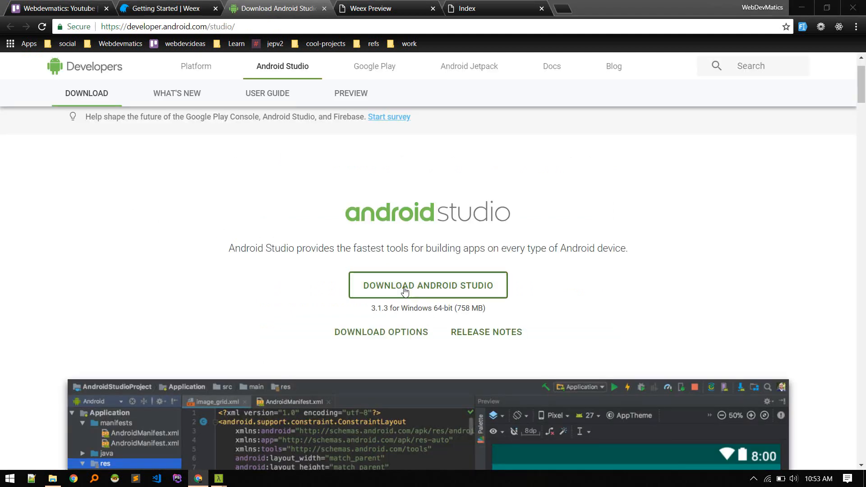
left_click(428, 285)
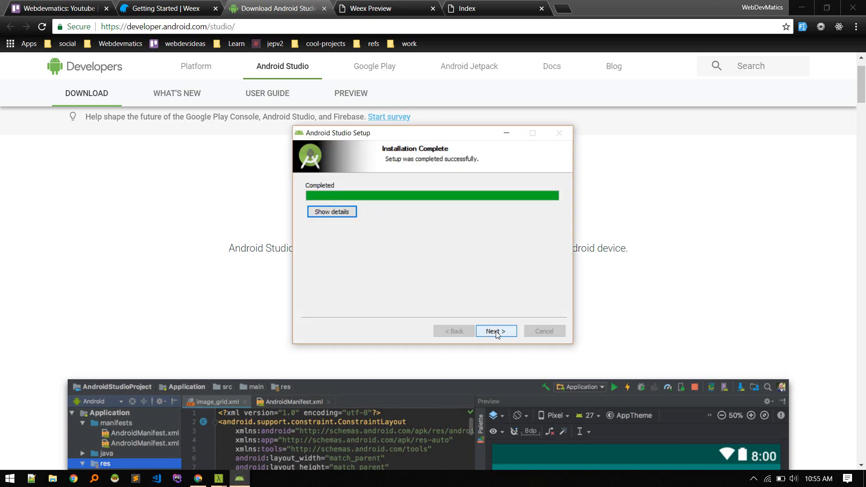
Finish the installer with 'Start Android Studio' checked and begin the first-run component download.
left_click(496, 331)
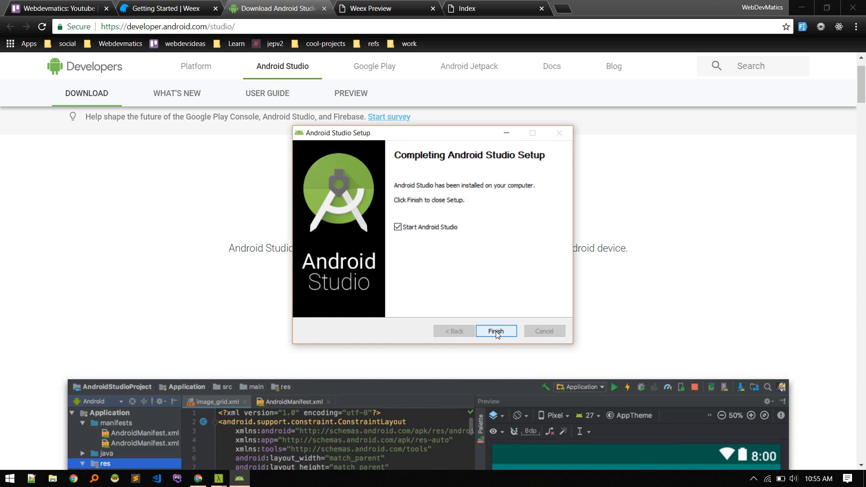
left_click(496, 331)
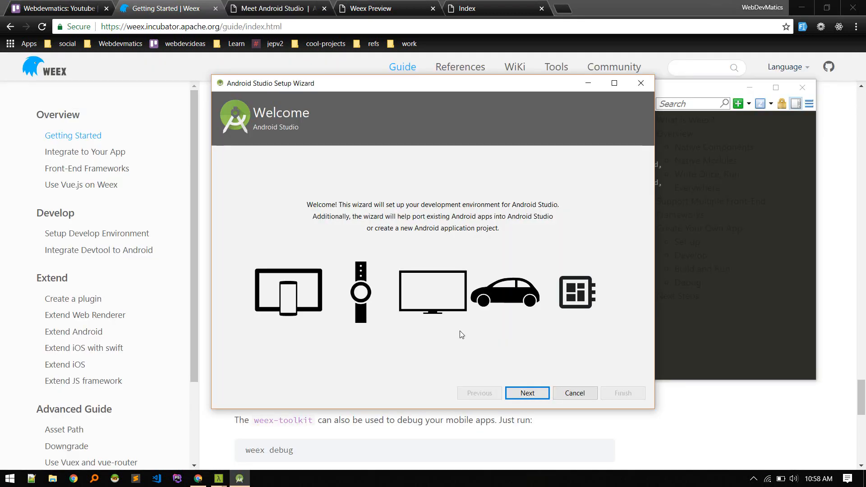
left_click(527, 393)
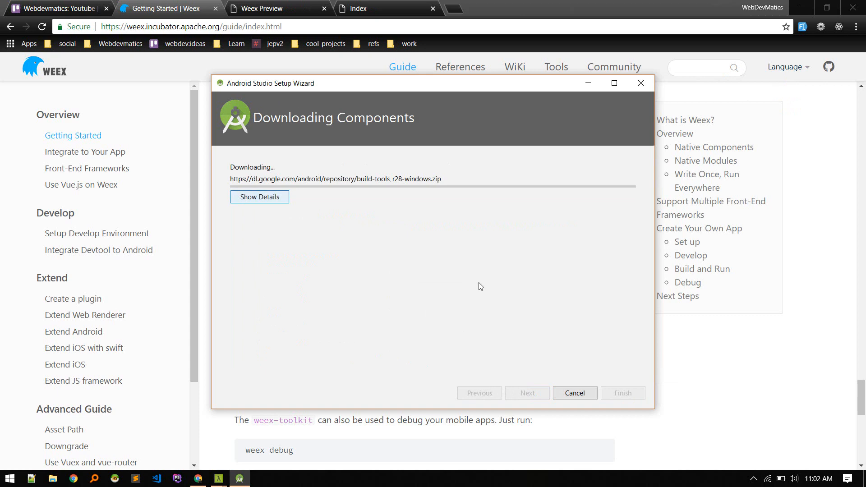
mouse_move(319, 220)
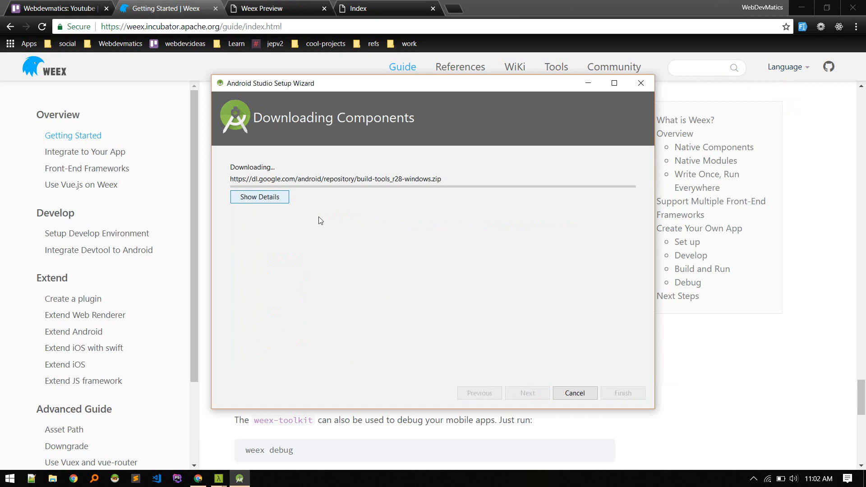
mouse_move(455, 201)
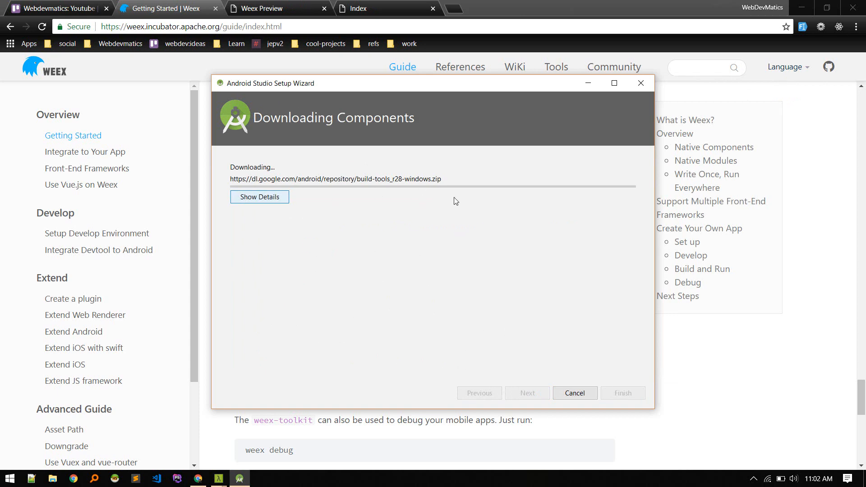
mouse_move(408, 204)
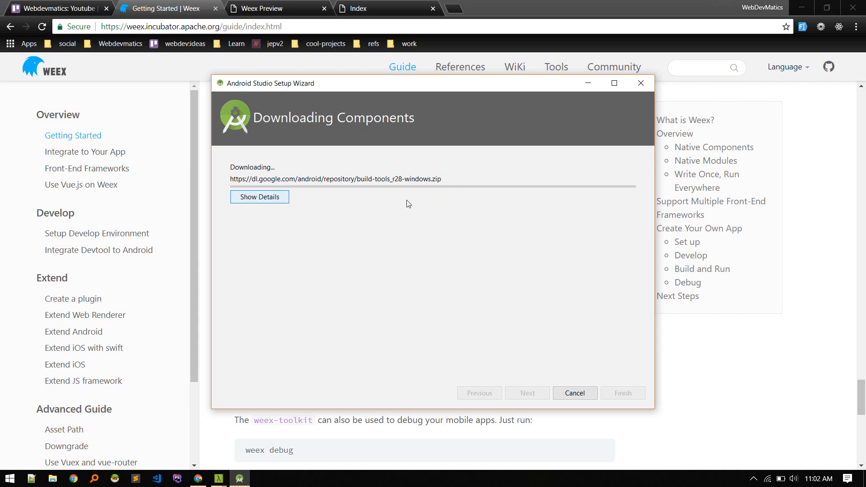
mouse_move(340, 191)
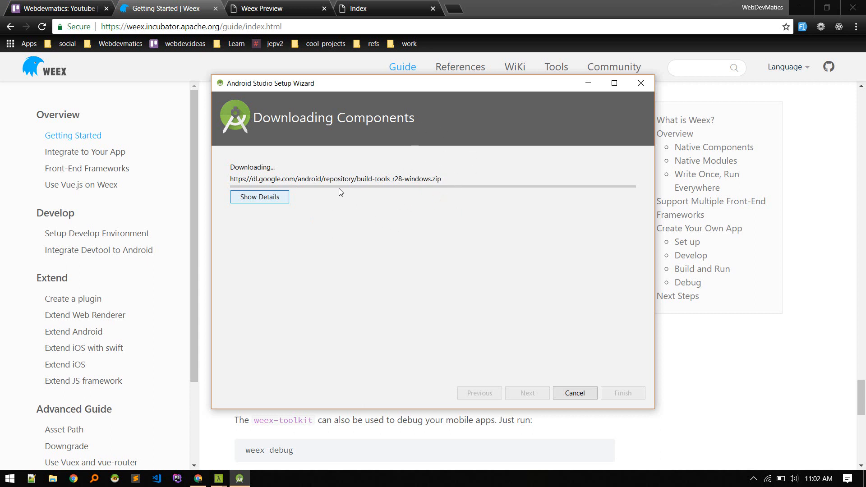
mouse_move(415, 195)
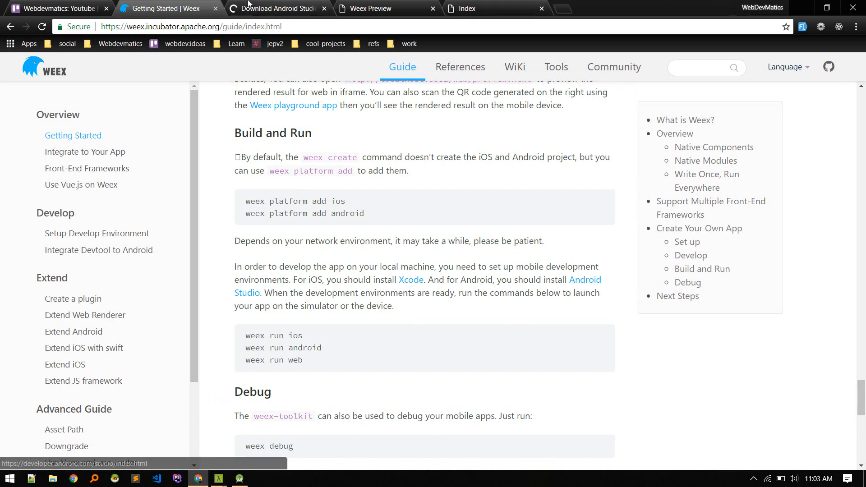
Open the Install Android Studio user guide from the download page and read its Windows steps.
left_click(276, 8)
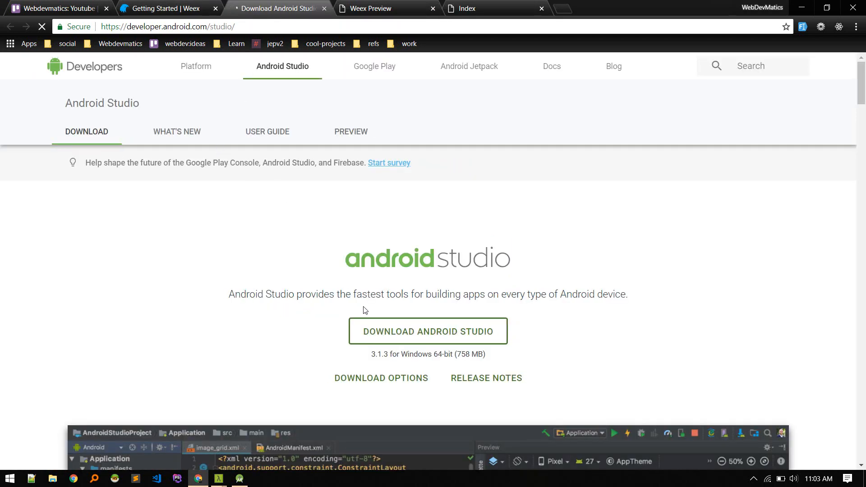
mouse_move(277, 136)
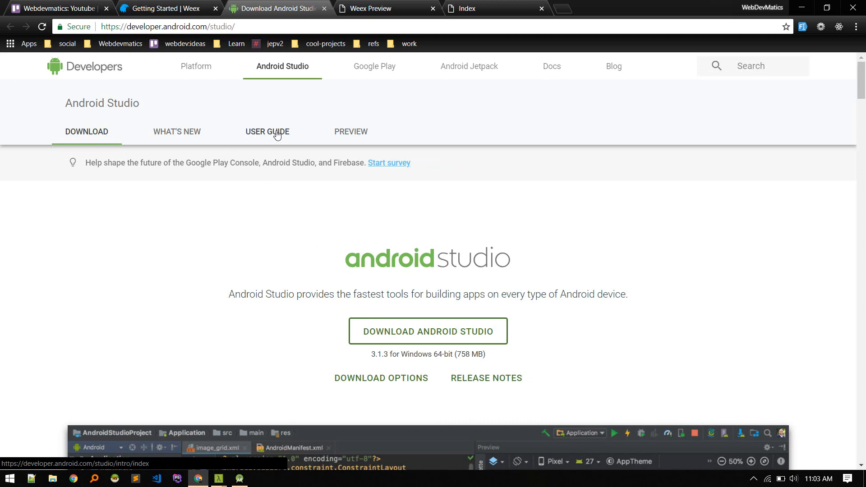
left_click(267, 132)
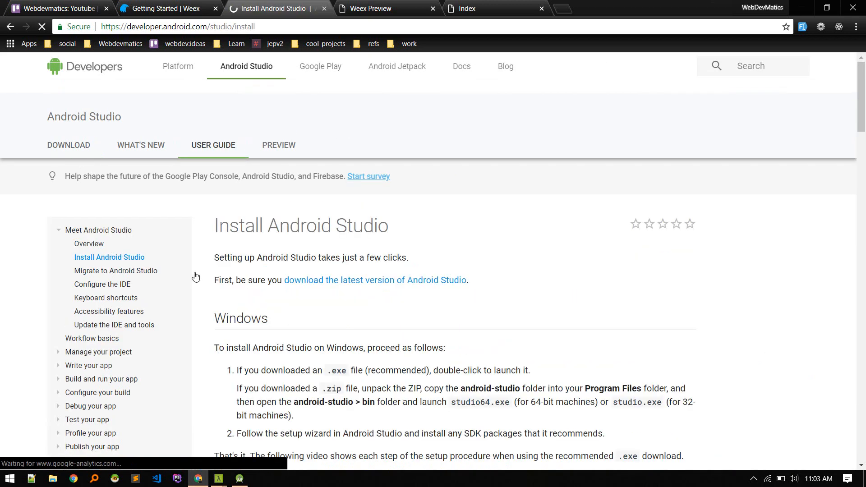
scroll("down", 3)
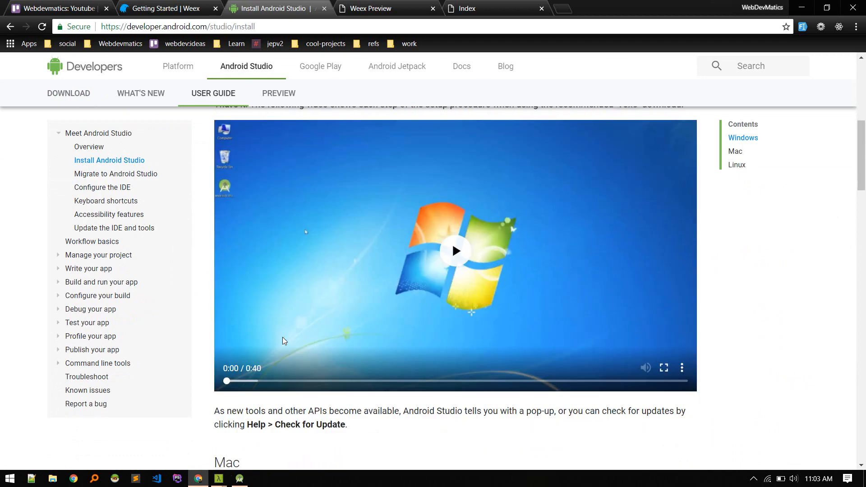
scroll("down", 3)
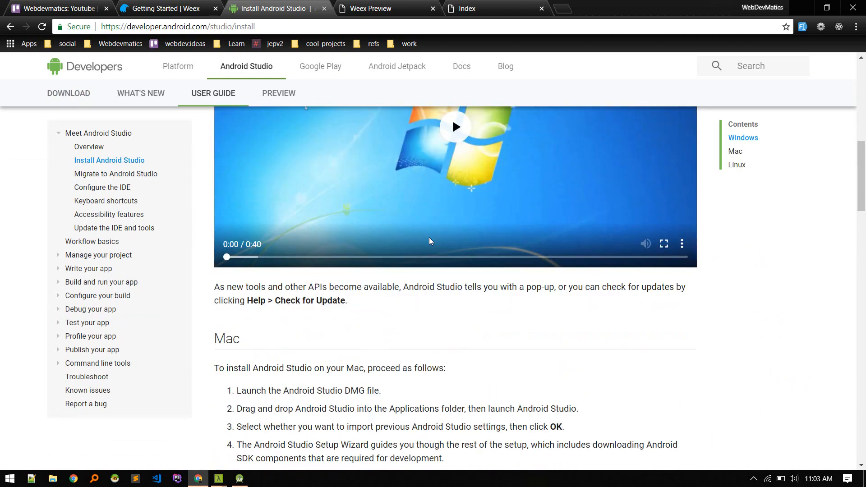
scroll("down", 3)
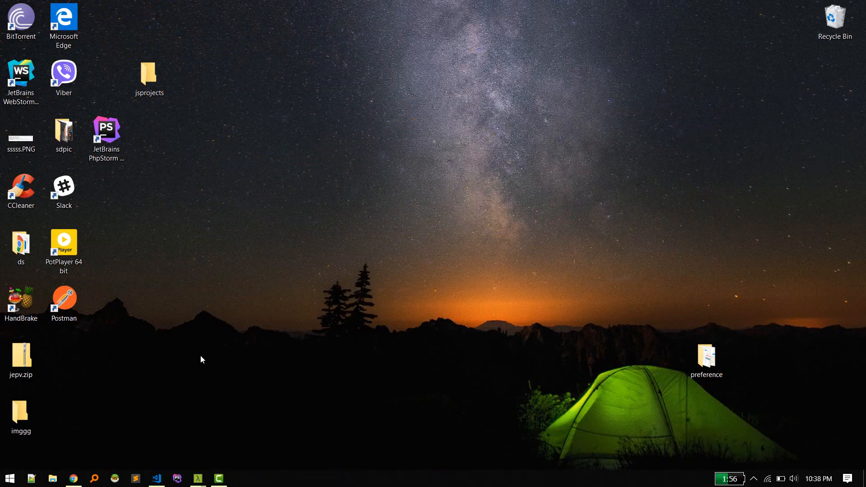
mouse_move(222, 380)
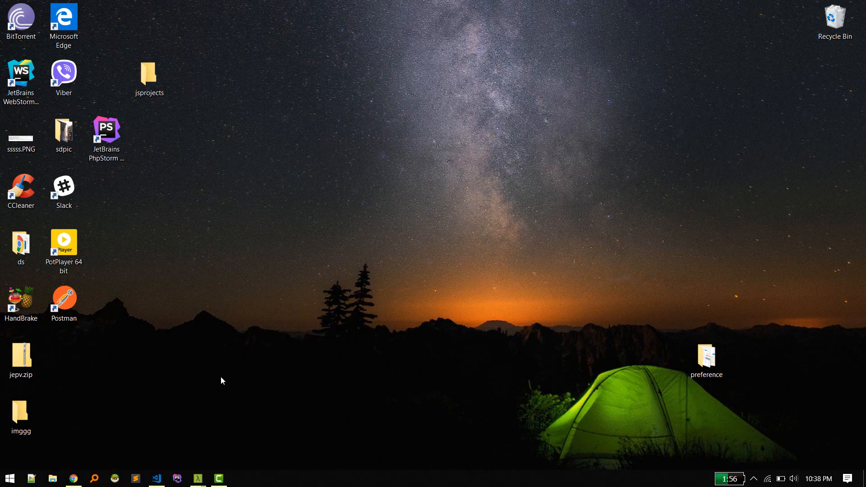
mouse_move(199, 472)
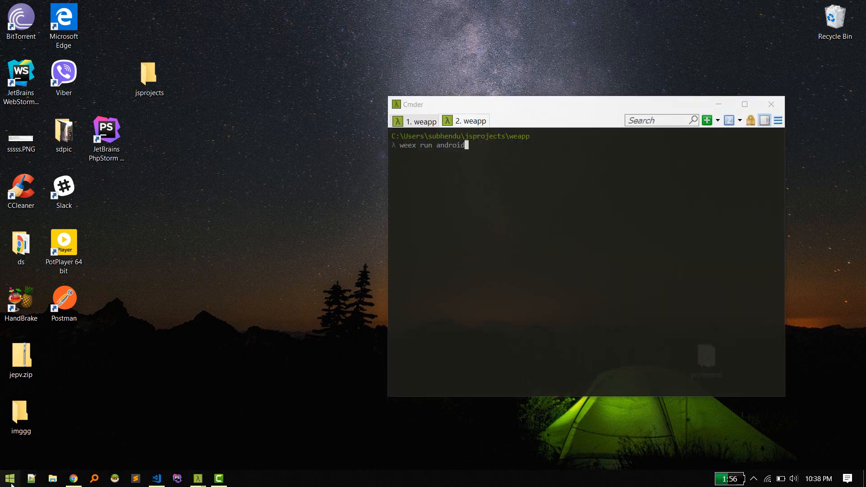
Search Start for 'env' and open the Environment Variables window from System Properties.
left_click(7, 476)
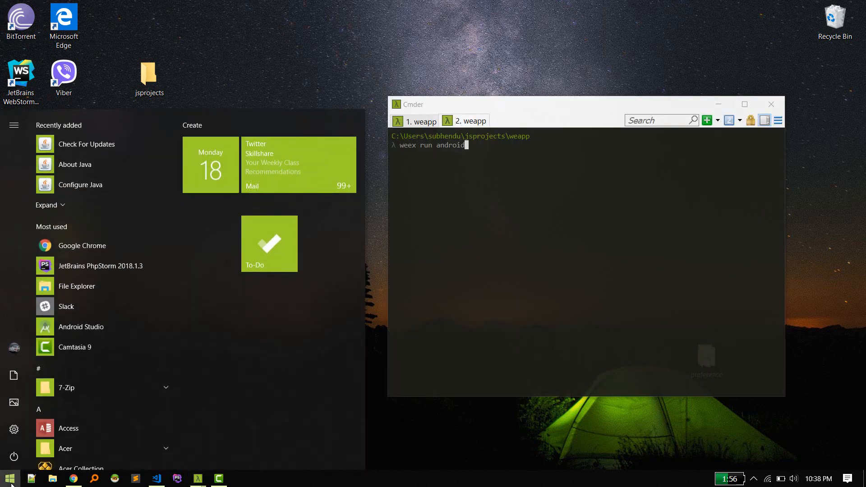
type("envir")
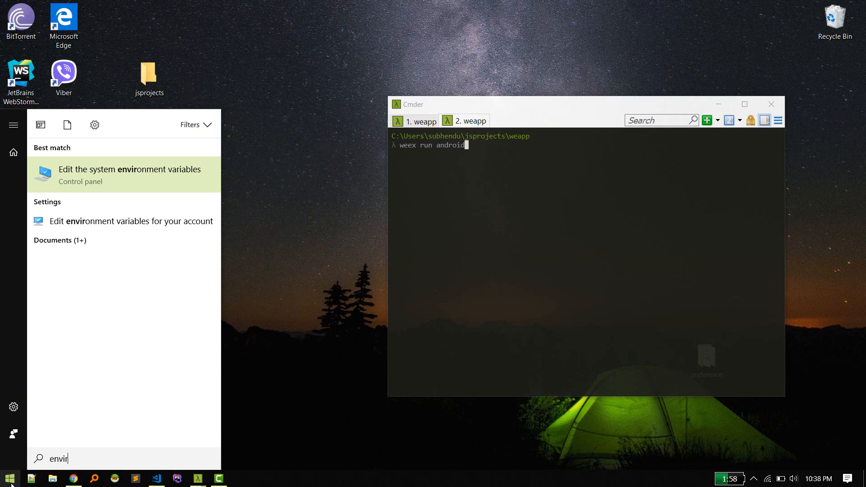
left_click(129, 175)
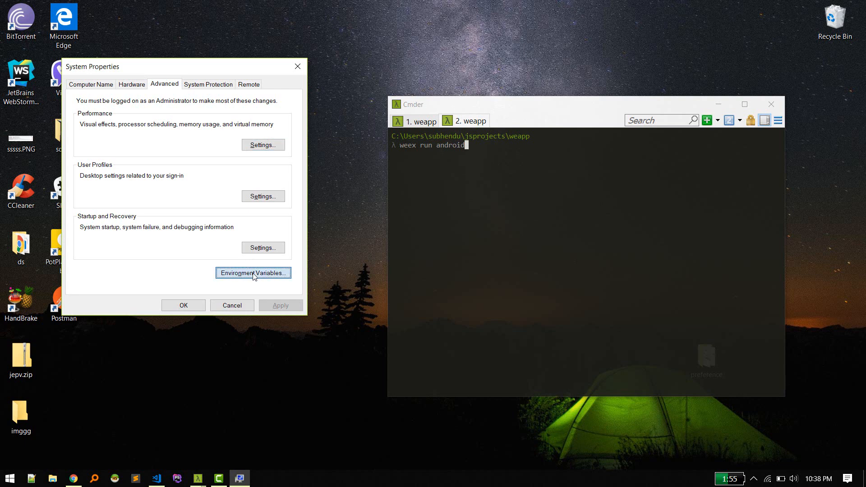
left_click(253, 272)
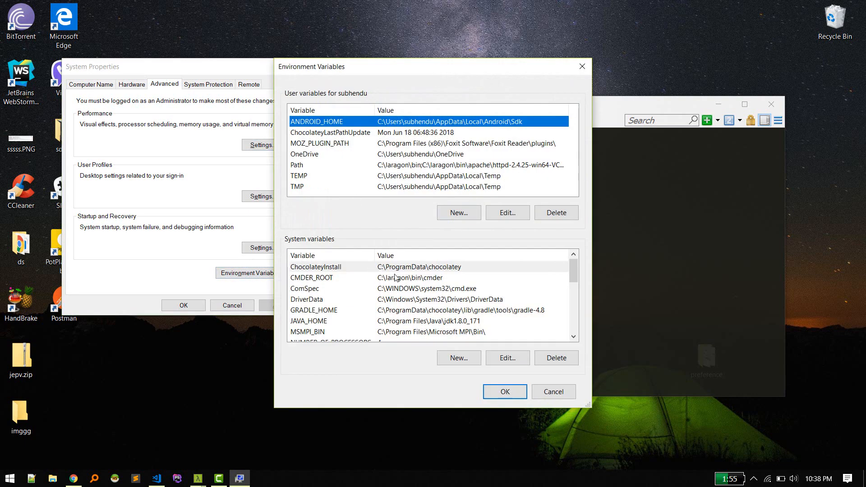
mouse_move(346, 184)
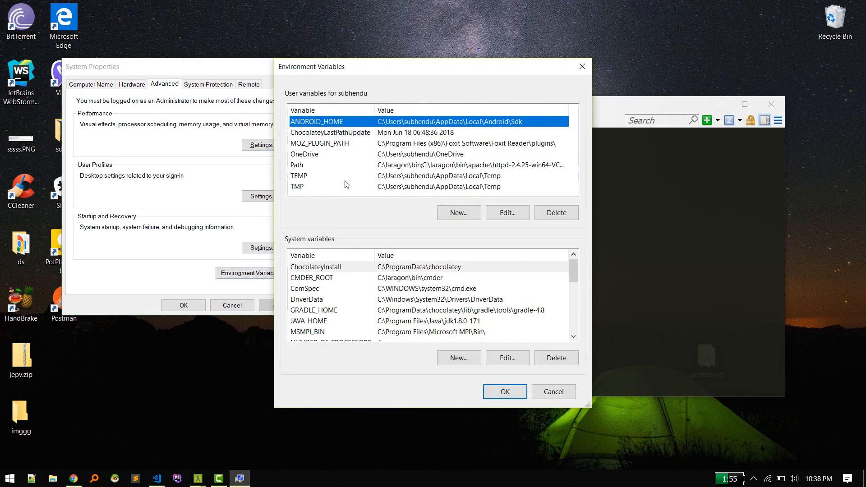
mouse_move(407, 177)
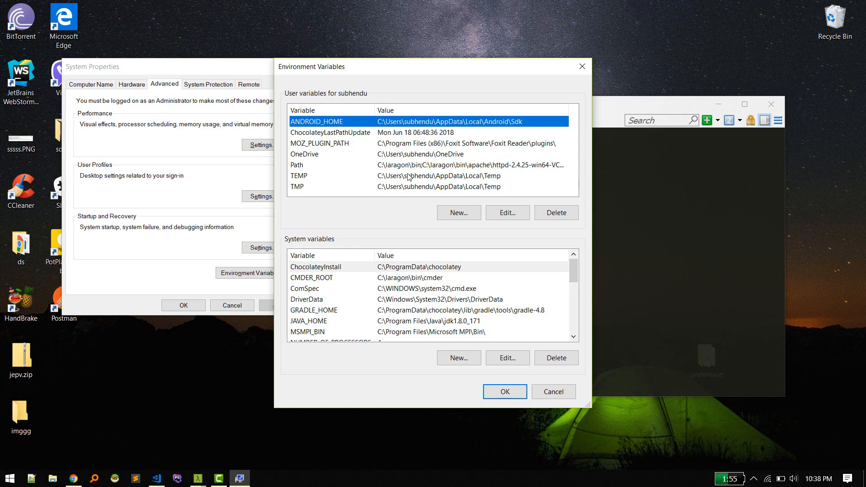
mouse_move(357, 161)
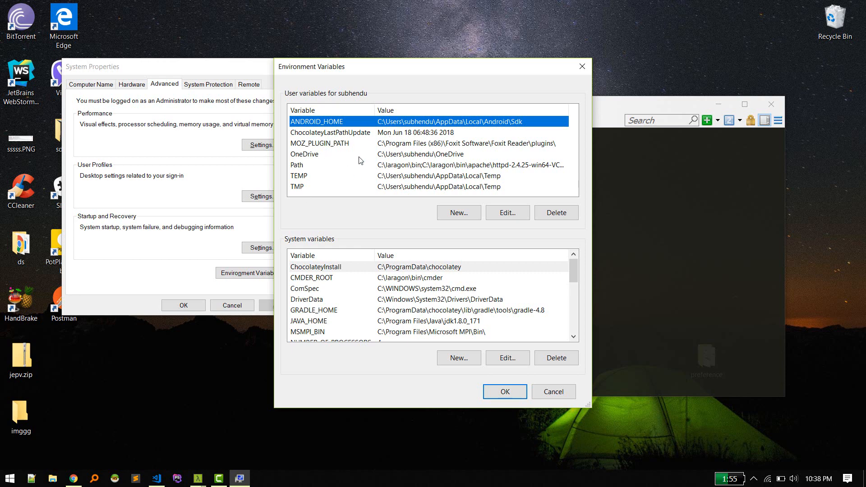
mouse_move(336, 129)
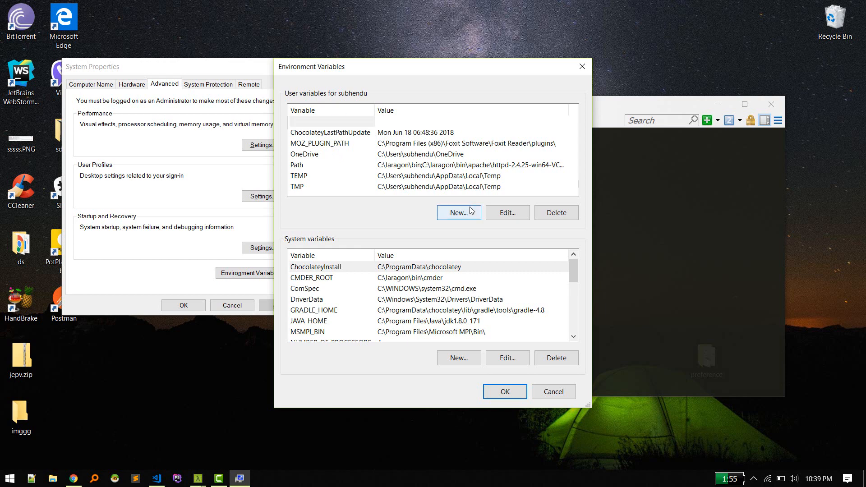
Begin a new user variable named ANDROID_HOME, then cancel it unfinished.
left_click(458, 212)
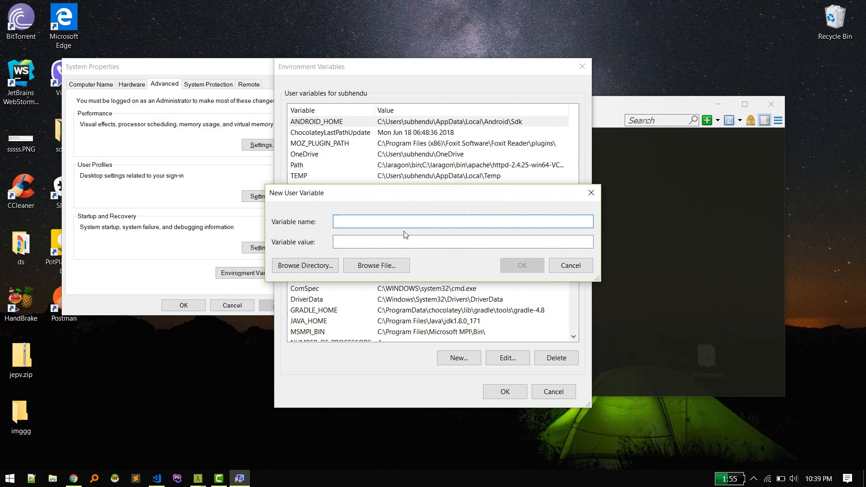
type("ANDROID_HOME")
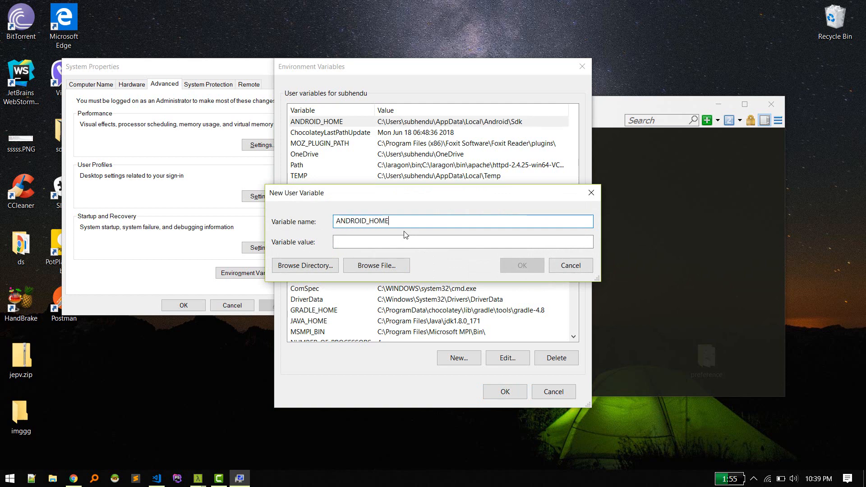
left_click(431, 241)
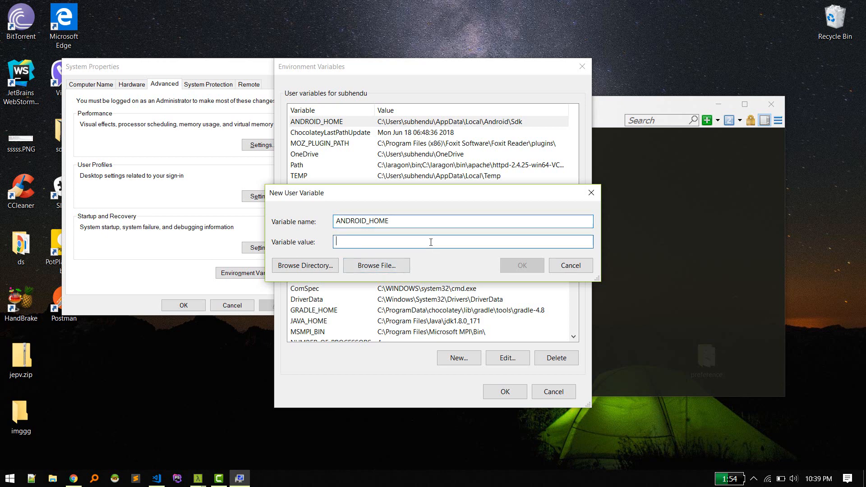
mouse_move(571, 265)
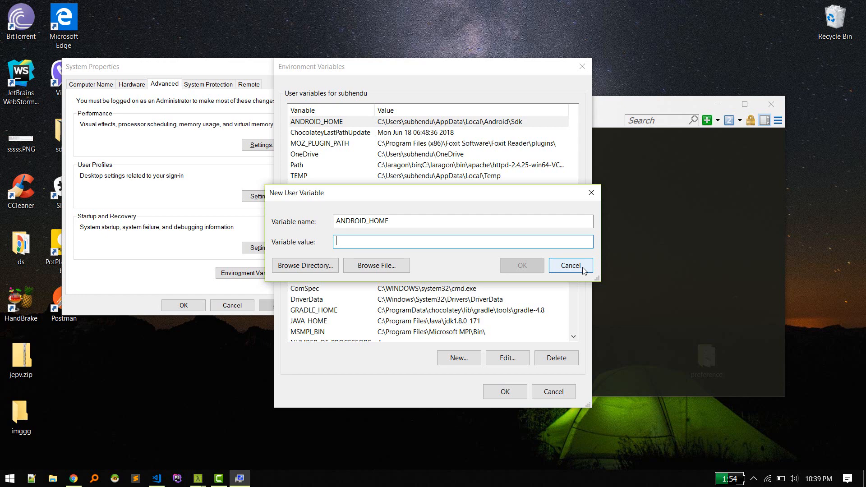
left_click(570, 265)
type("and")
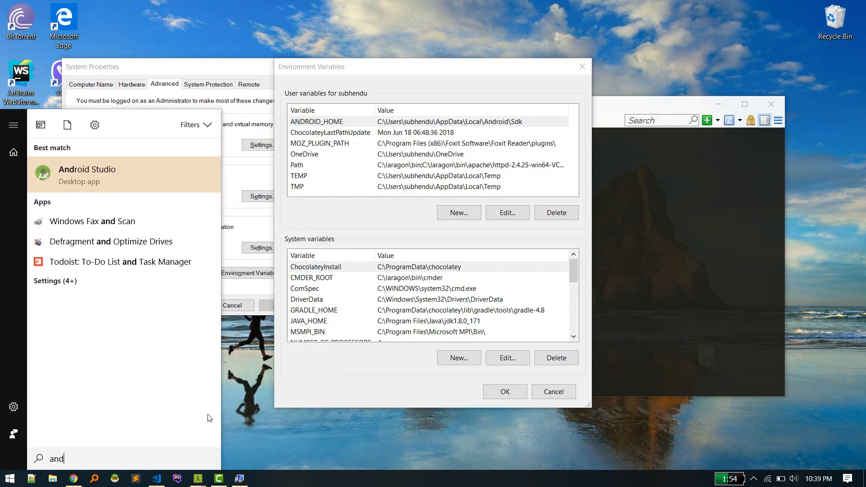
Launch Android Studio from the search results to look up the SDK location.
left_click(87, 175)
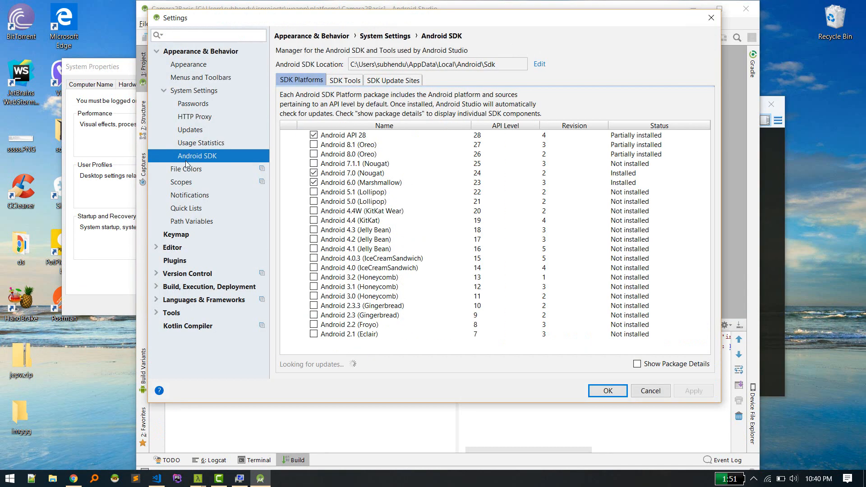
mouse_move(207, 161)
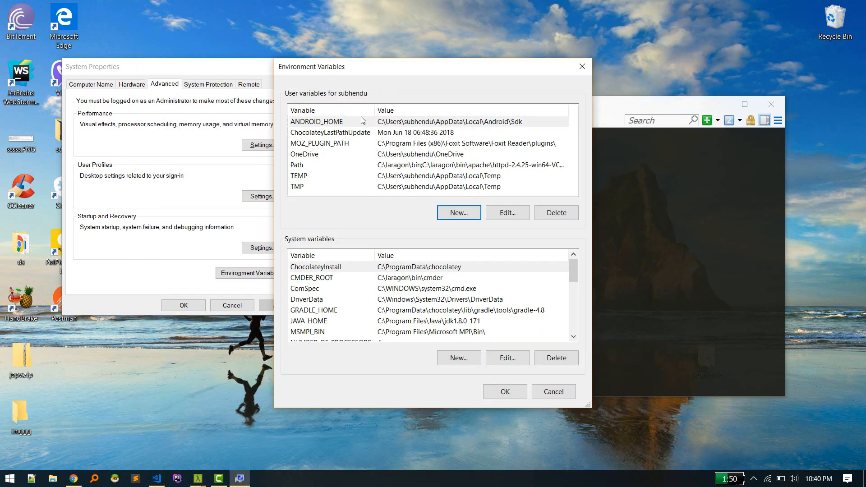
Add user variable ANDROID_HOME set to C:\Users\subhendu\AppData\Local\Android\Sdk.
left_click(458, 212)
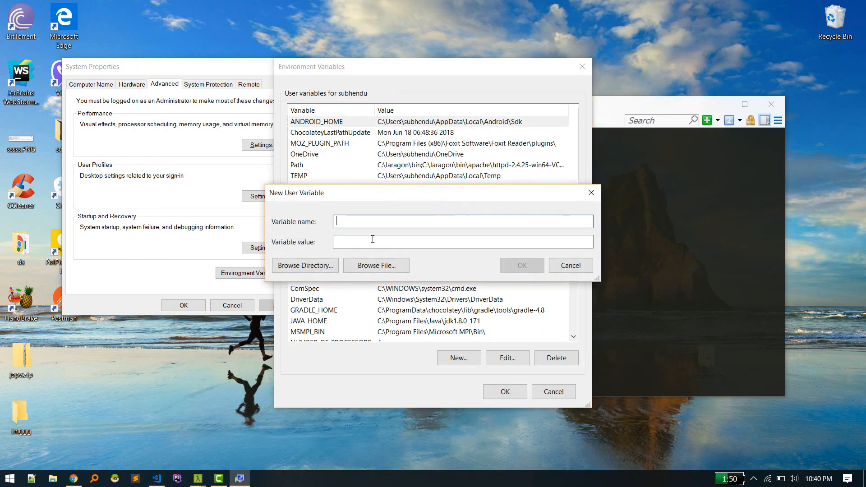
type("C:\\Users\\subhendu\\AppData\\Local\\Android\\Sdk")
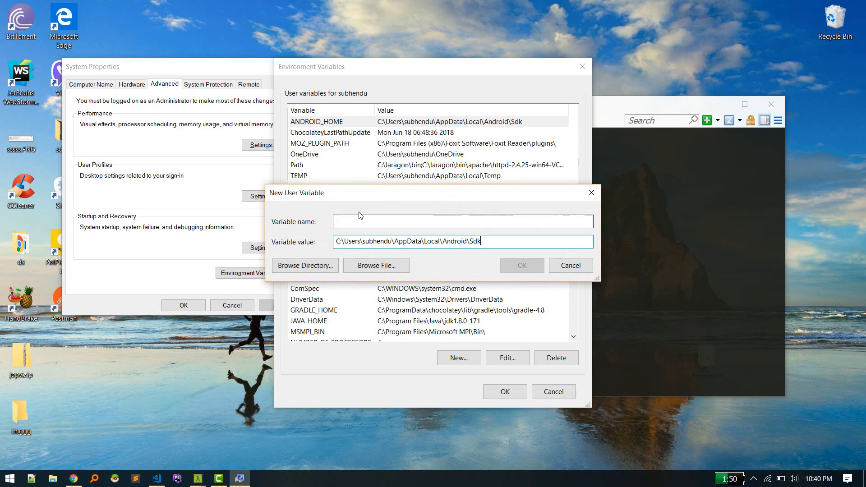
type("ANDROID_HOME")
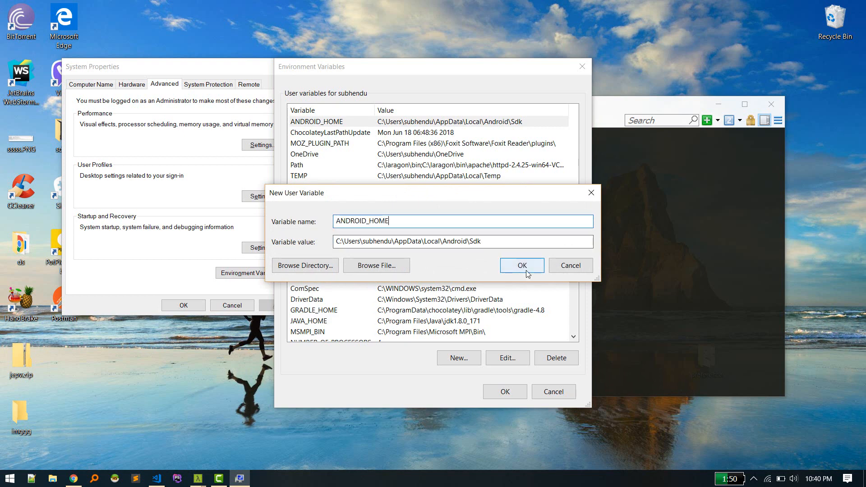
left_click(521, 265)
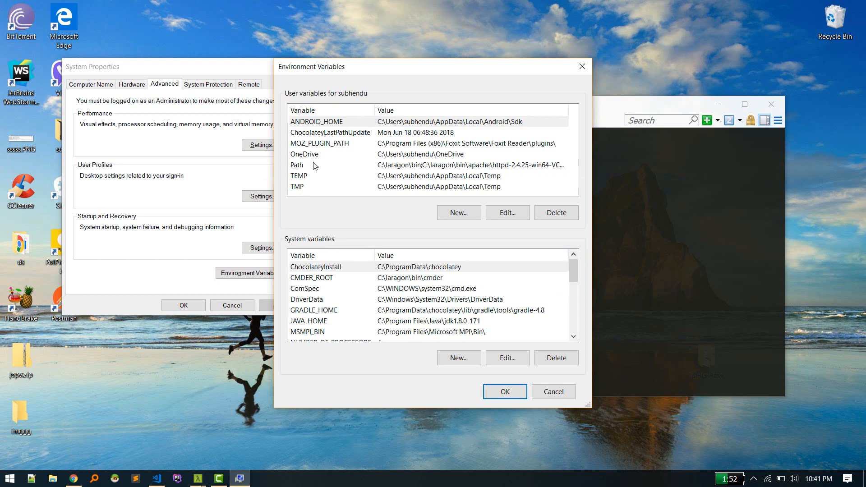
mouse_move(376, 164)
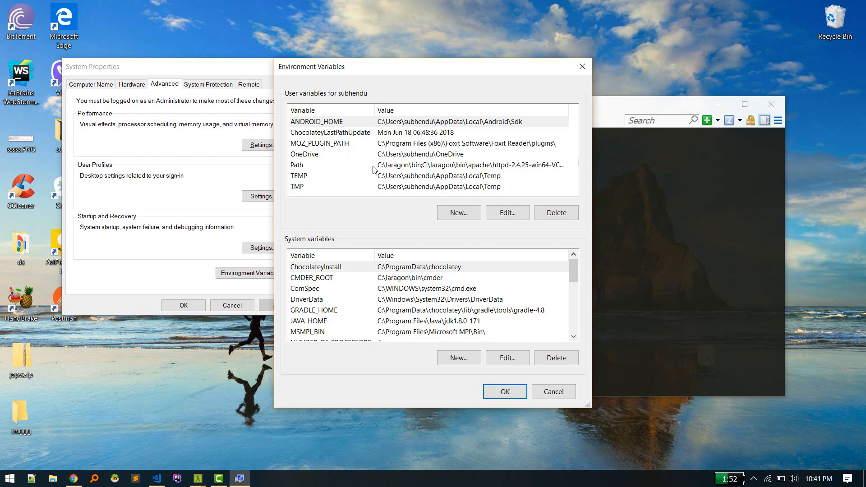
left_click(309, 164)
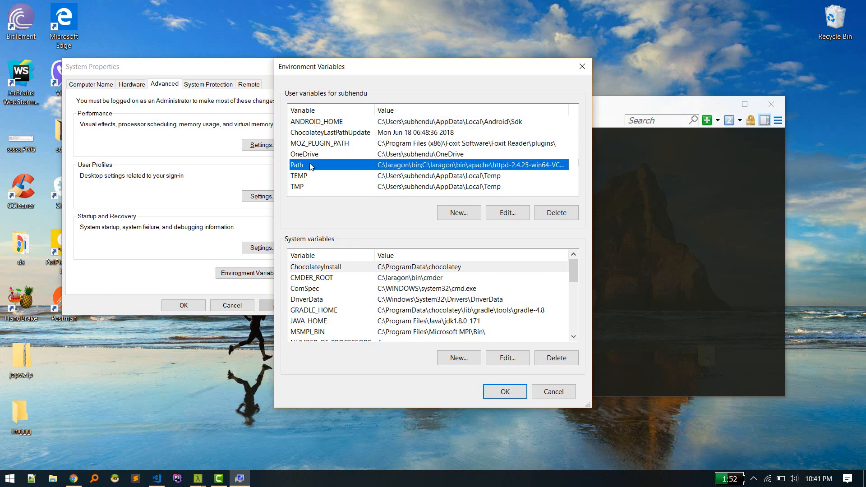
scroll("down", 3)
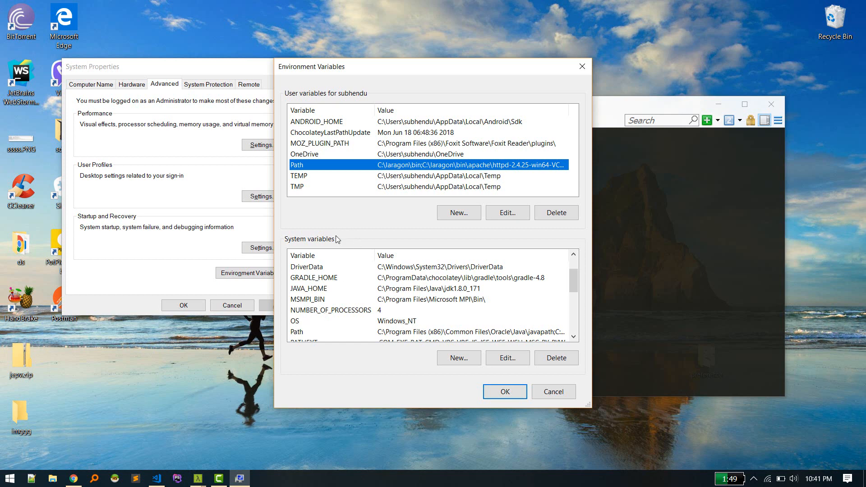
mouse_move(342, 96)
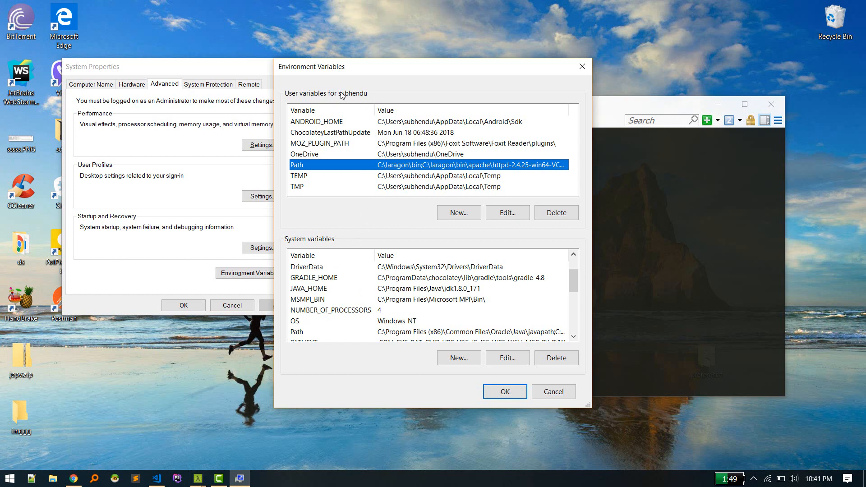
left_click(507, 212)
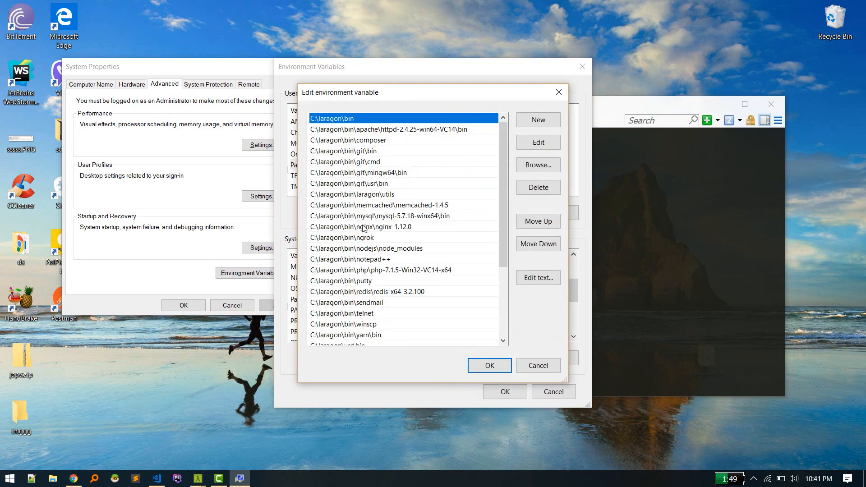
scroll("down", 3)
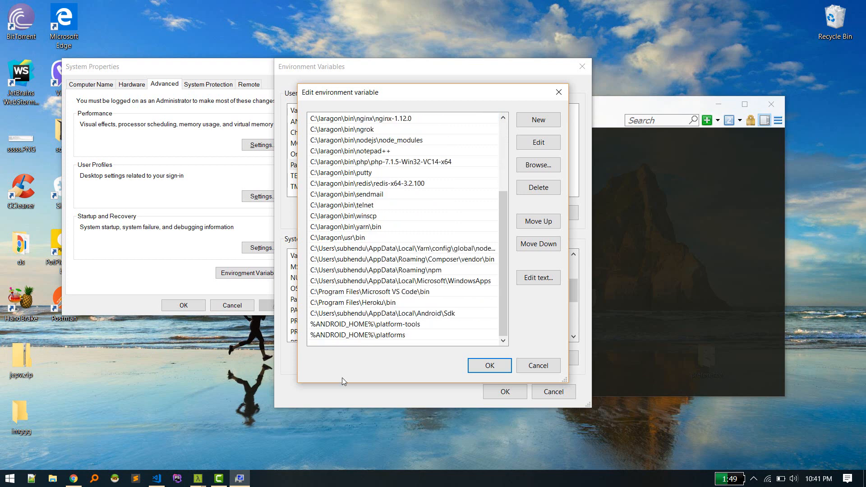
left_click(364, 324)
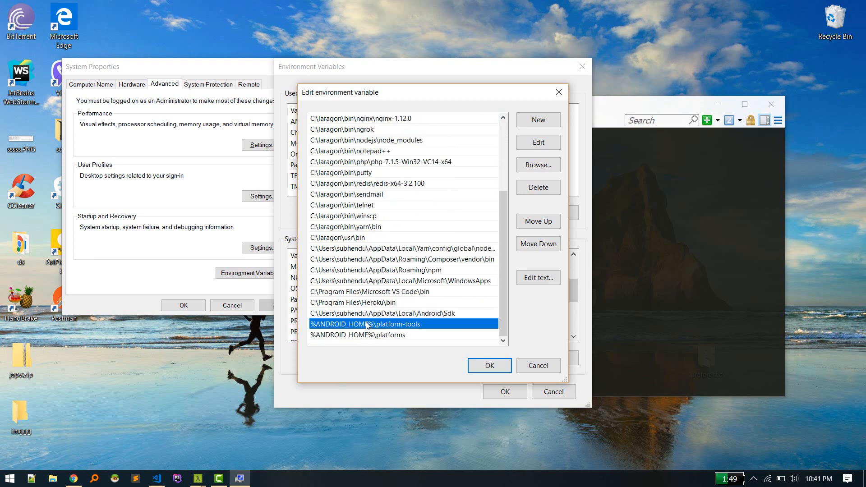
double_click(366, 324)
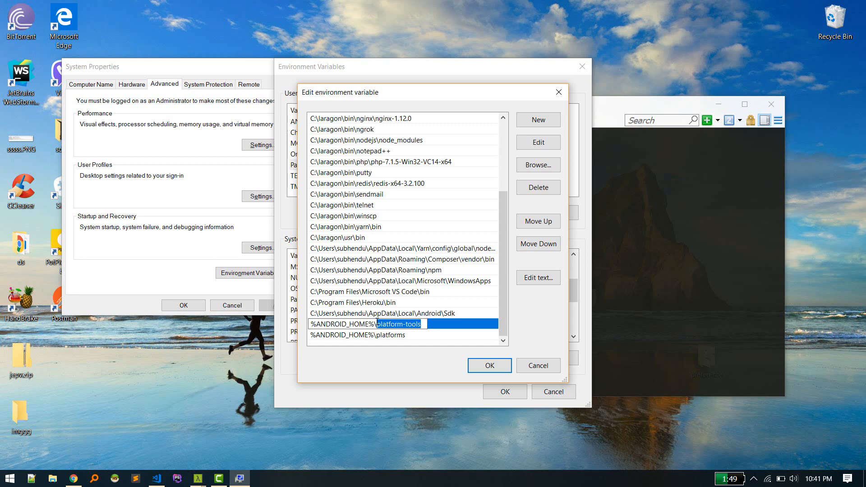
mouse_move(410, 340)
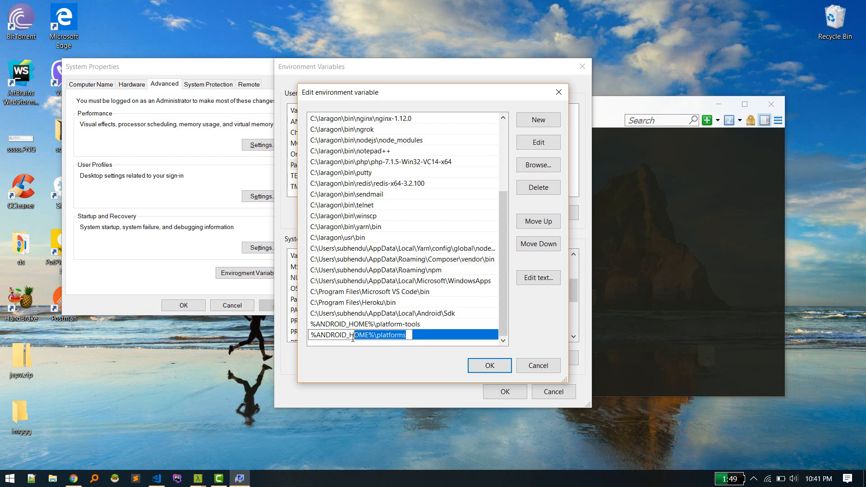
left_click(415, 313)
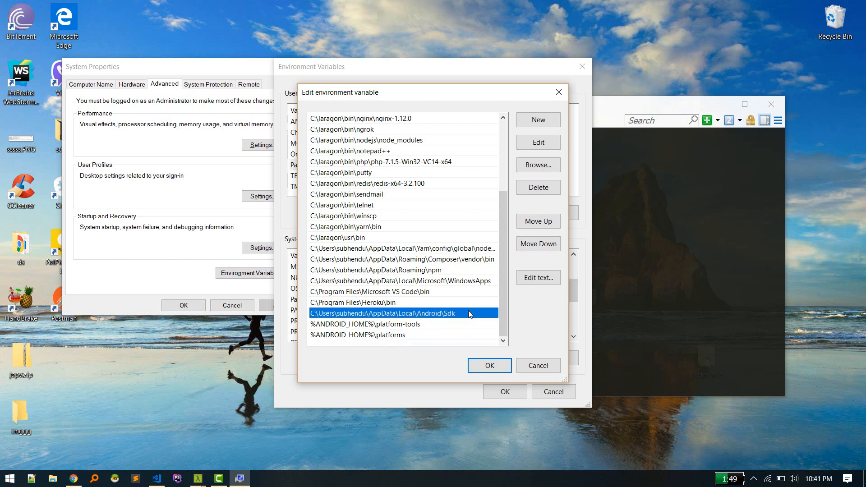
left_click(488, 365)
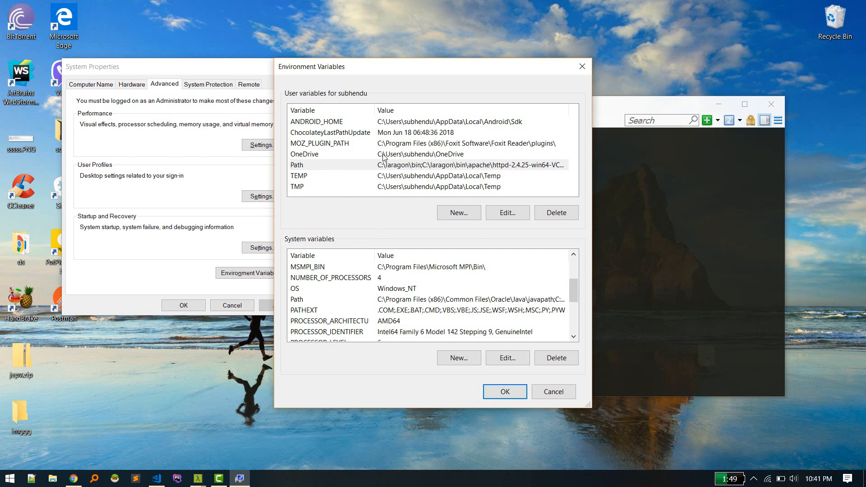
Check that JAVA_HOME points to the jdk1.8.0_171 folder and close its details.
scroll("up", 3)
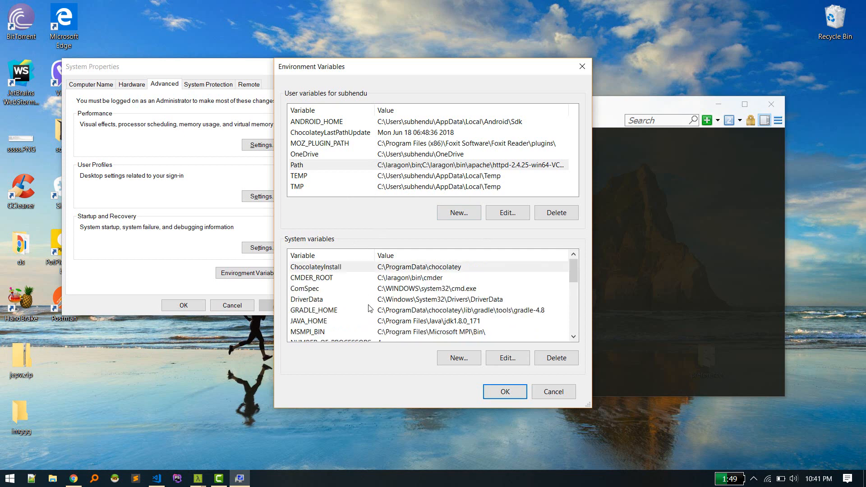
mouse_move(328, 287)
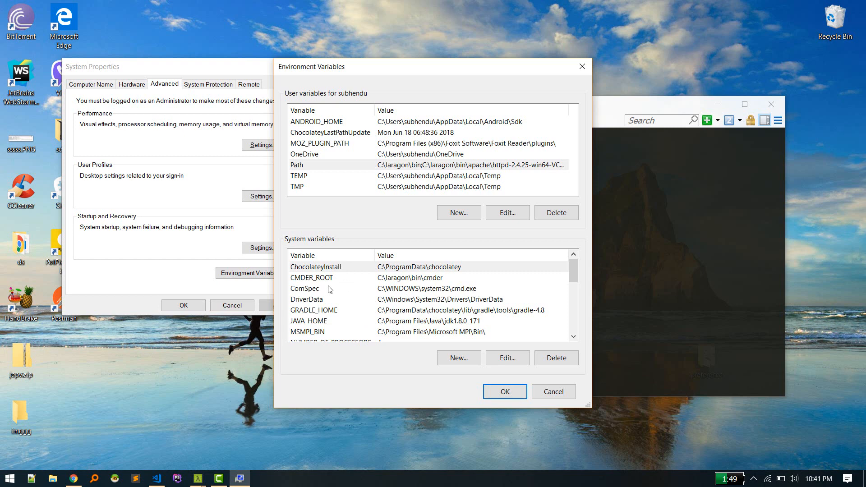
mouse_move(325, 321)
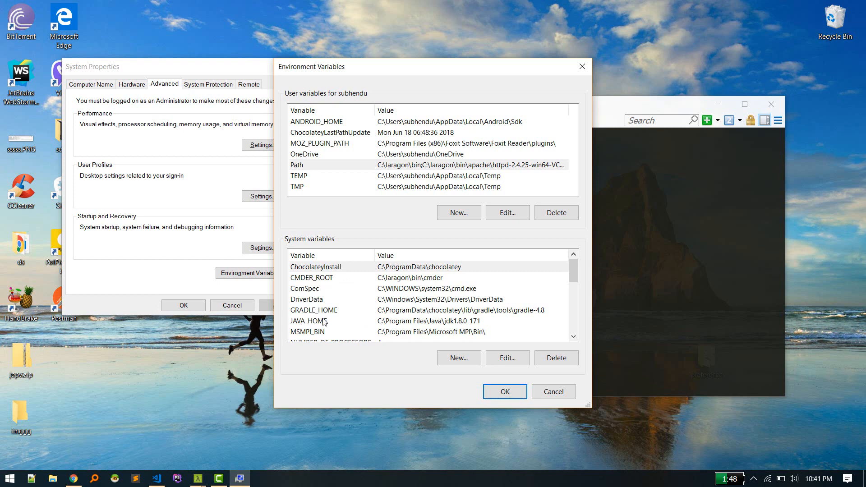
mouse_move(326, 323)
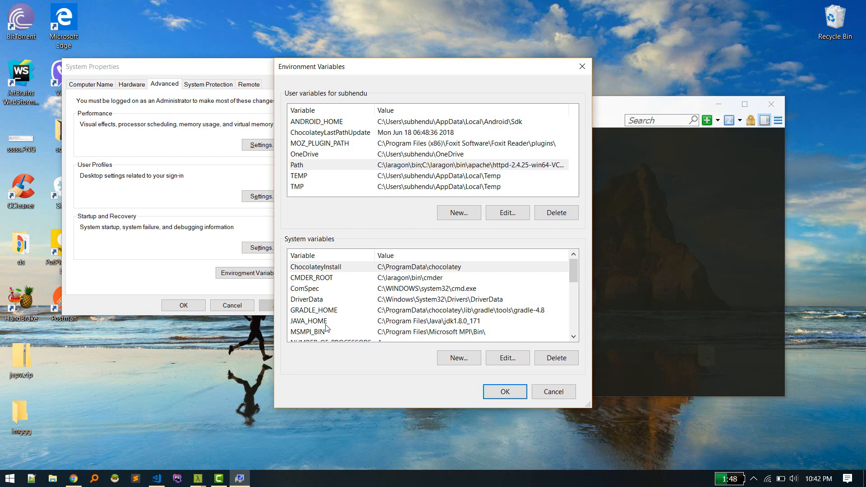
mouse_move(328, 324)
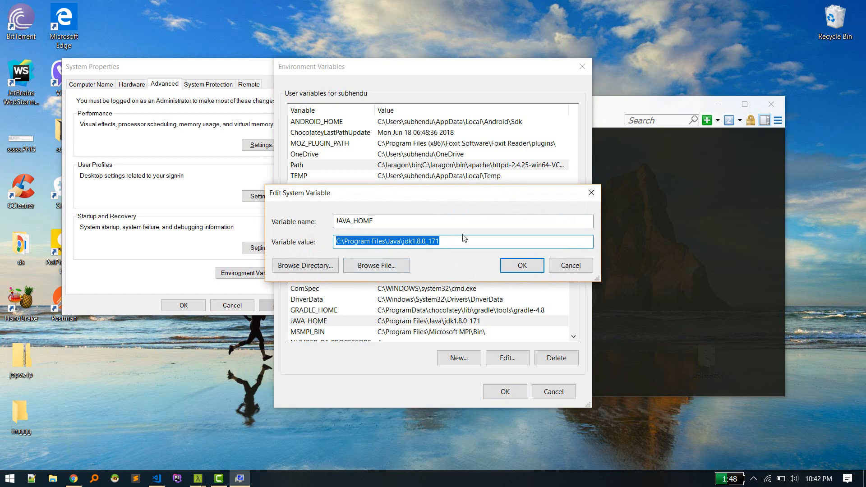
left_click(337, 242)
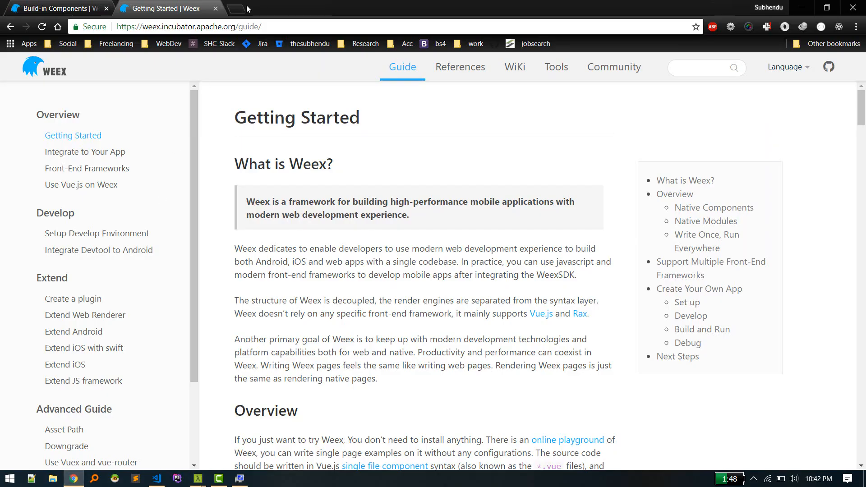
Search 'java' in a new tab, reach Oracle's JDK 8u171 downloads and accept the license for Windows x64.
left_click(236, 8)
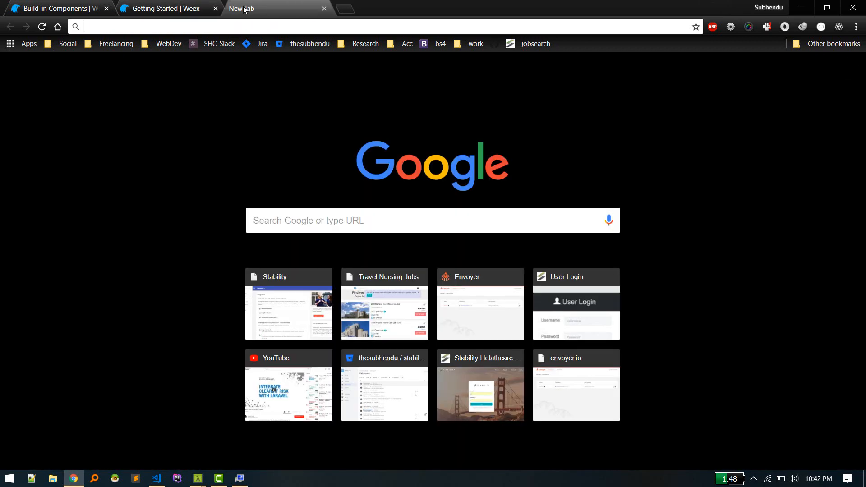
type("java")
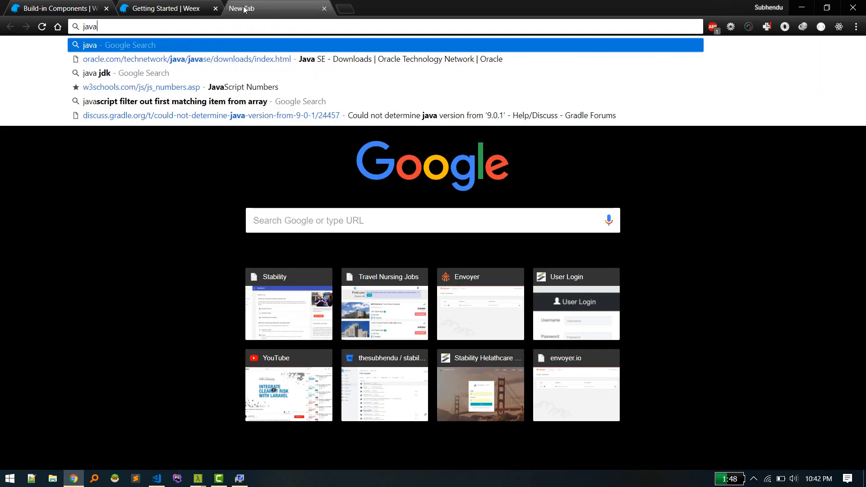
left_click(98, 73)
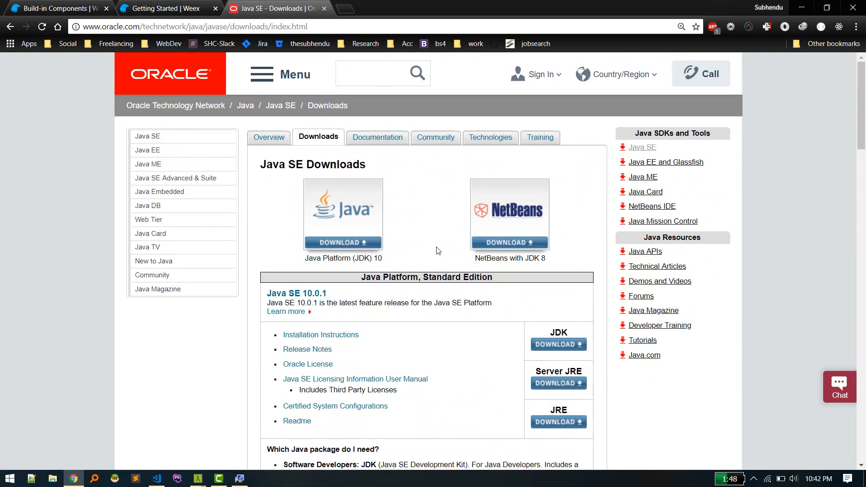
scroll("down", 3)
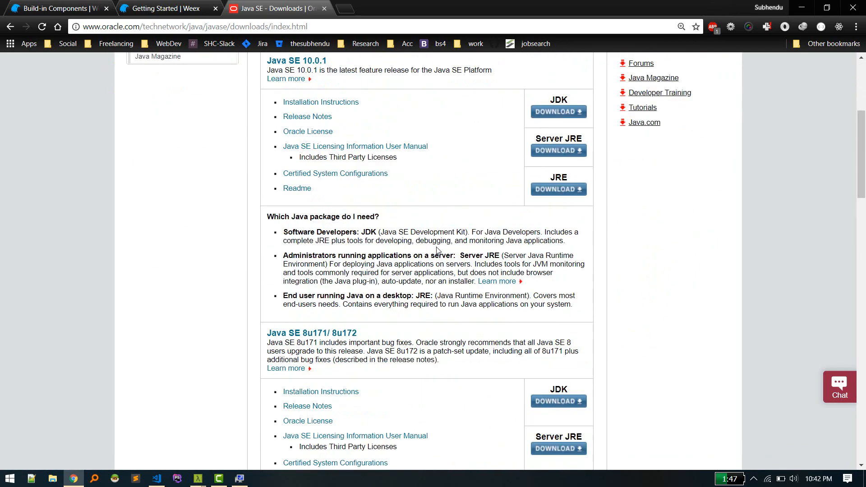
scroll("down", 3)
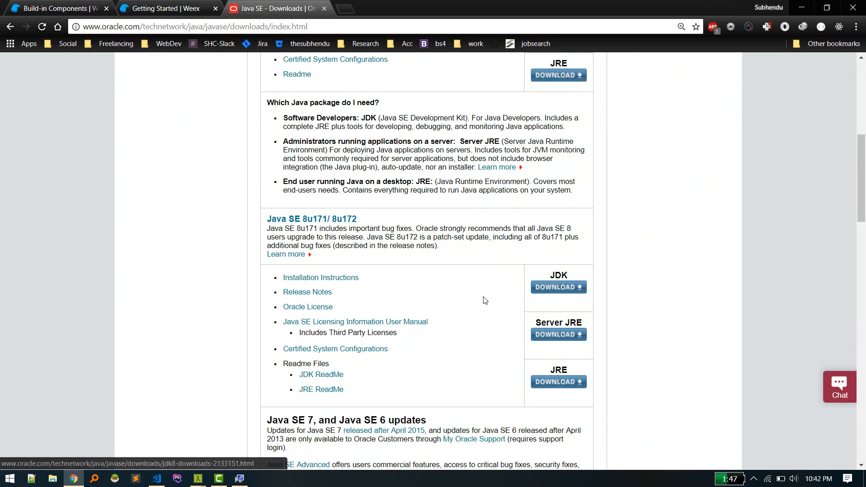
left_click(559, 287)
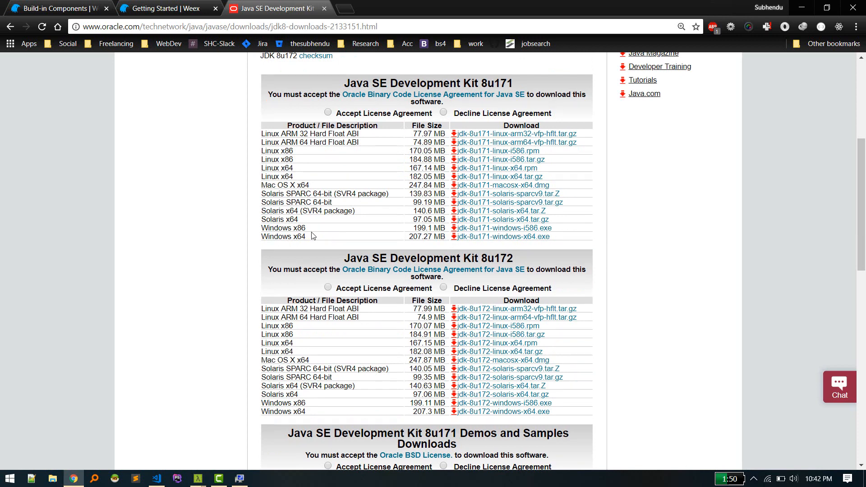
mouse_move(507, 242)
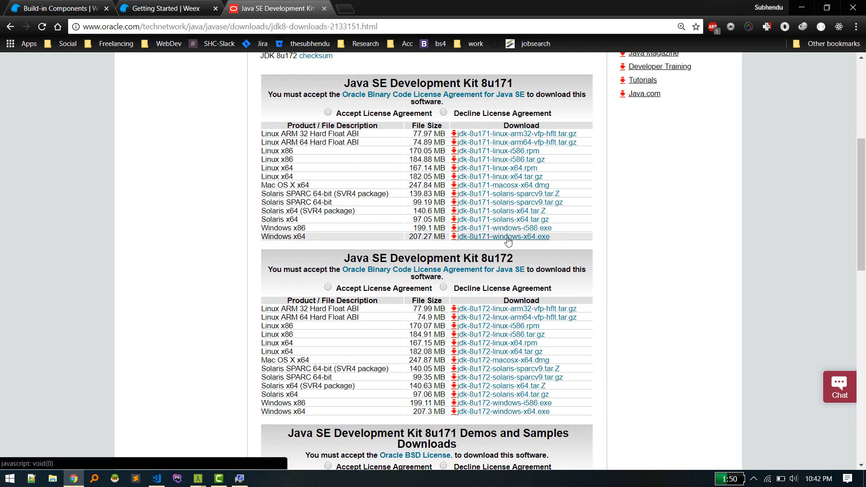
left_click(327, 112)
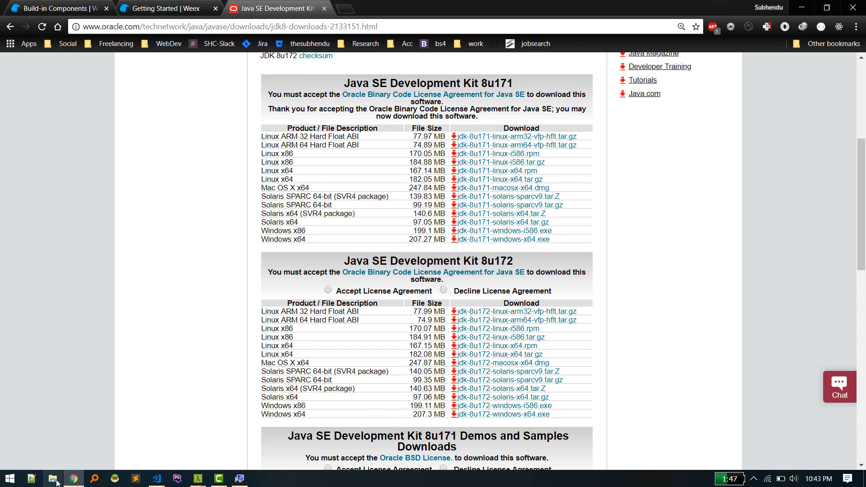
Browse File Explorer into C:\Program Files\Java to reach the jdk1.8.0_171 folder.
left_click(53, 478)
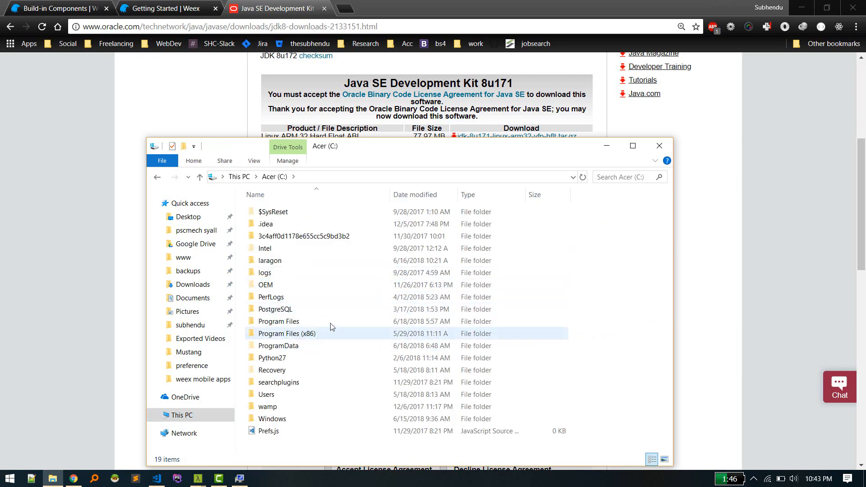
double_click(278, 321)
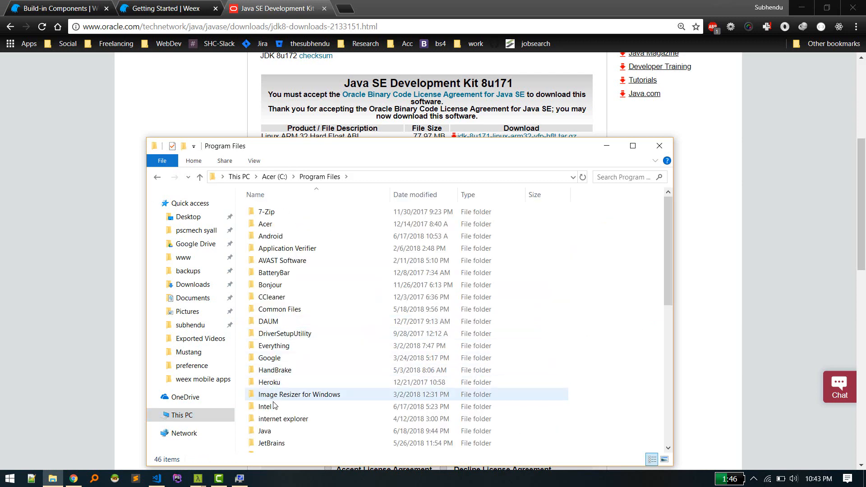
double_click(264, 430)
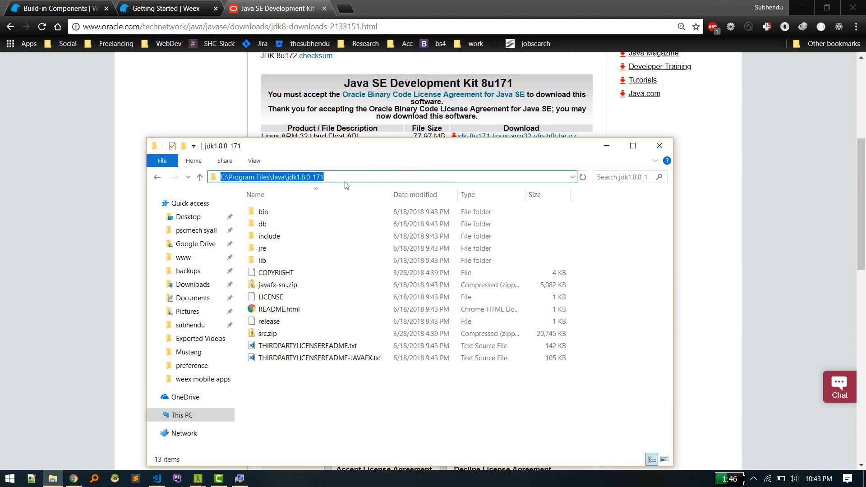
mouse_move(219, 479)
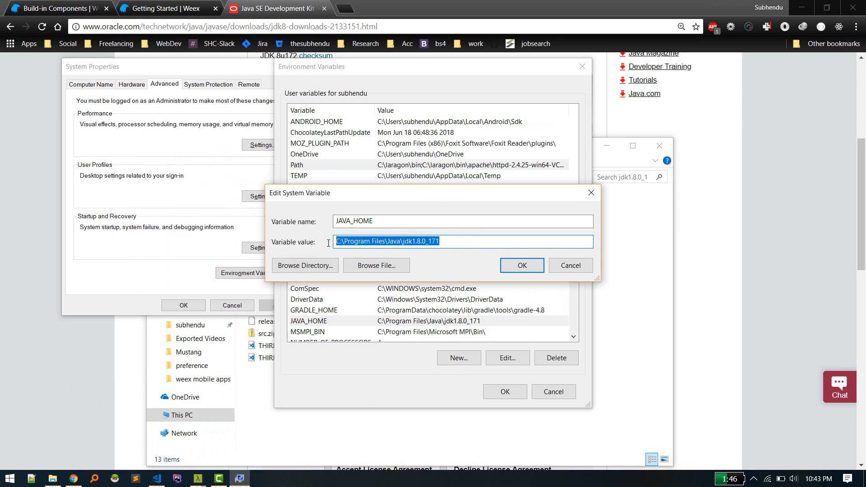
Confirm JAVA_HOME as C:\Program Files\Java\jdk1.8.0_171, then bring up the system Path entries for editing.
left_click(521, 265)
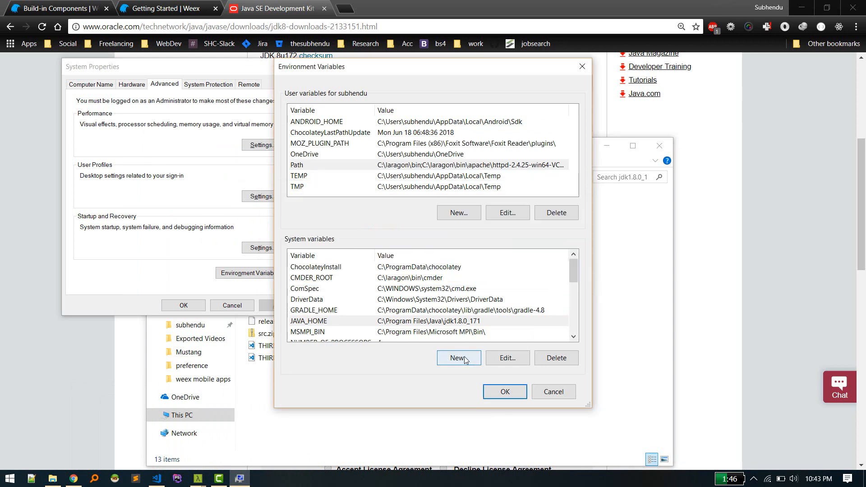
left_click(458, 357)
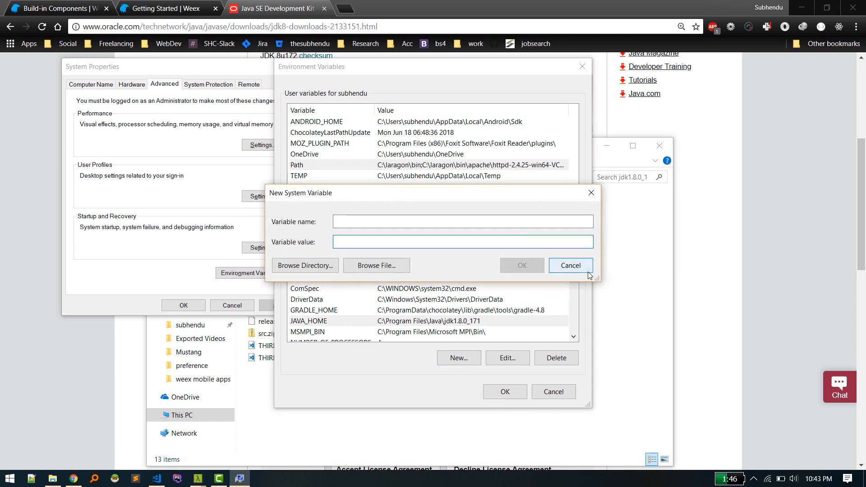
left_click(570, 265)
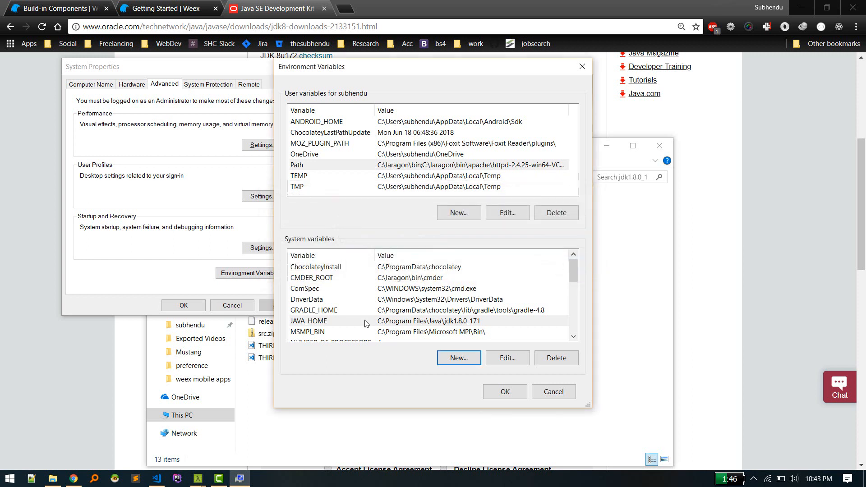
left_click(507, 358)
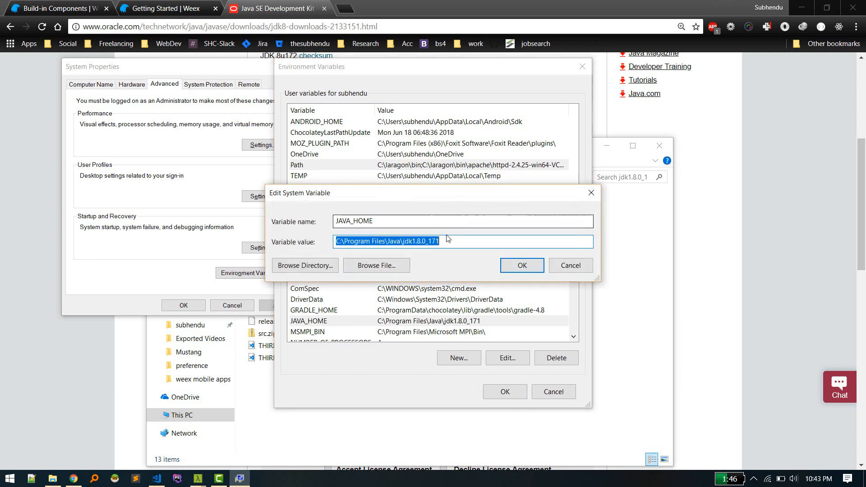
left_click(521, 265)
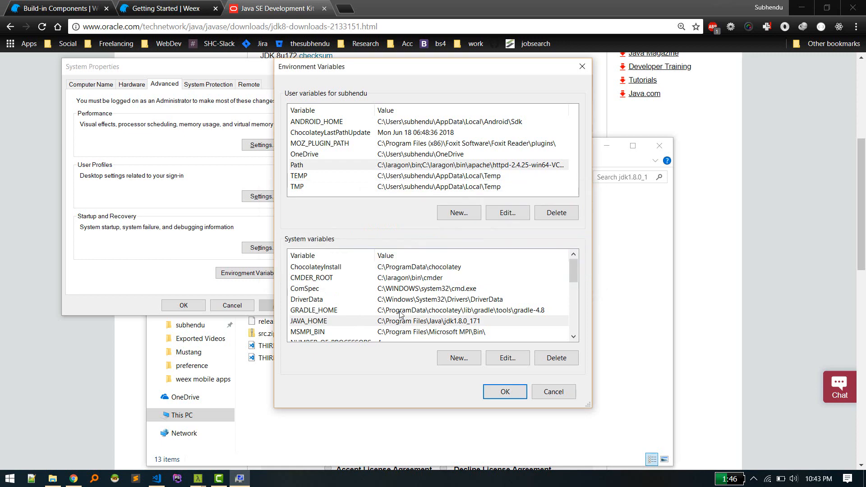
scroll("down", 3)
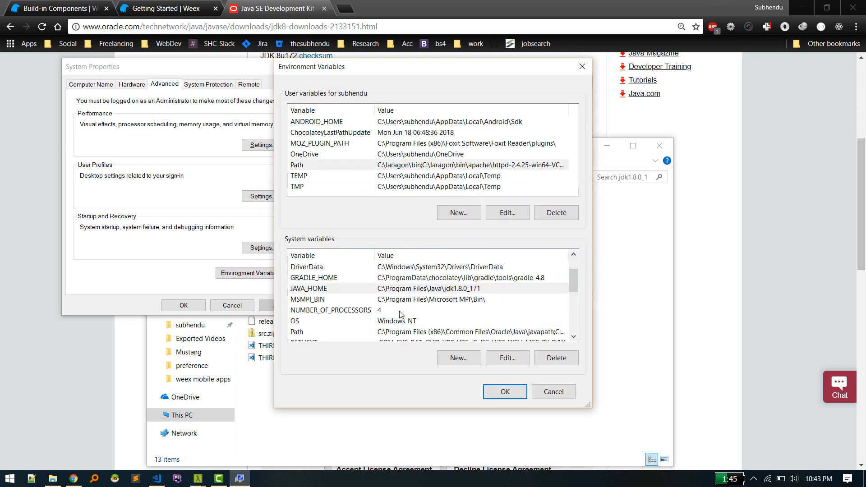
left_click(506, 358)
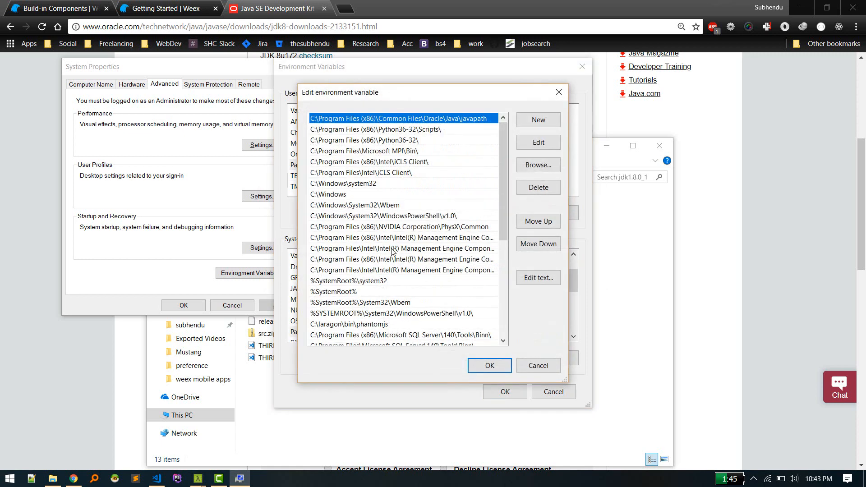
Verify %JAVA_HOME%\bin is in the Path list and confirm the entries.
scroll("down", 3)
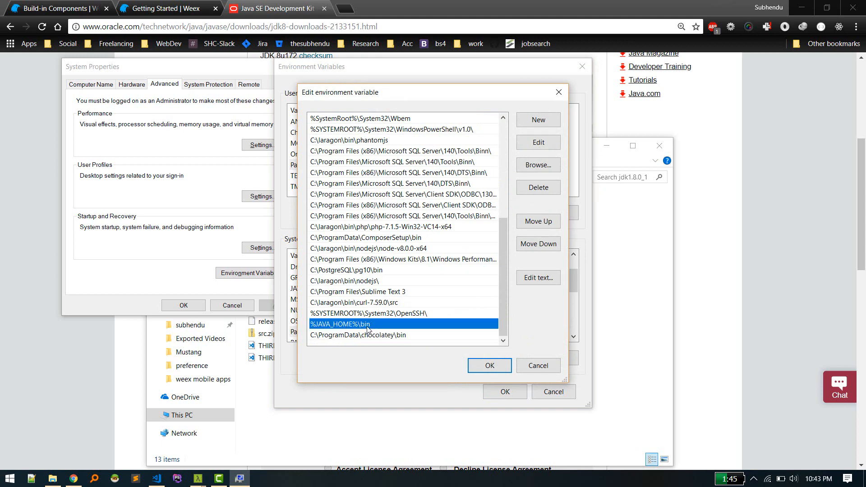
mouse_move(378, 330)
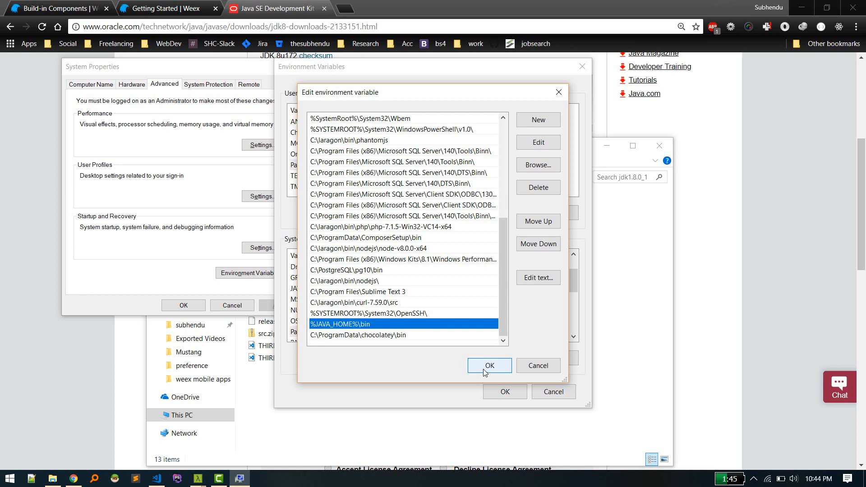
left_click(489, 366)
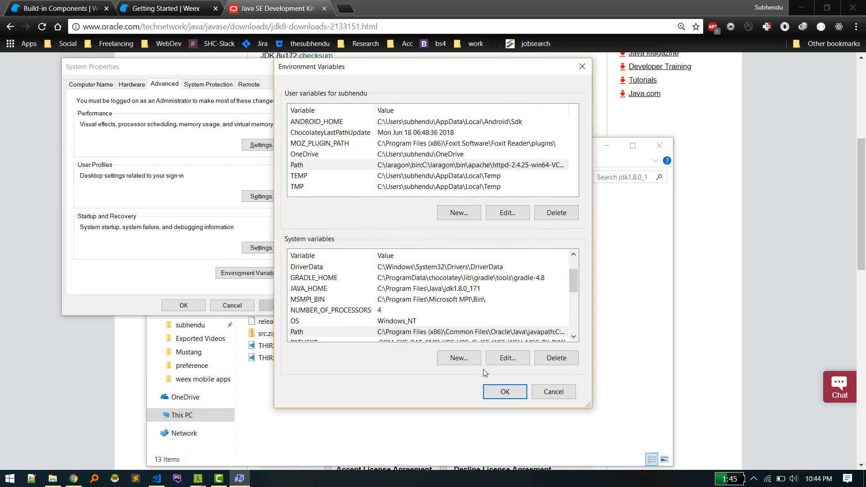
mouse_move(461, 402)
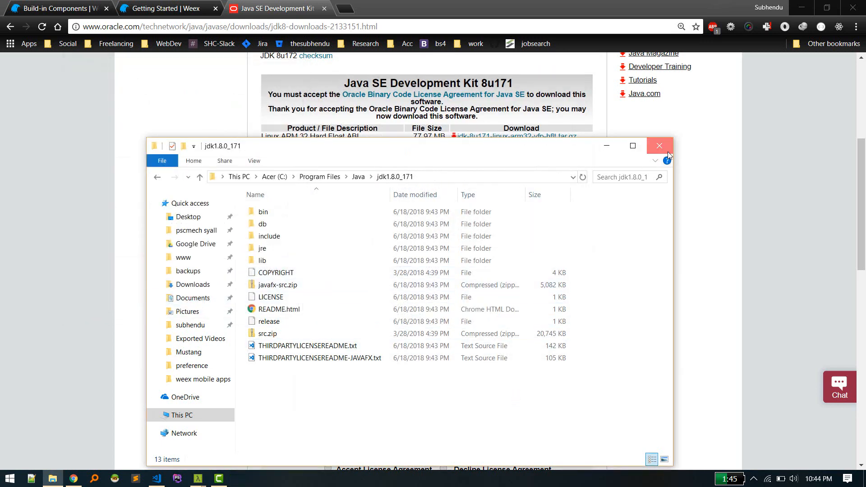
Close the jdk1.8.0_171 Explorer window, leaving the JDK downloads page in Chrome.
left_click(659, 146)
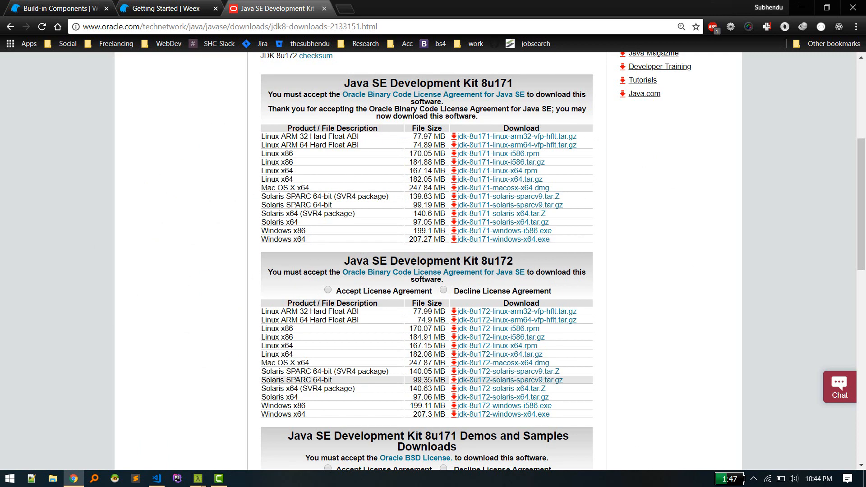
mouse_move(198, 478)
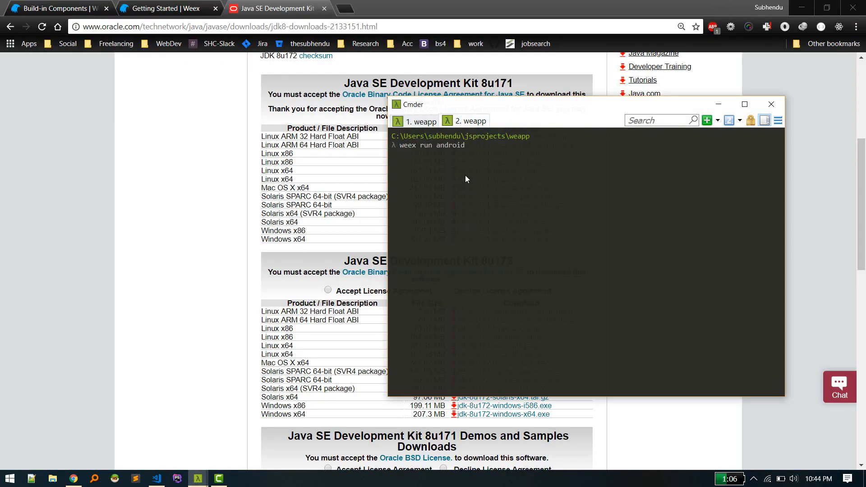
mouse_move(469, 145)
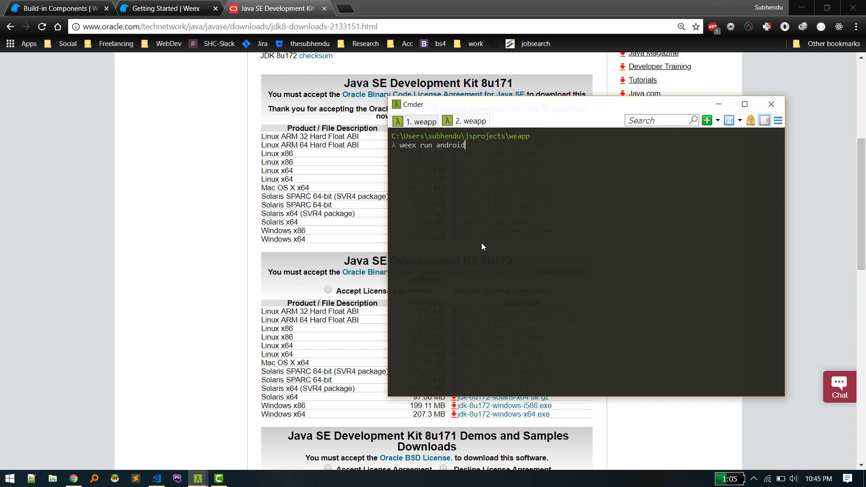
mouse_move(477, 159)
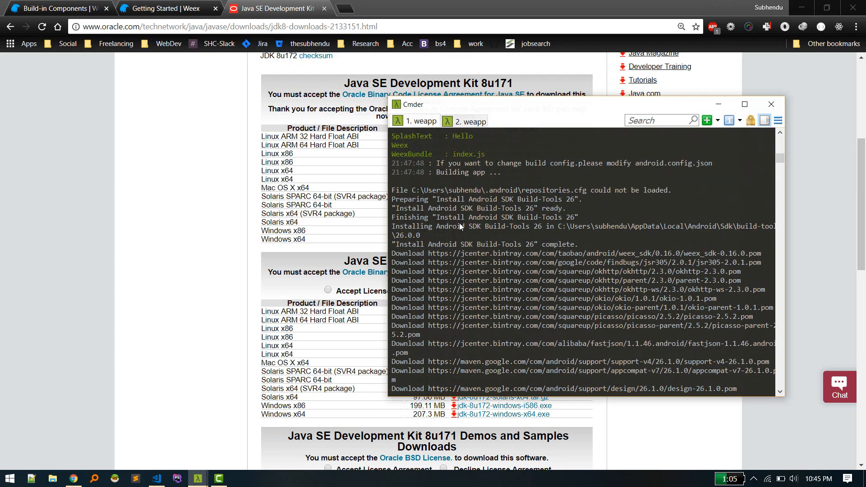
Enter npm start in the first weapp console, then return to the Android build console.
left_click(745, 104)
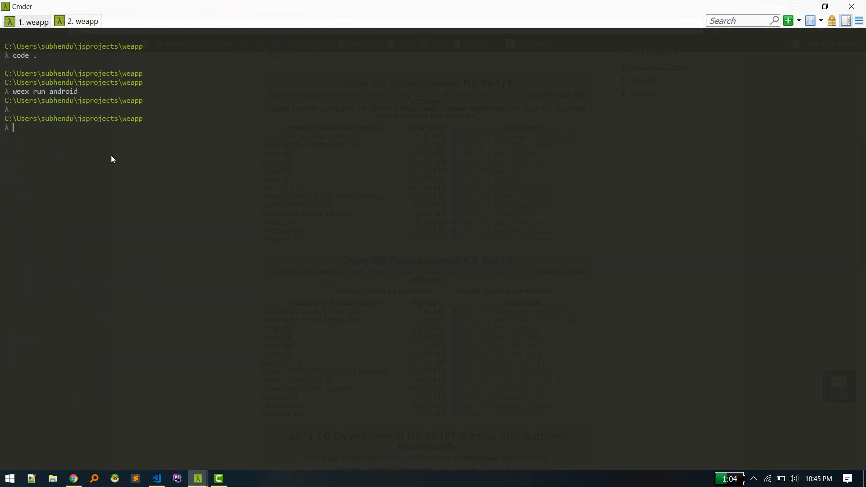
type("npm sta")
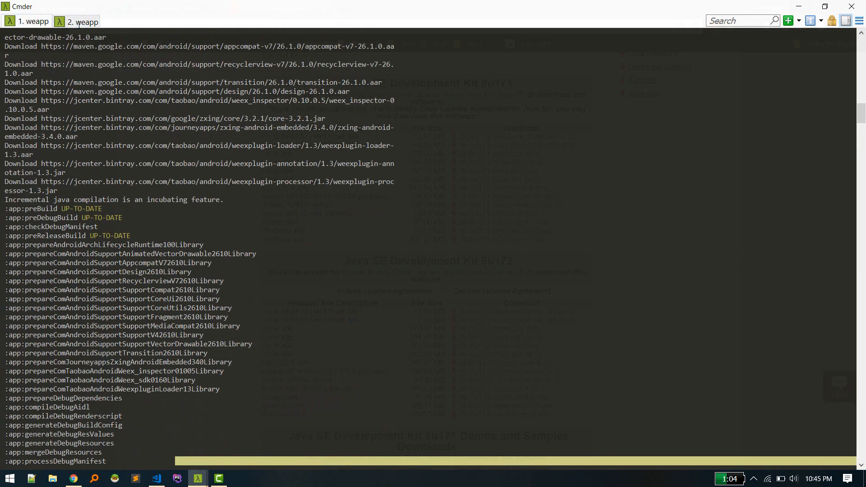
left_click(73, 478)
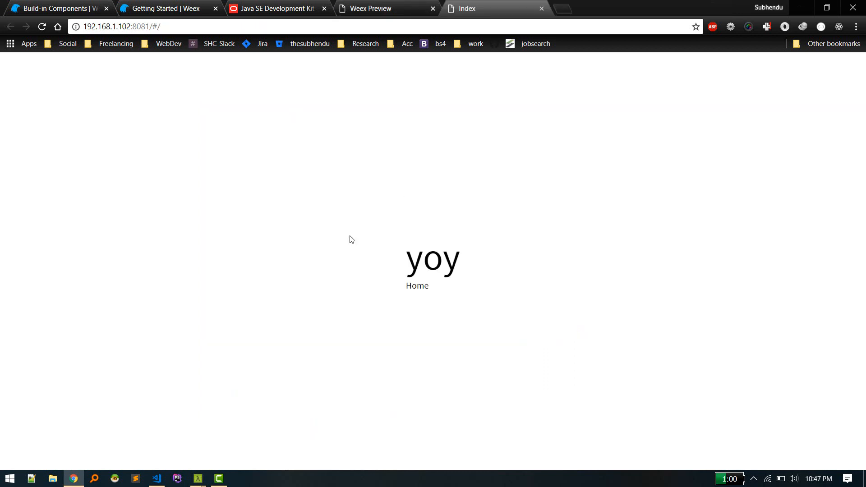
mouse_move(406, 192)
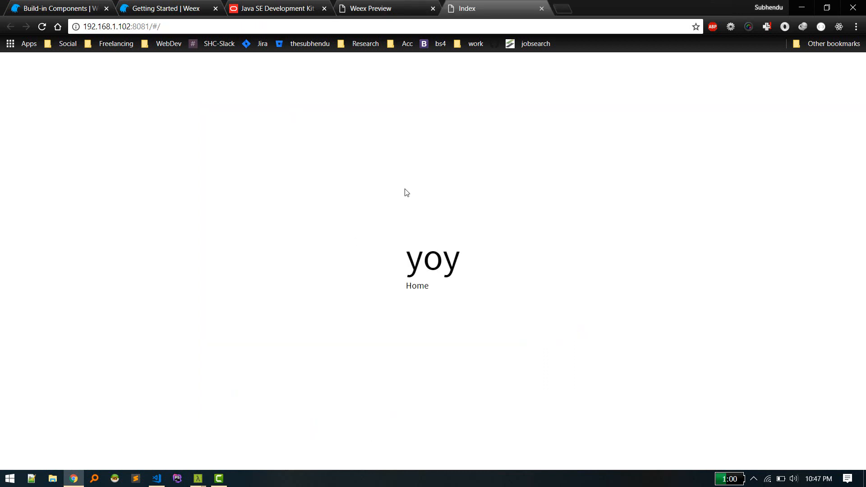